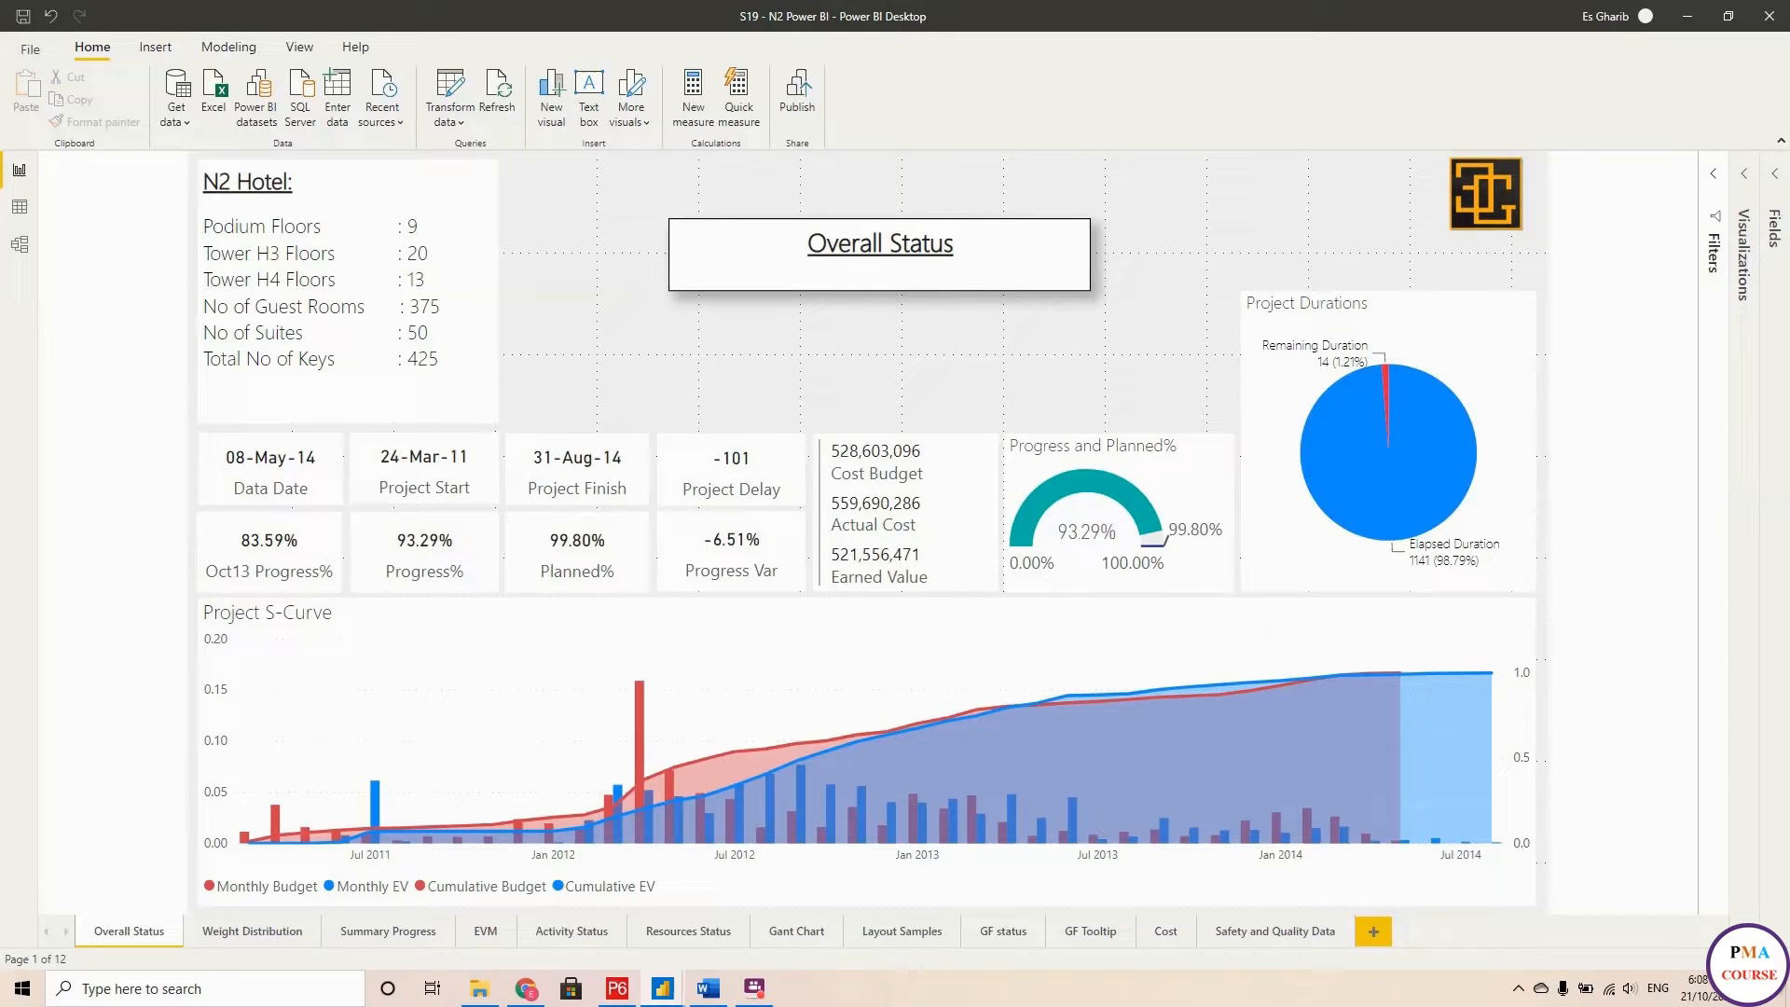
mouse_move(914, 313)
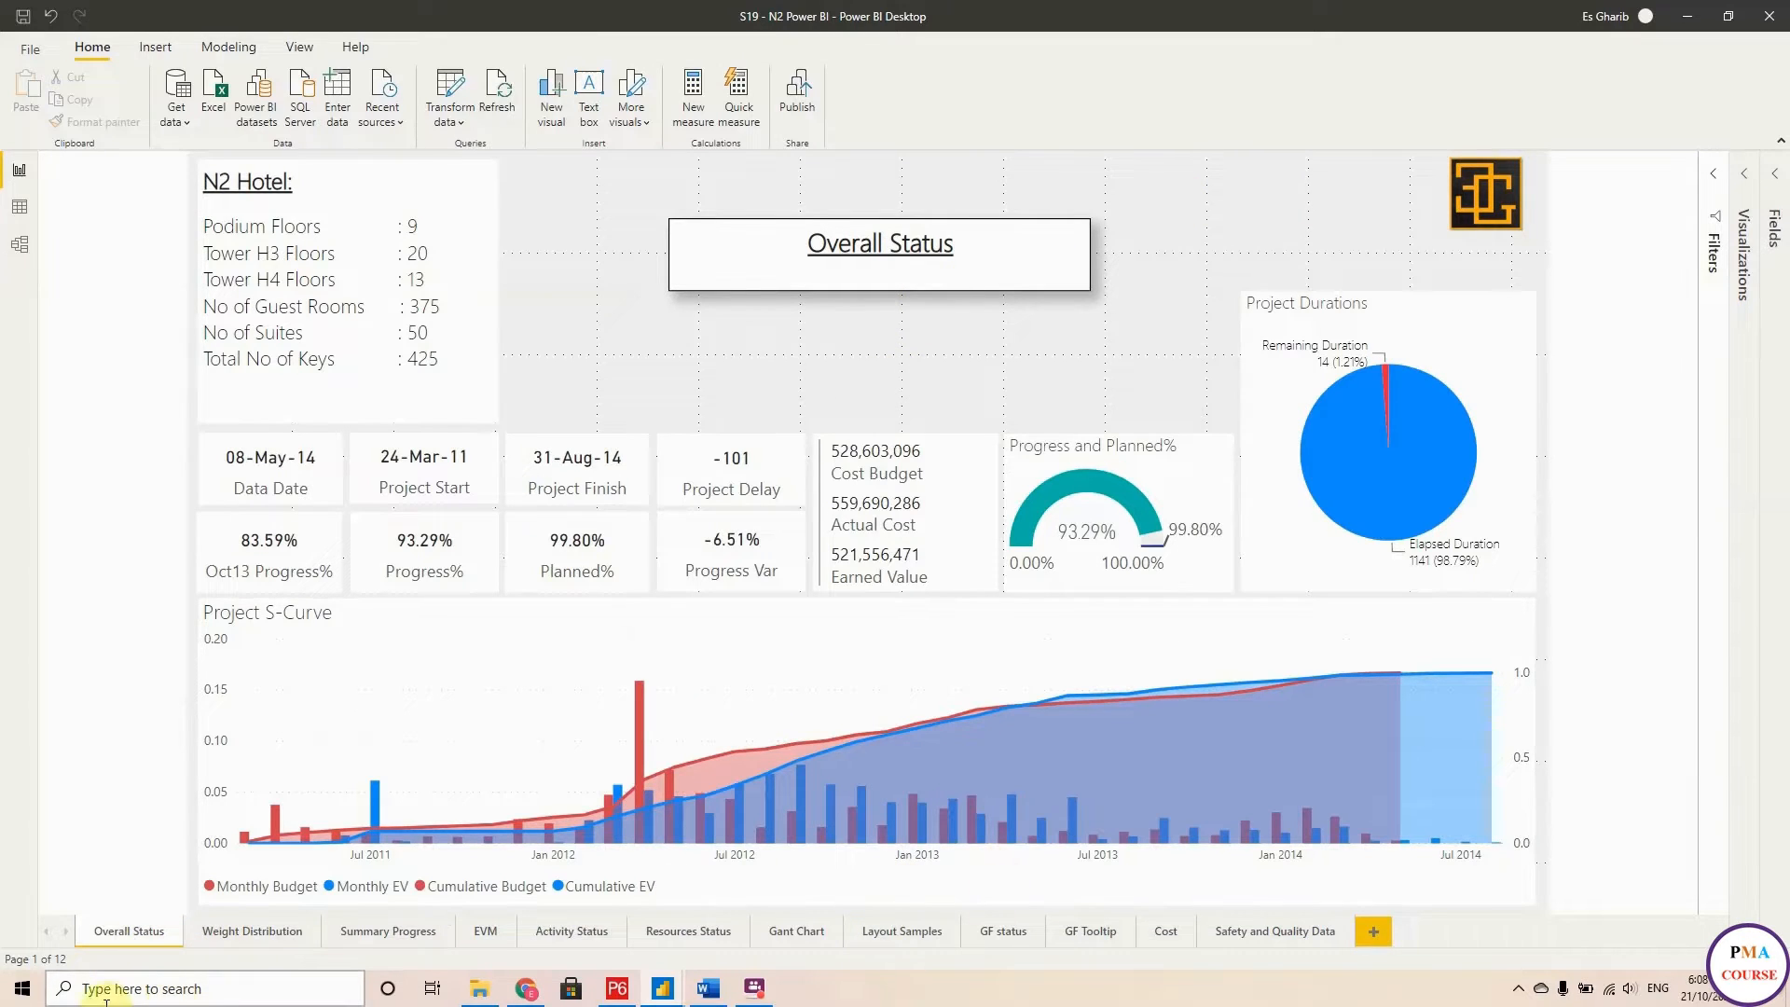
Tour the Weight Distribution, EVM, Activity Status, Gantt Chart and Layout Samples pages, ending on GF status.
left_click(252, 930)
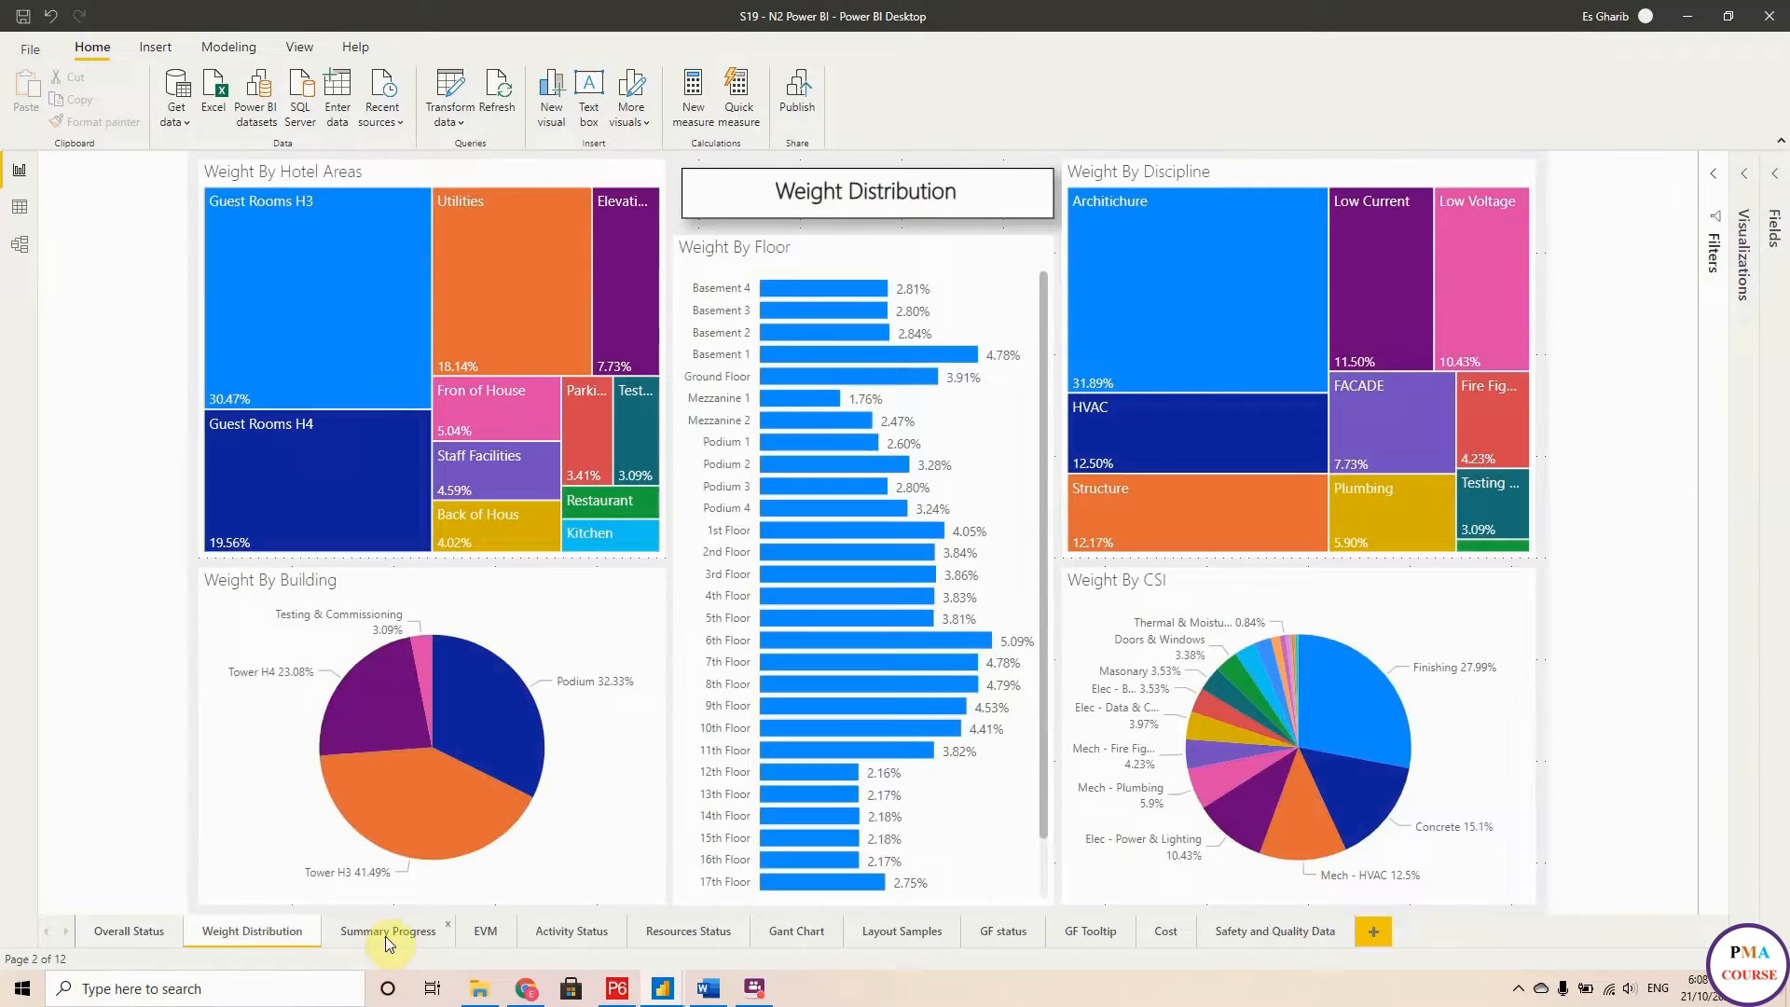
left_click(485, 930)
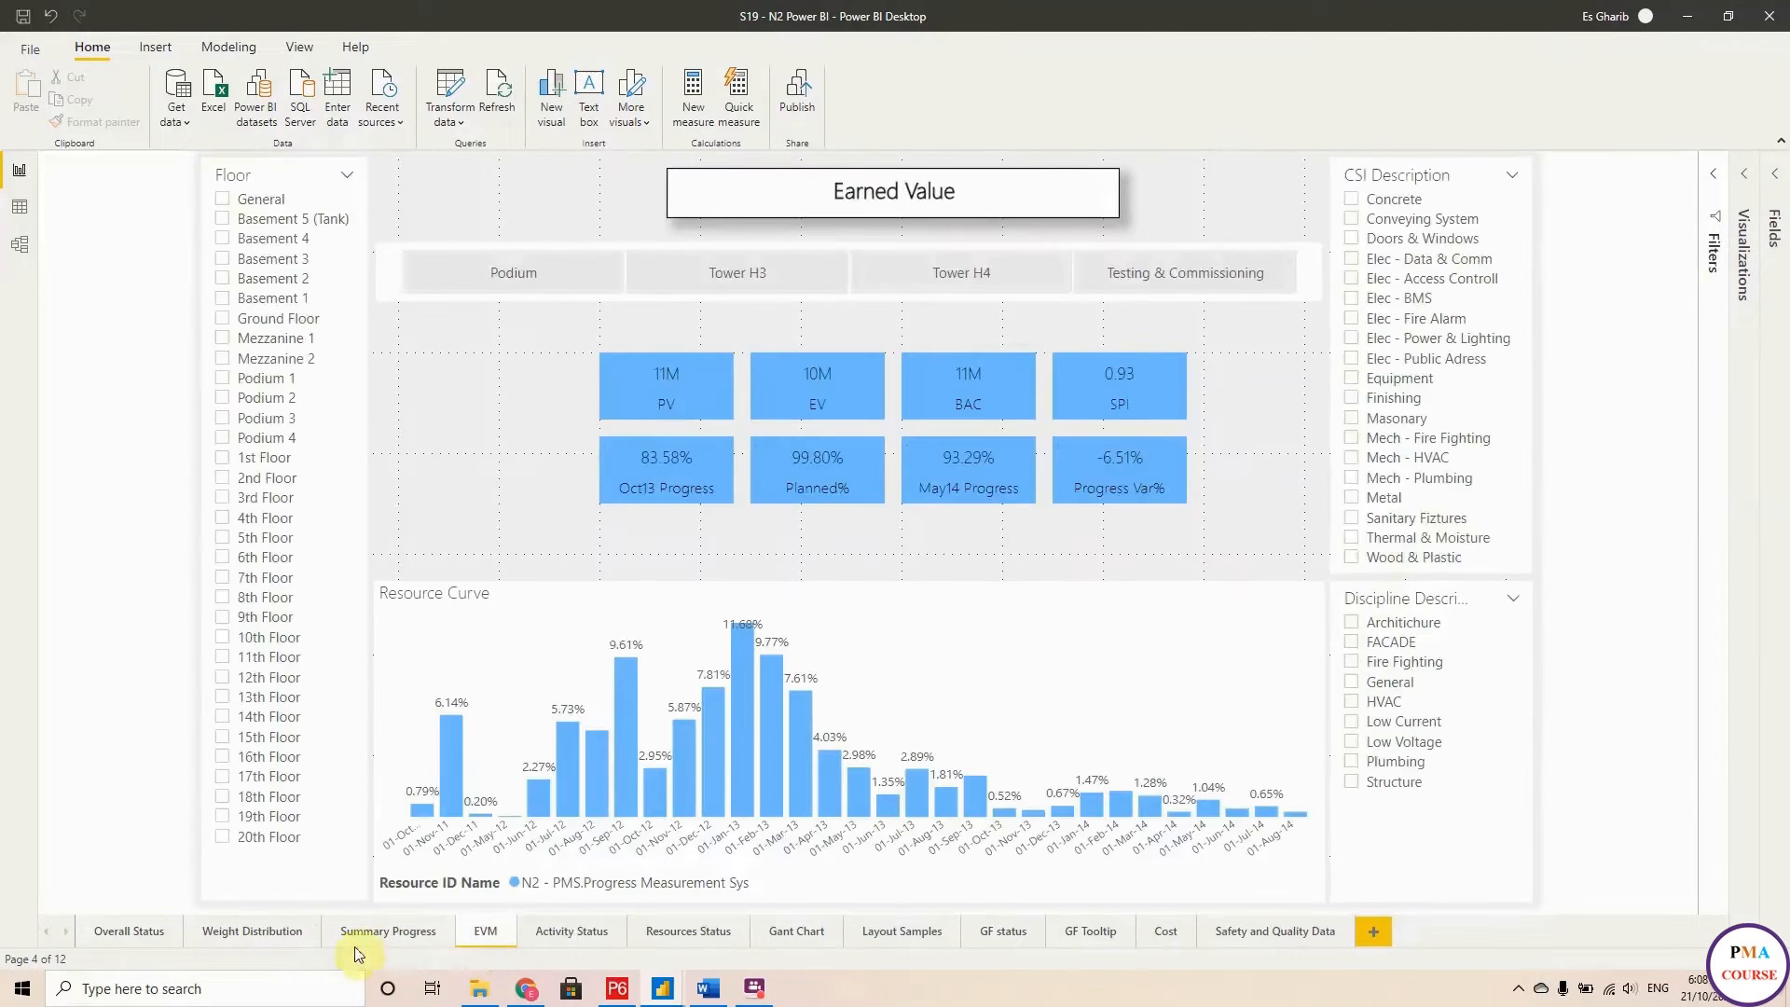
left_click(571, 930)
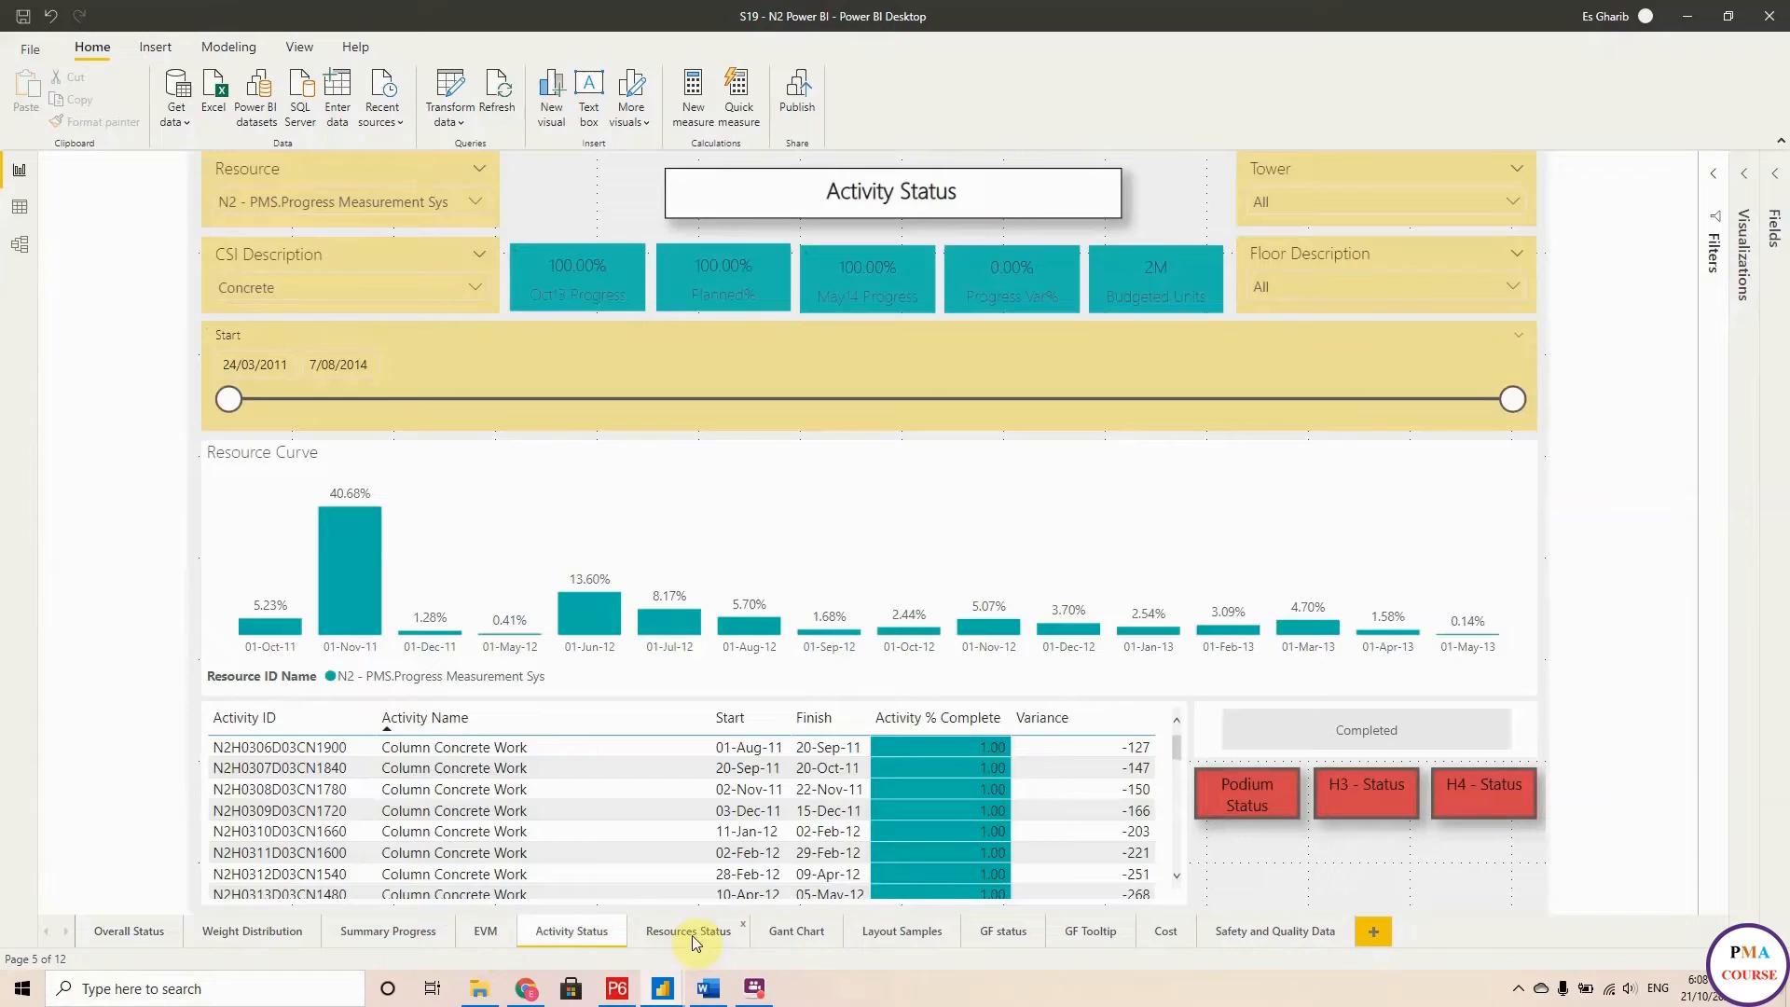
left_click(796, 930)
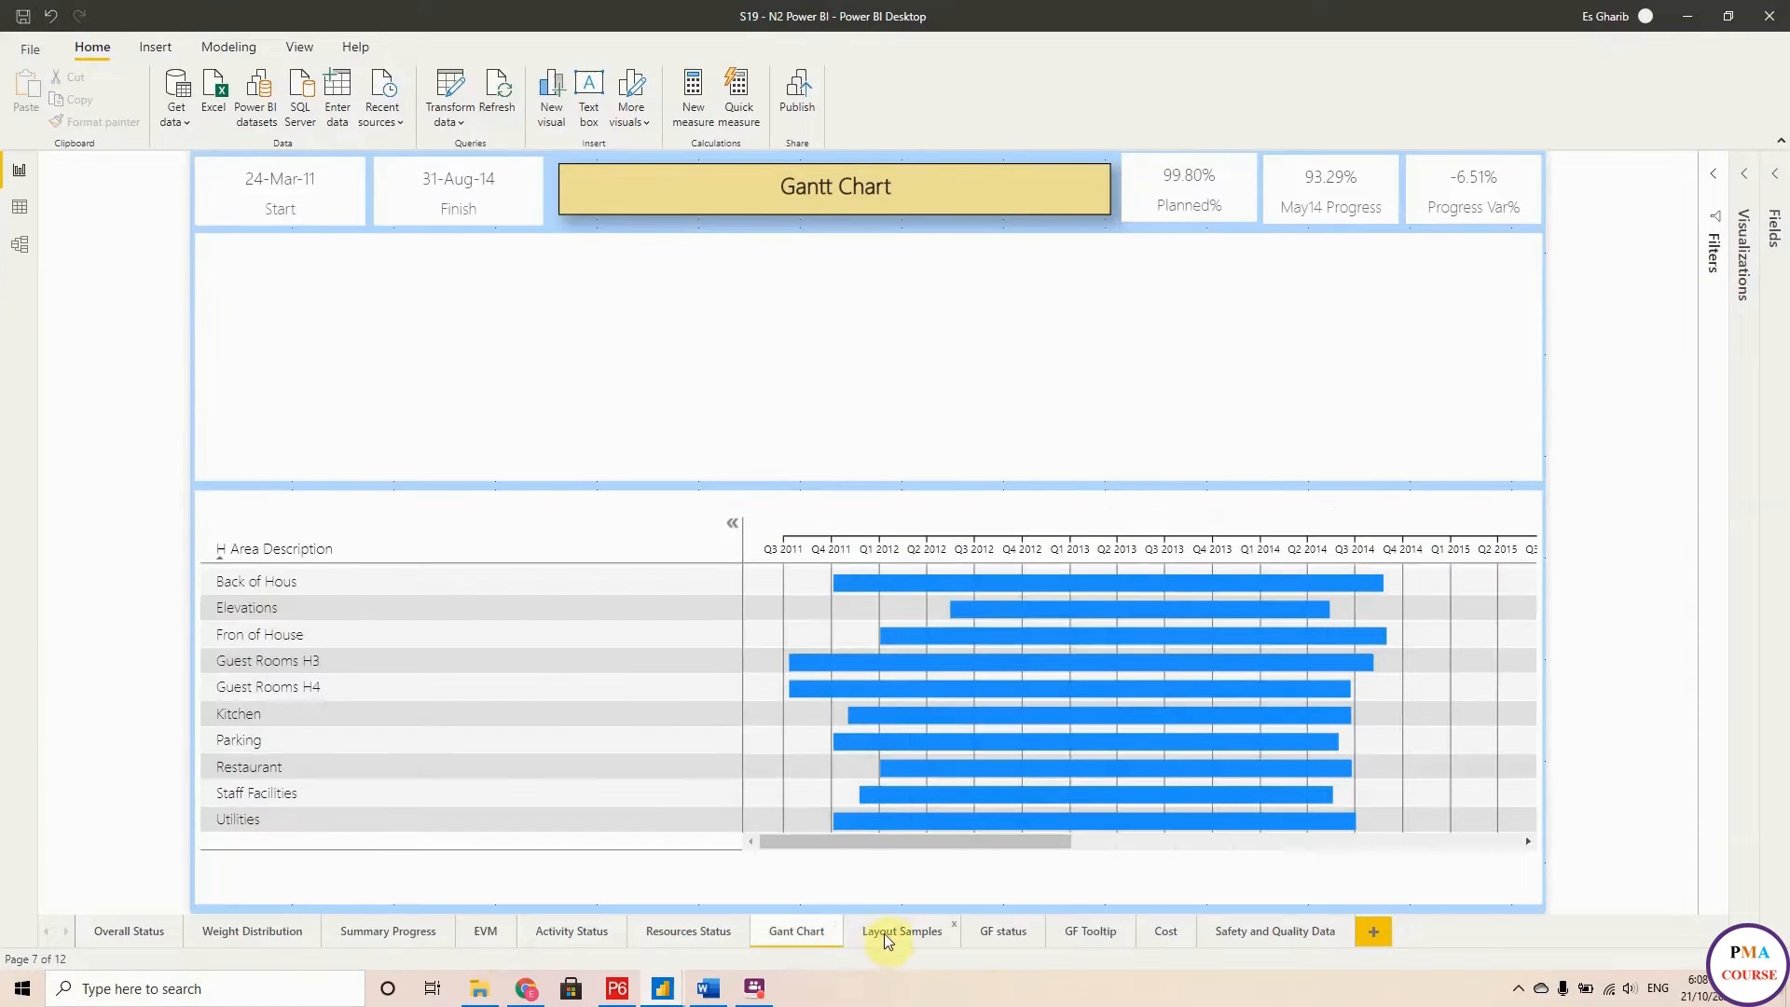
left_click(901, 931)
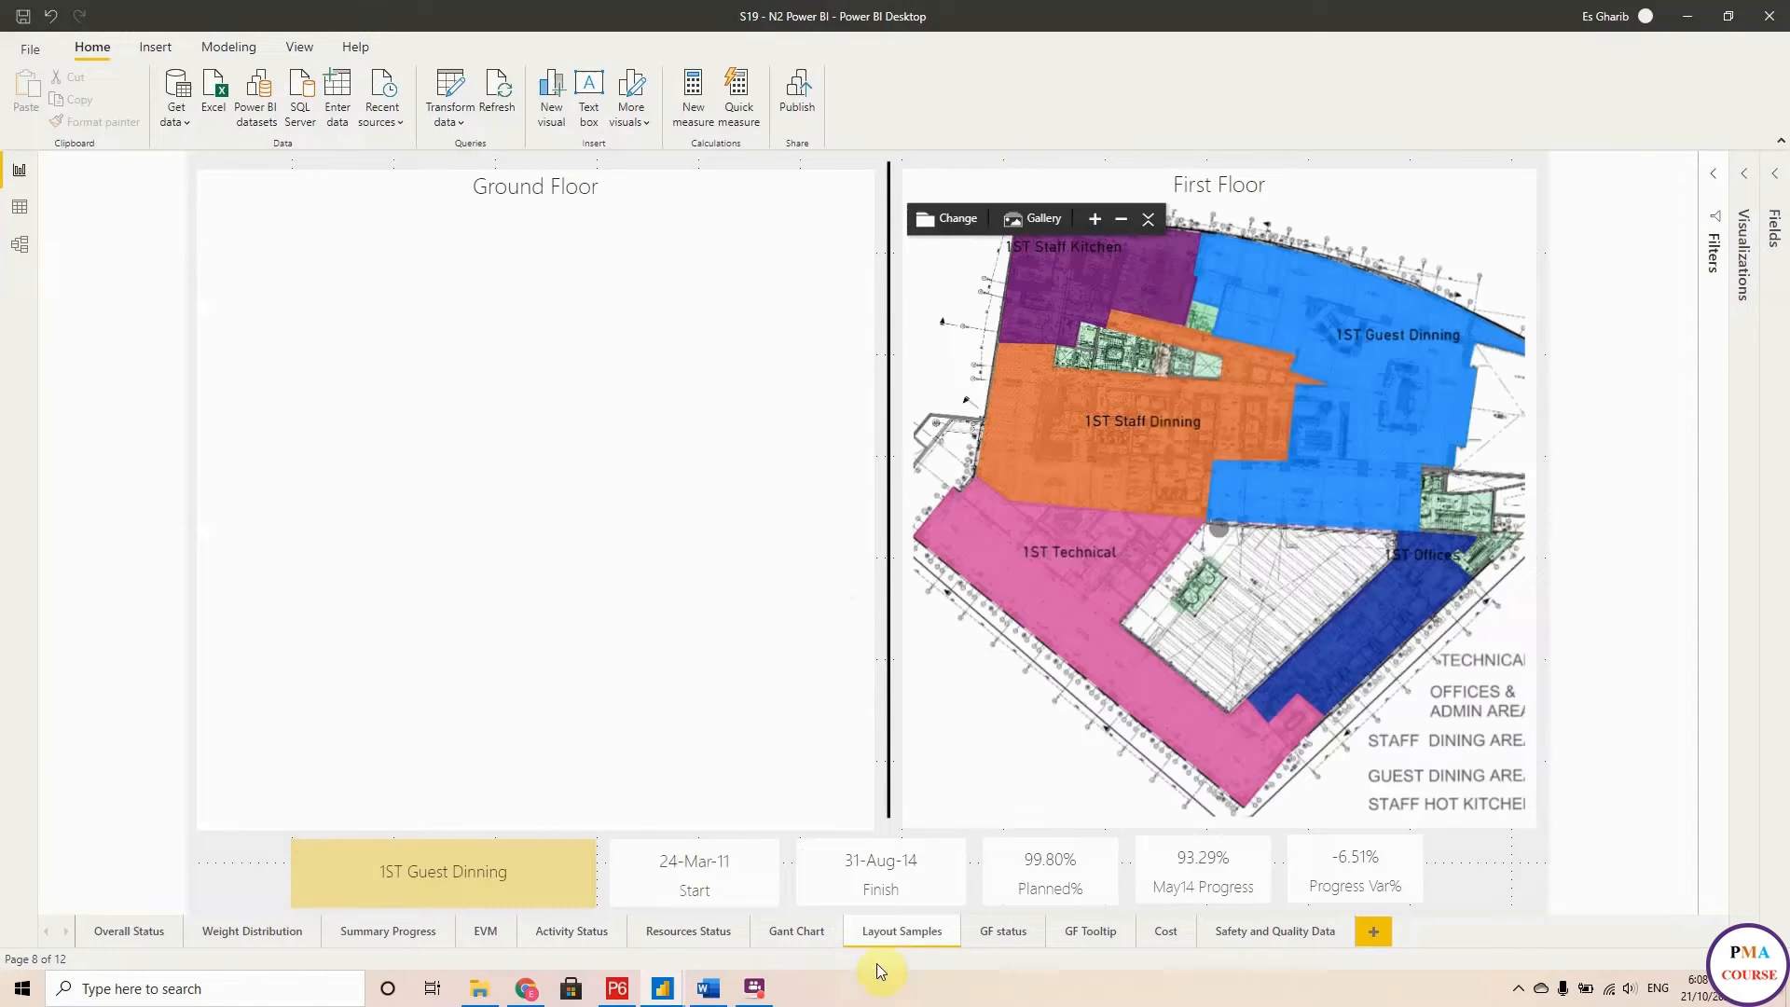
left_click(1003, 931)
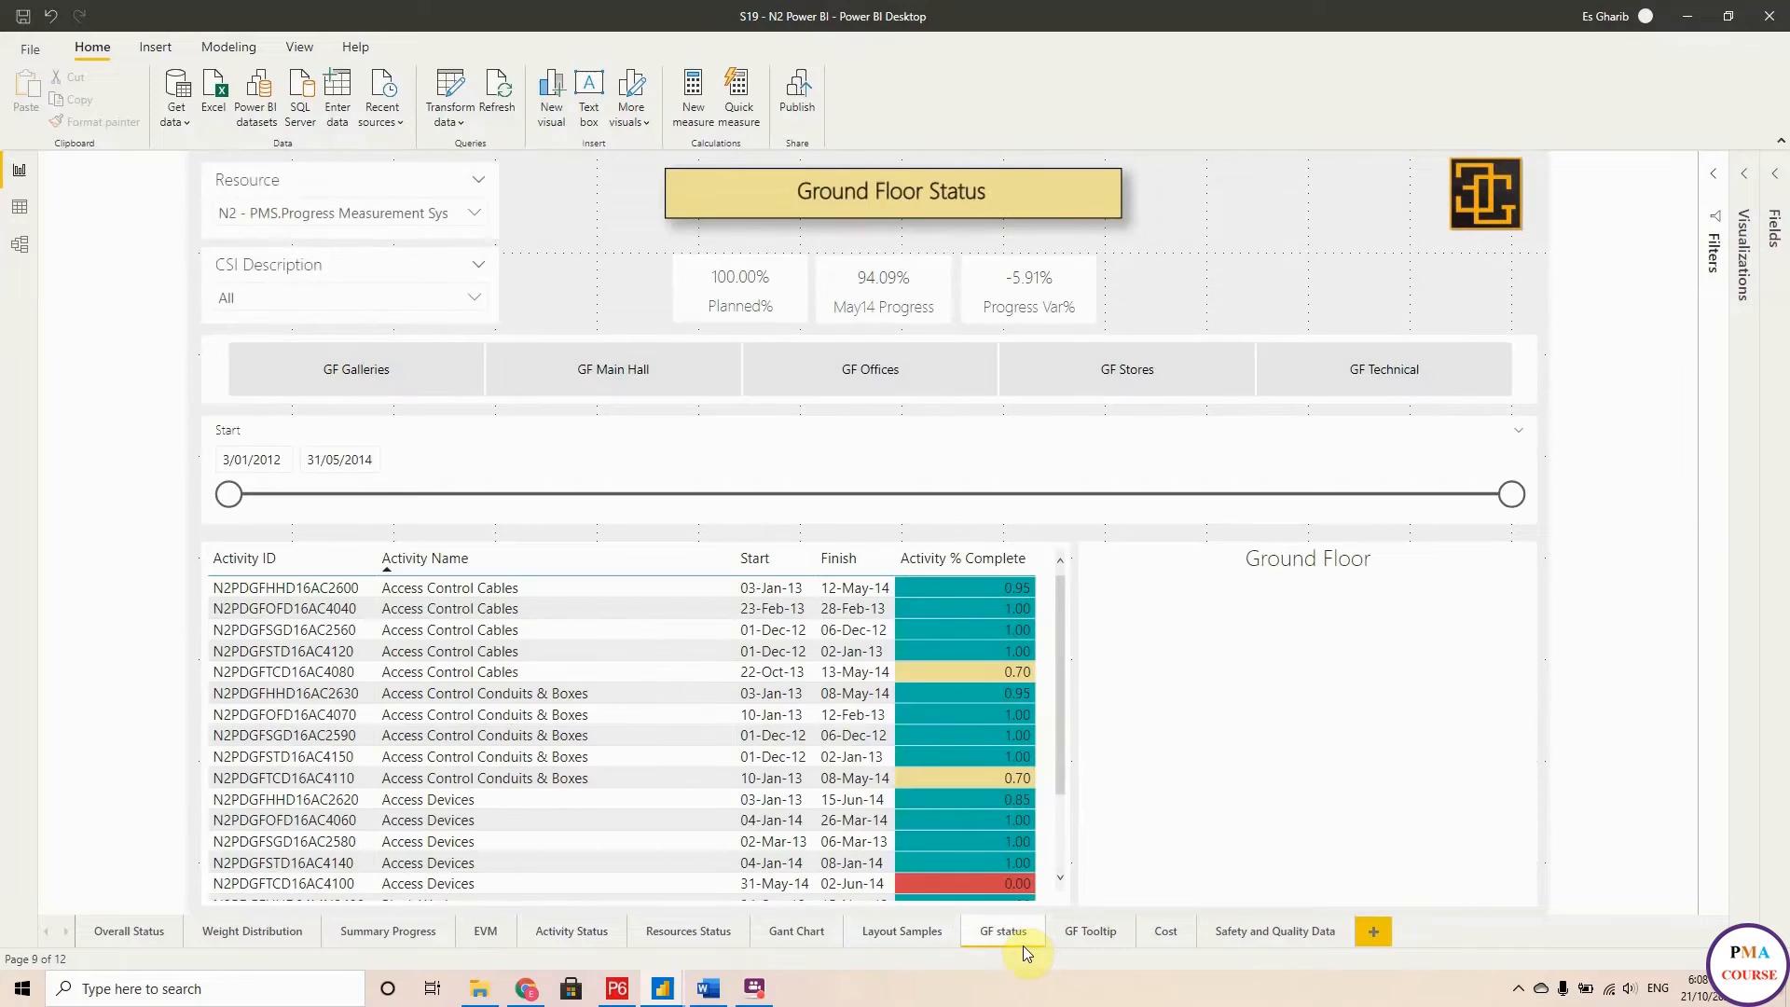
left_click(1001, 930)
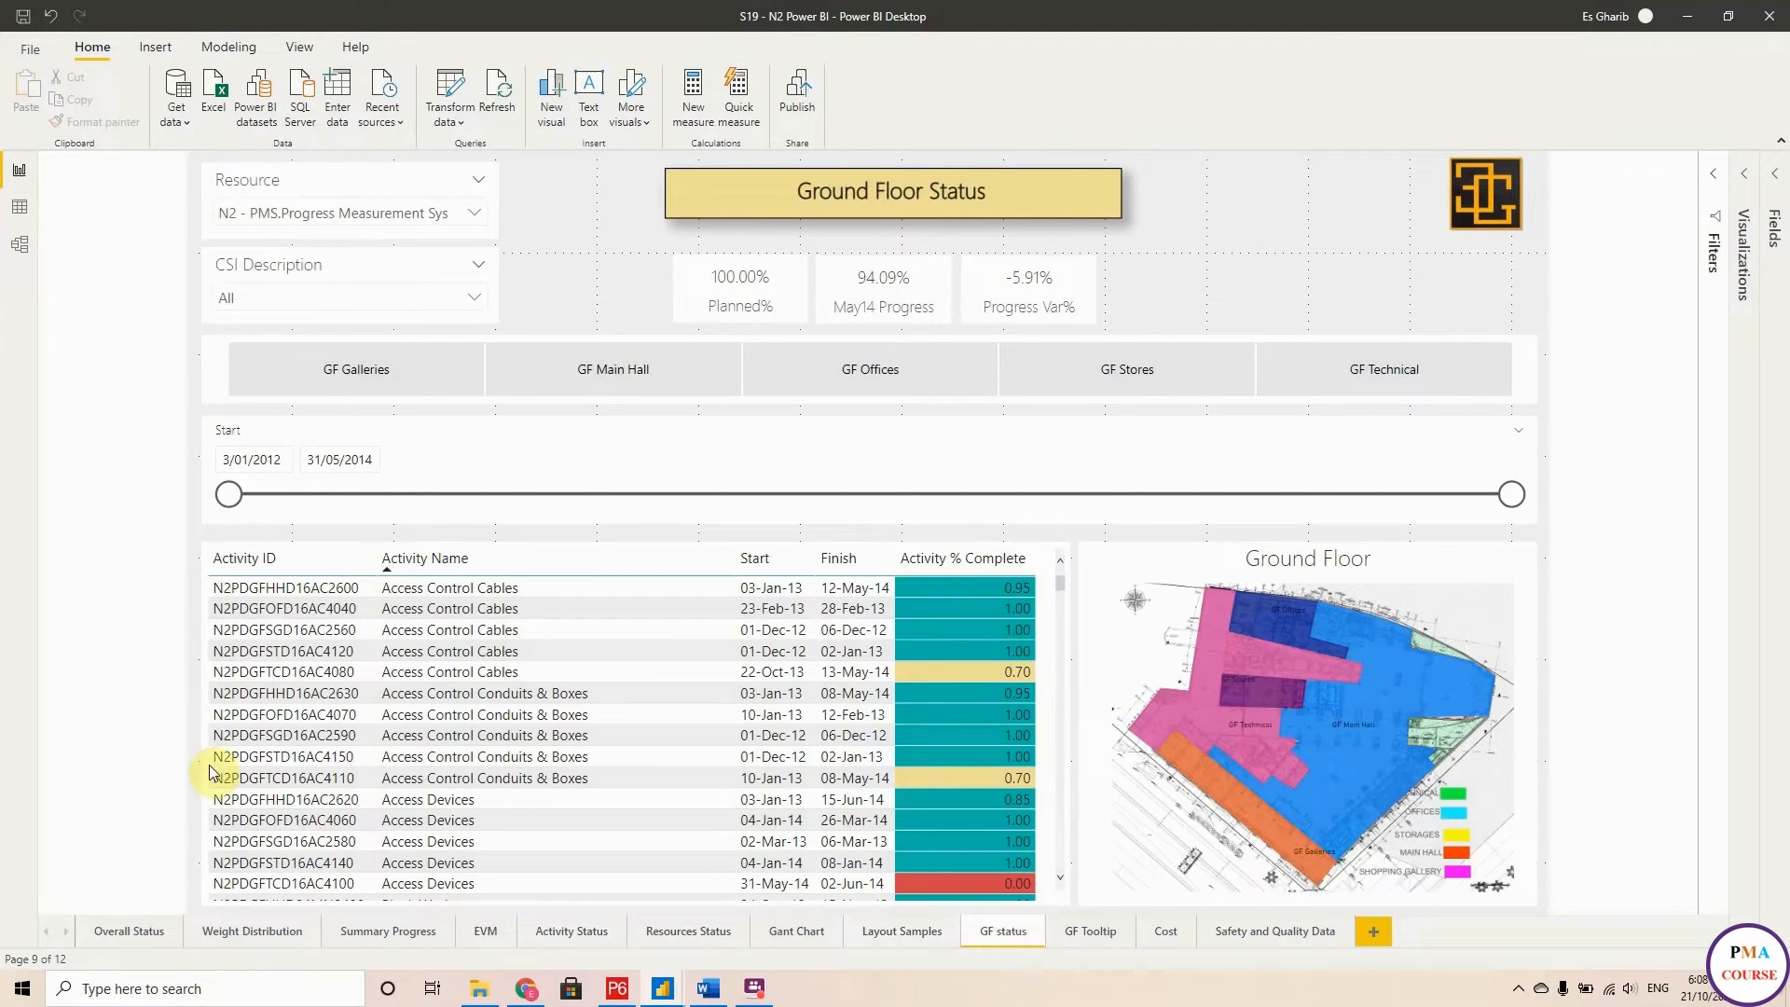
mouse_move(190, 472)
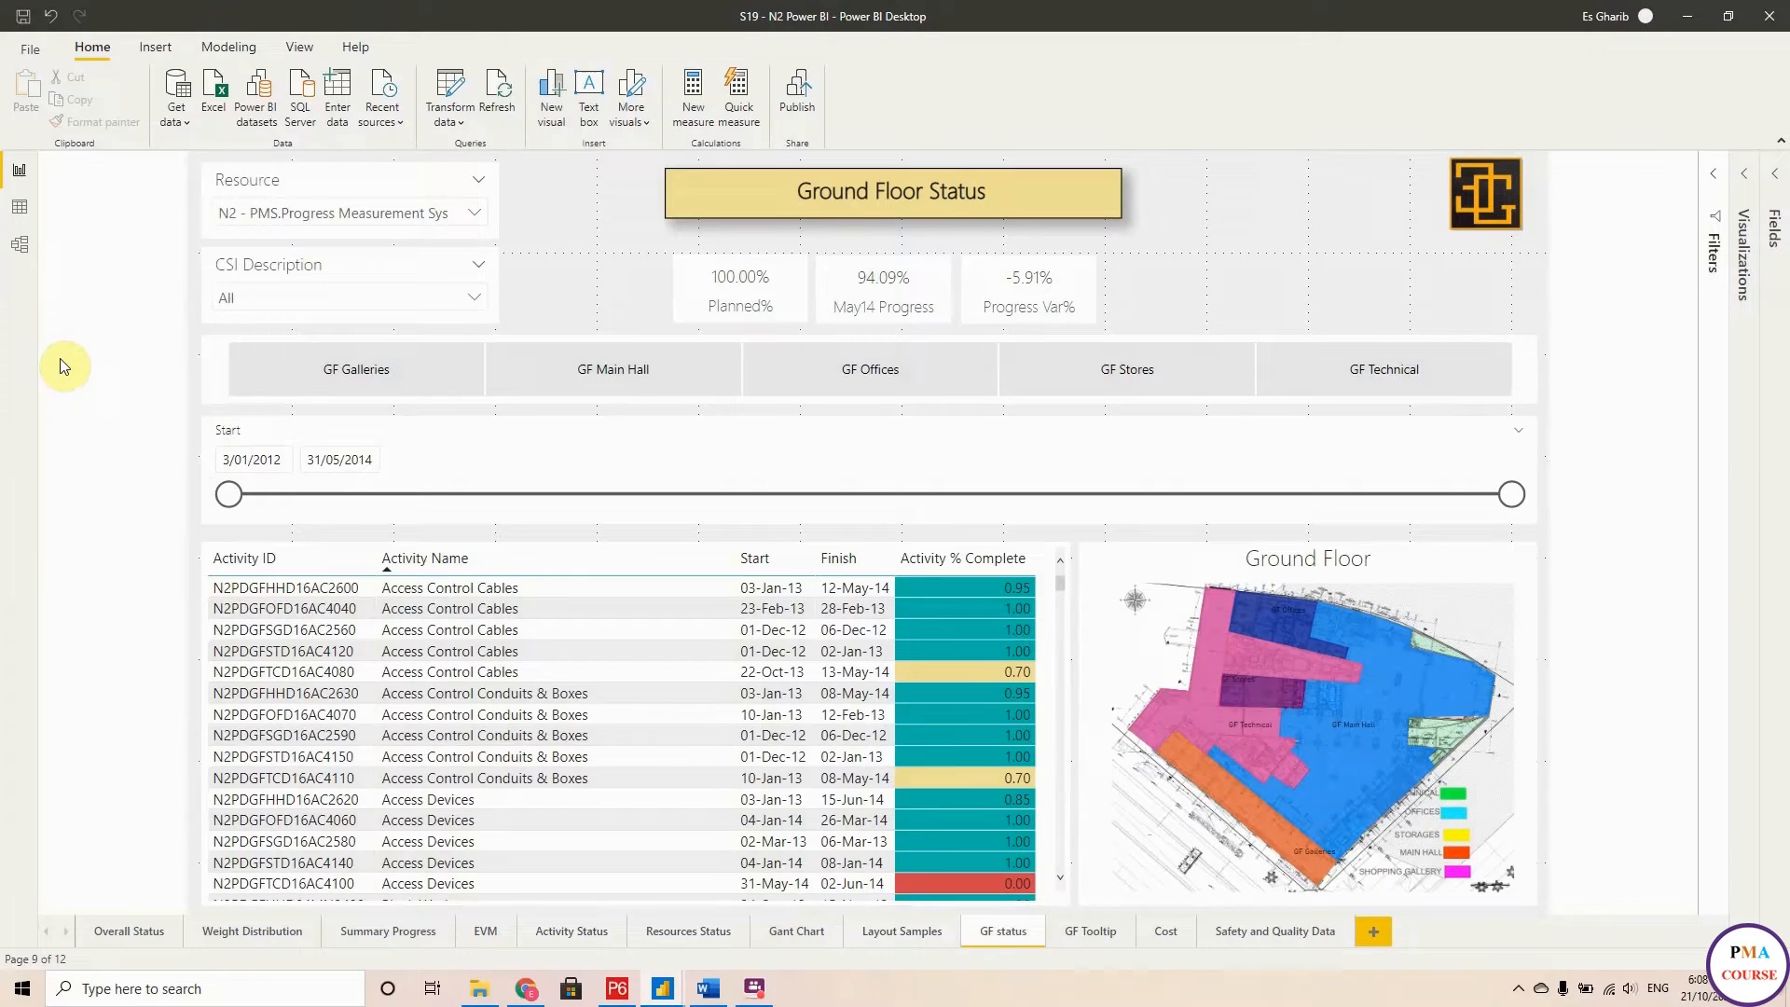
mouse_move(77, 522)
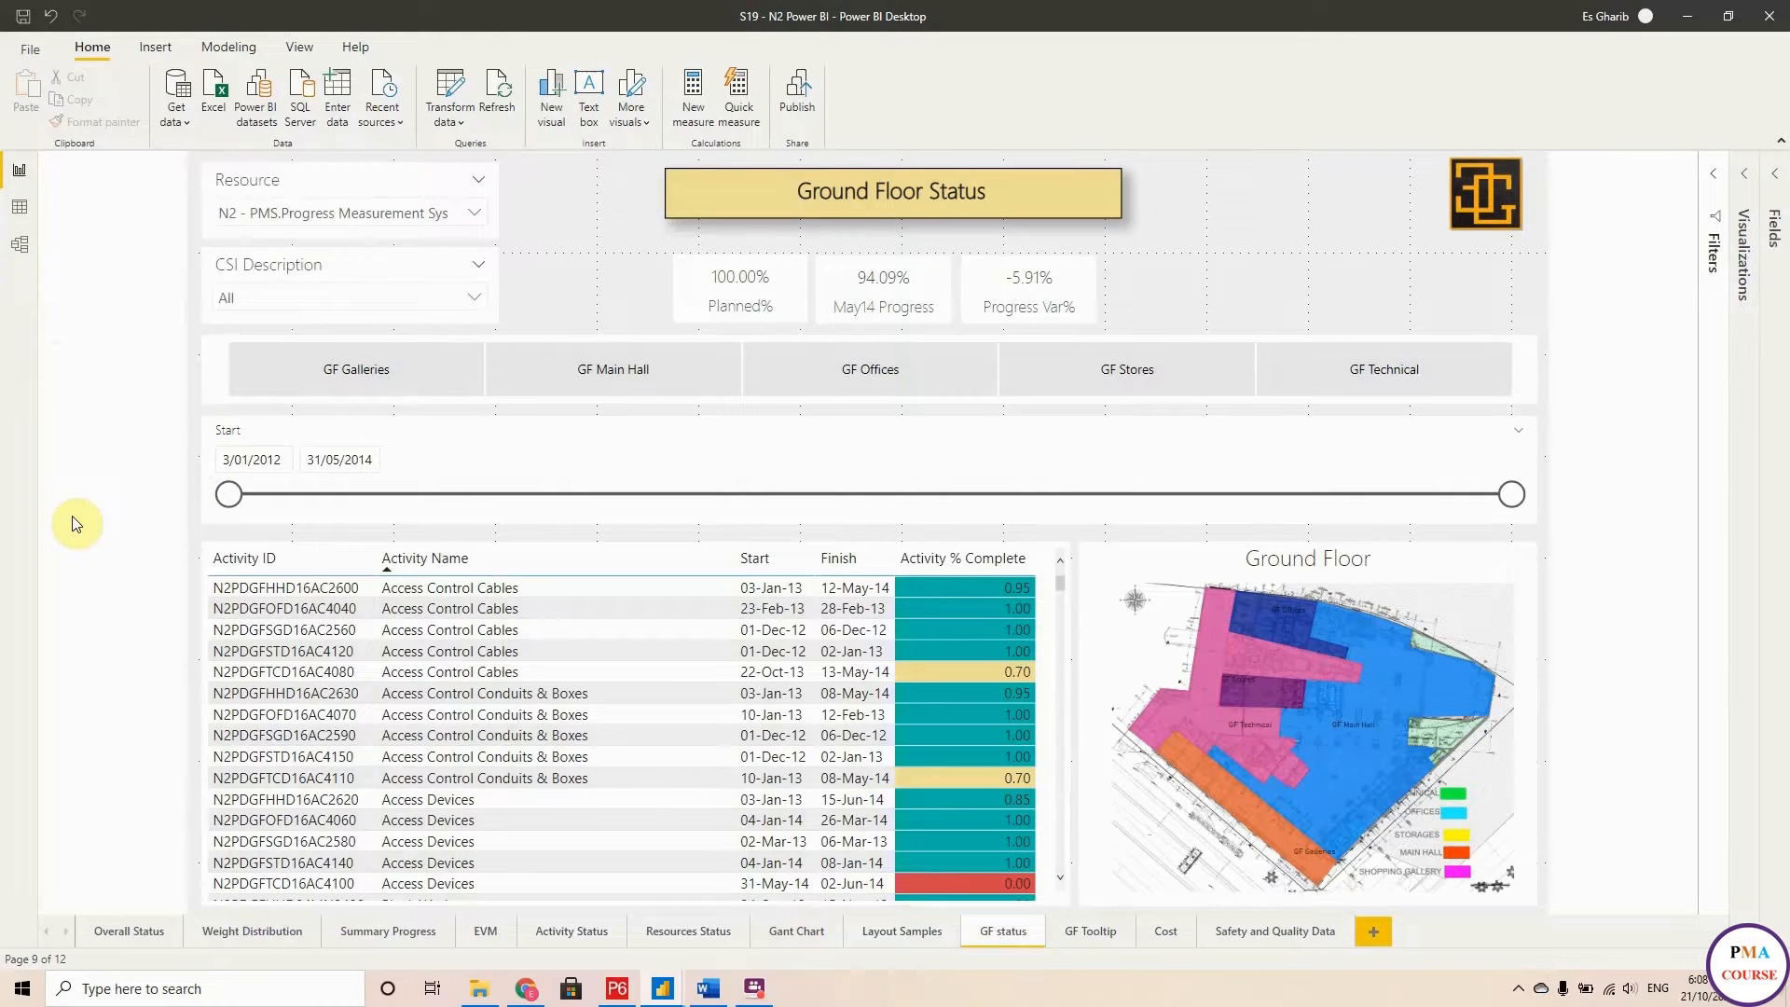
Switch the Ground Floor Status page into Mobile layout from the View ribbon.
left_click(298, 46)
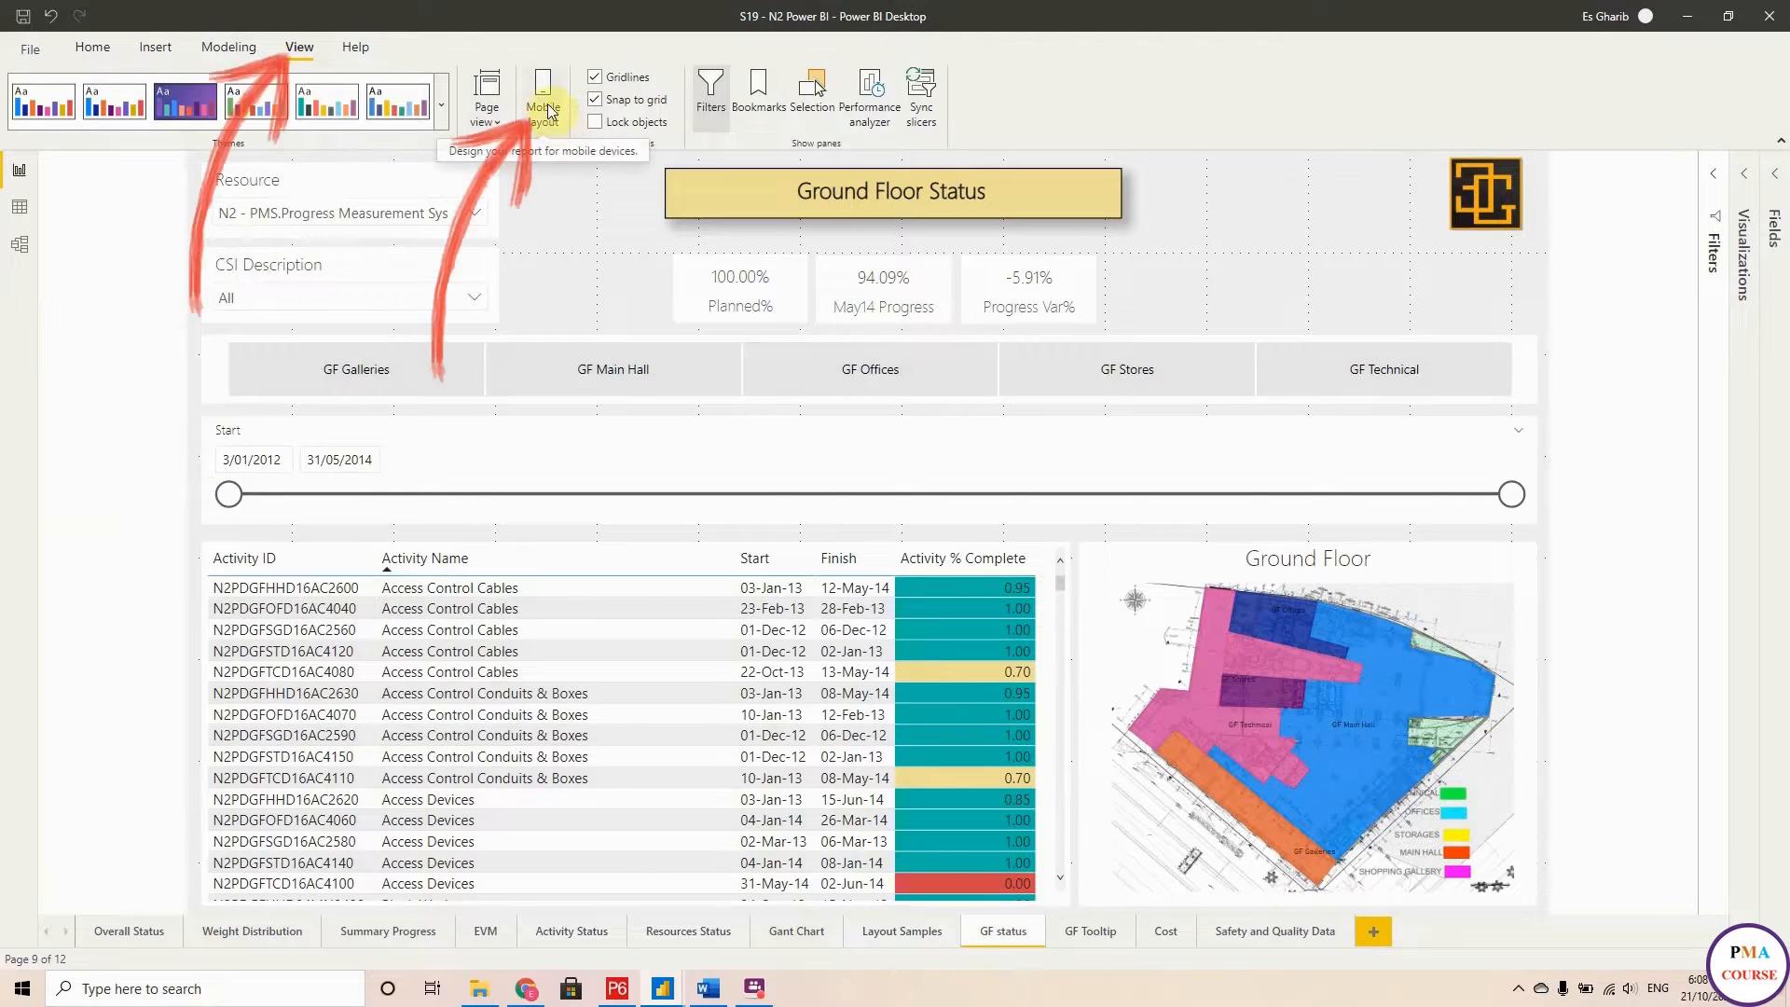
left_click(542, 97)
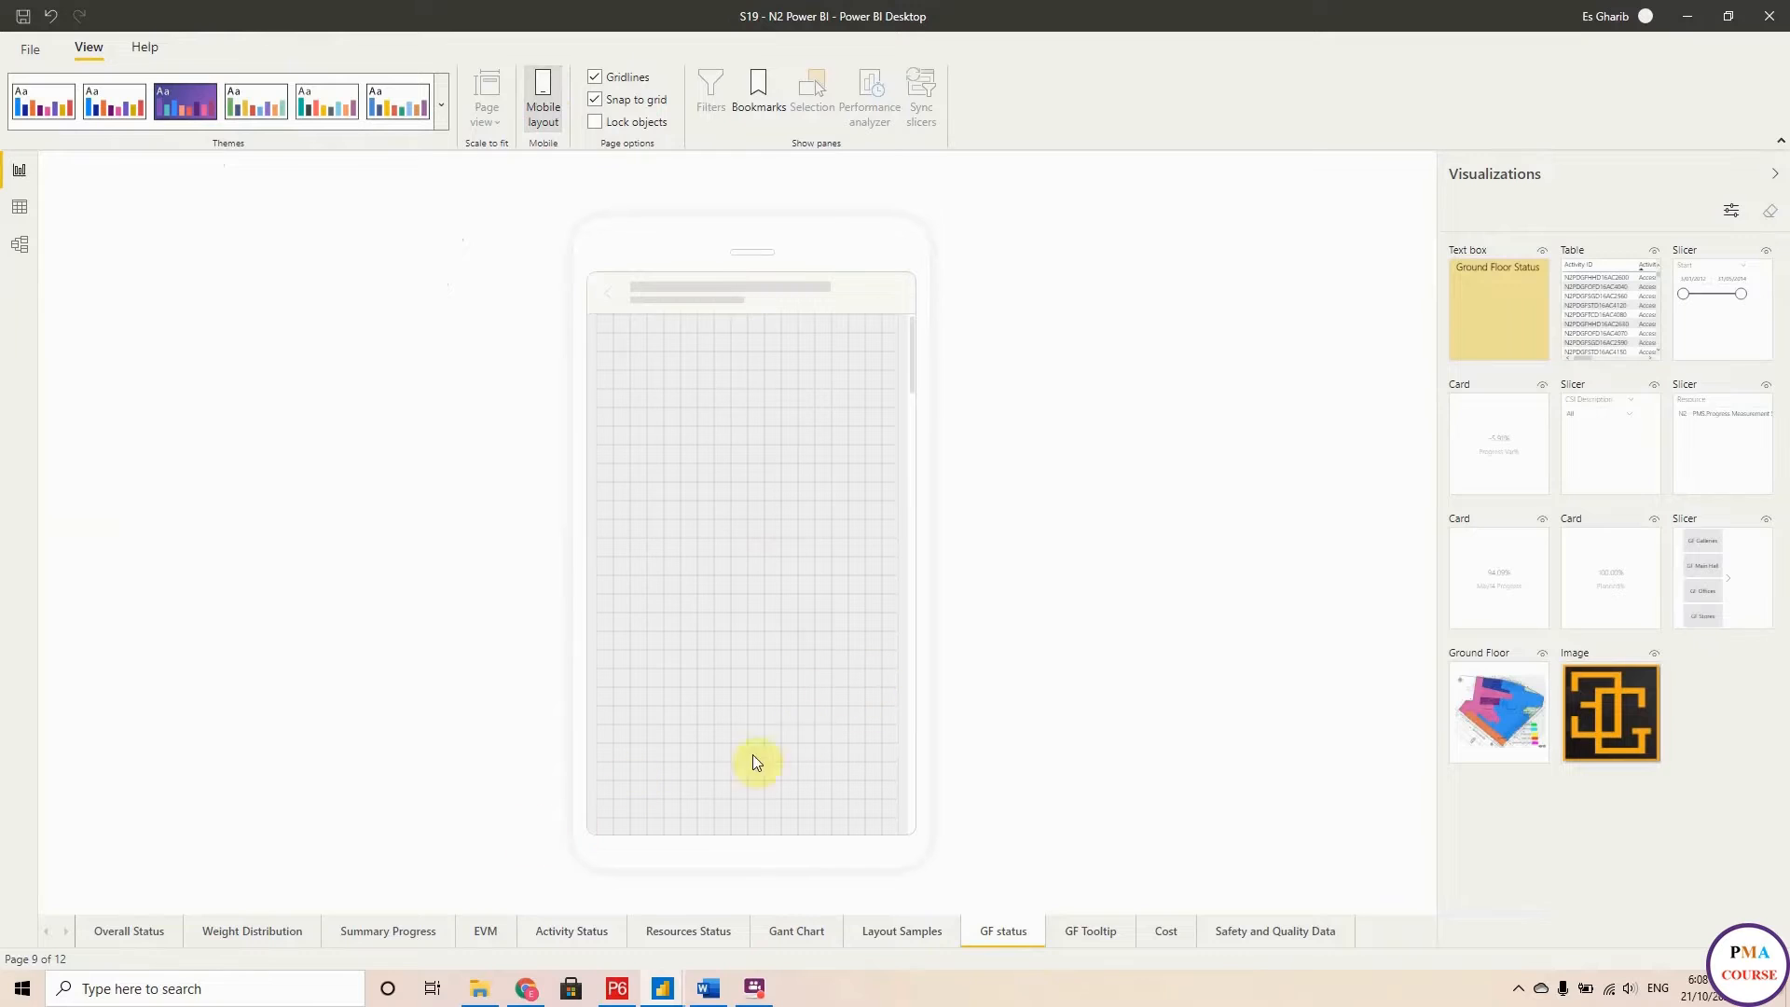
On Overall Status, stack the S-curve, Project Durations pie and Progress and Planned% gauge on the phone canvas.
left_click(129, 930)
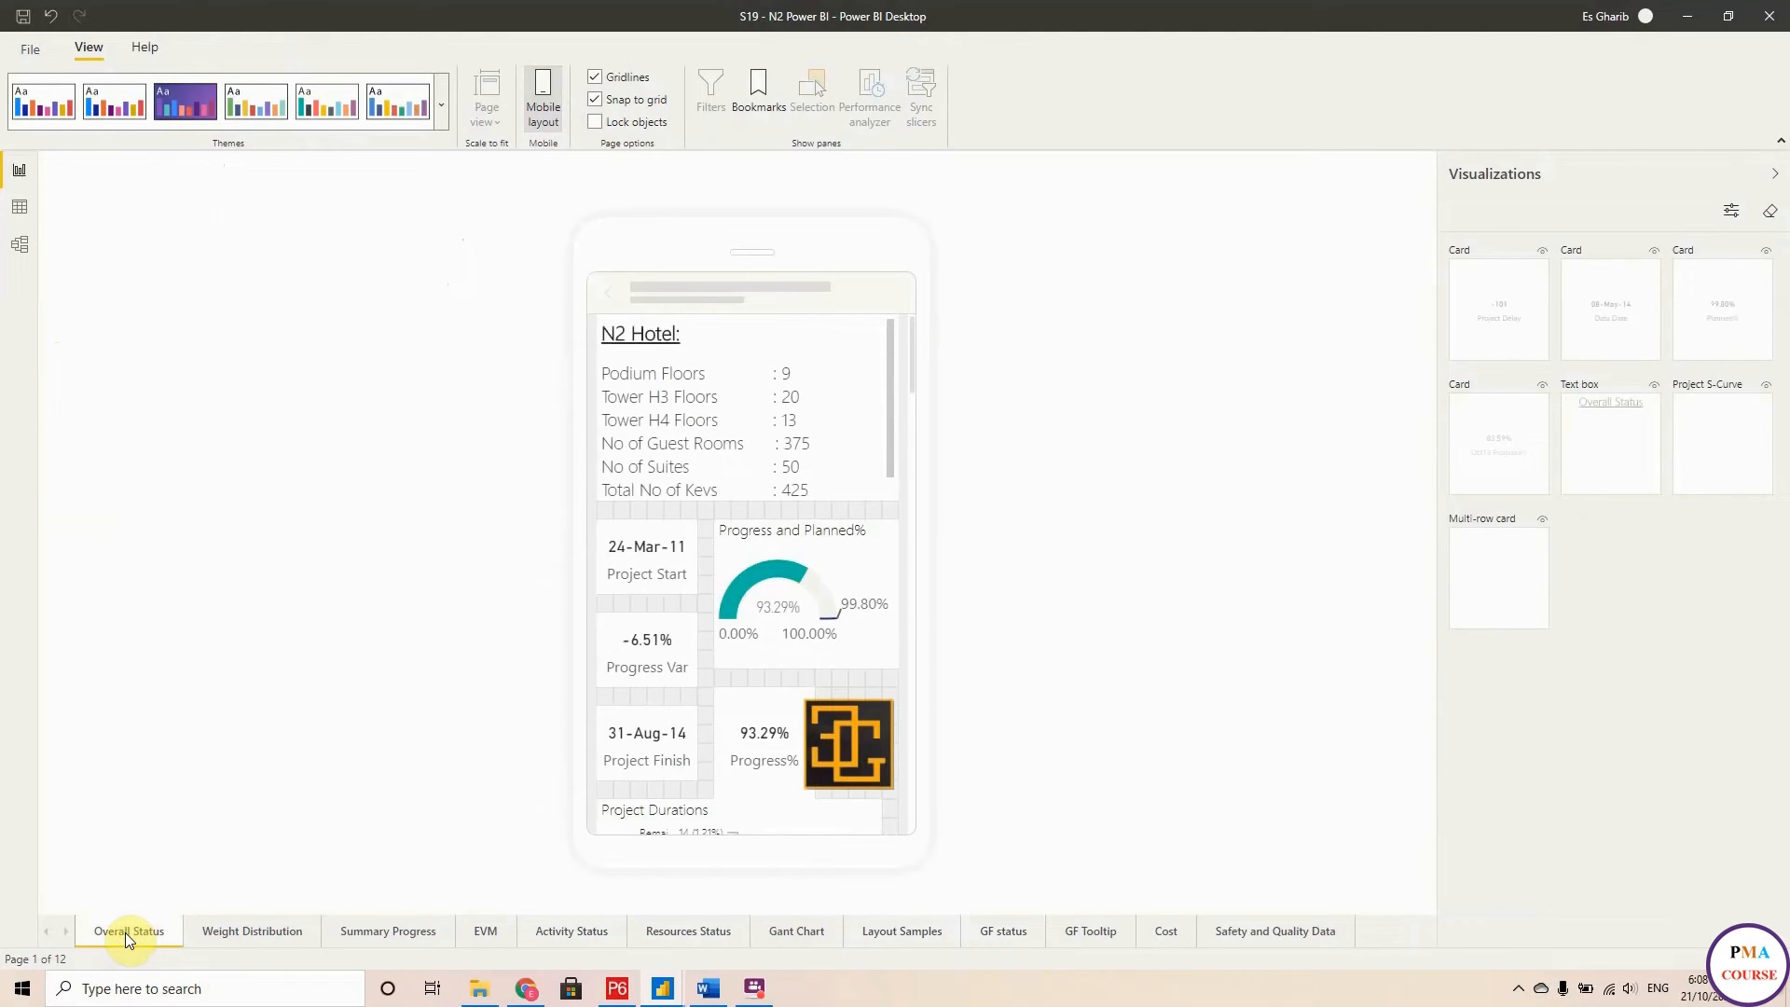
left_click(128, 930)
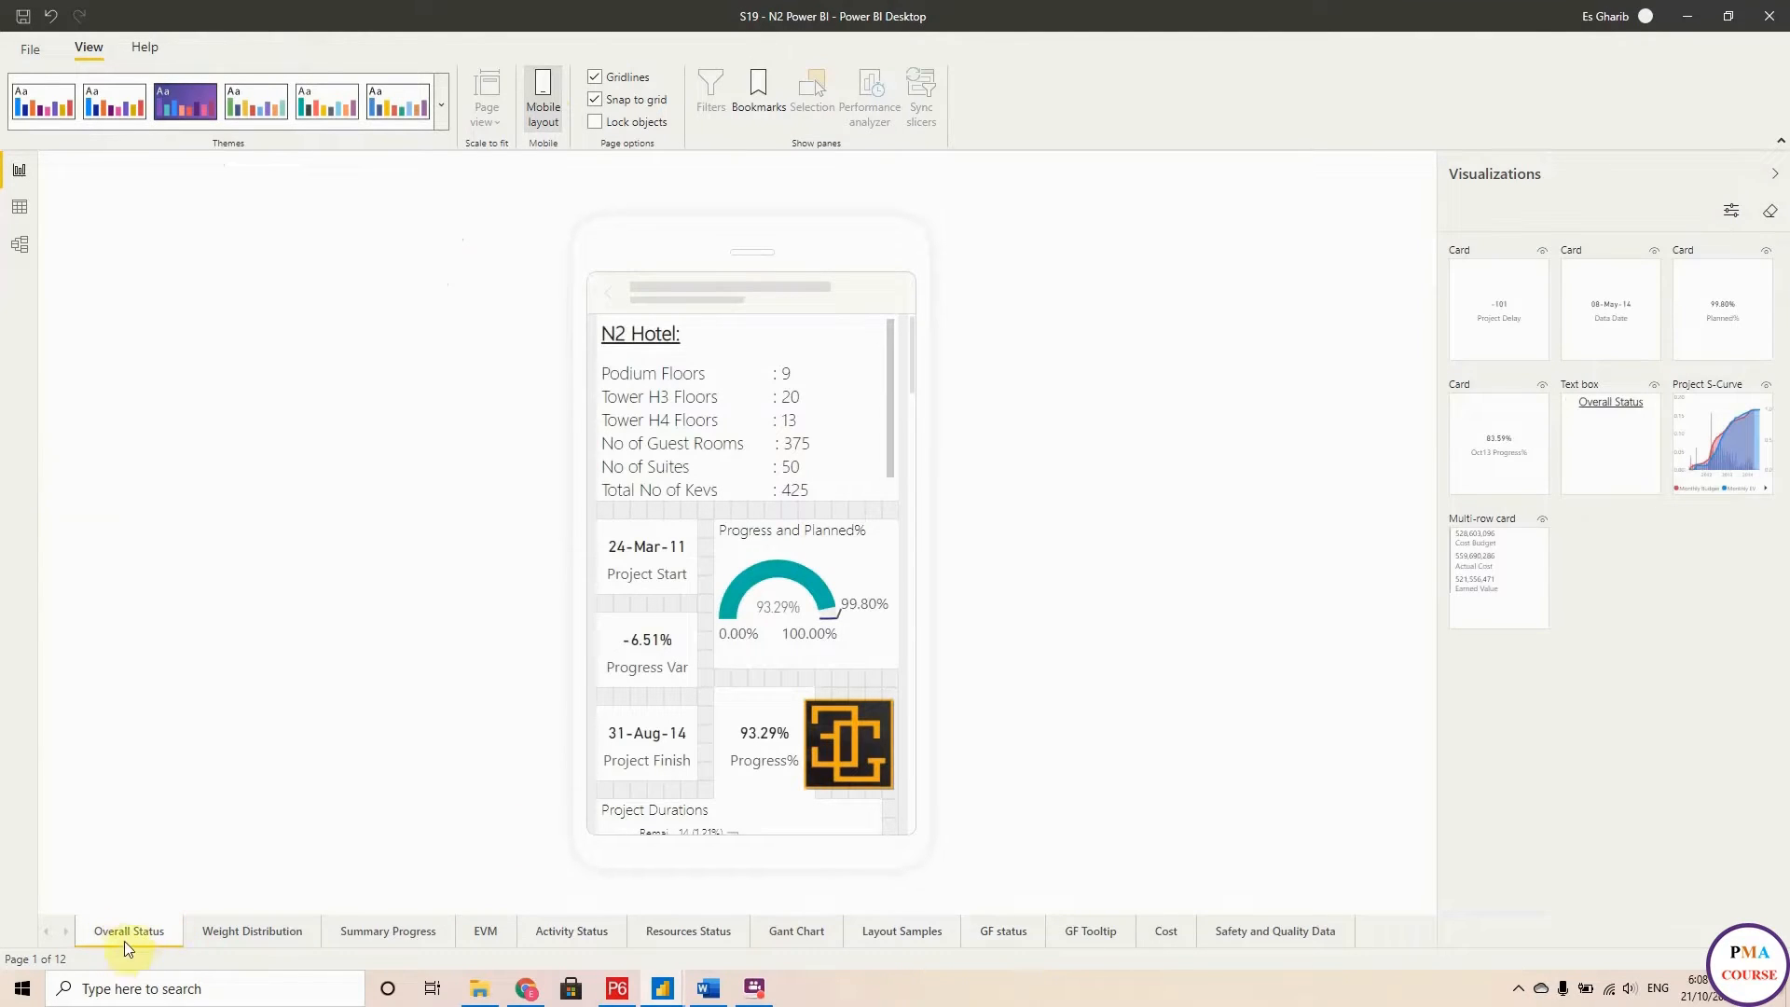
mouse_move(1596, 522)
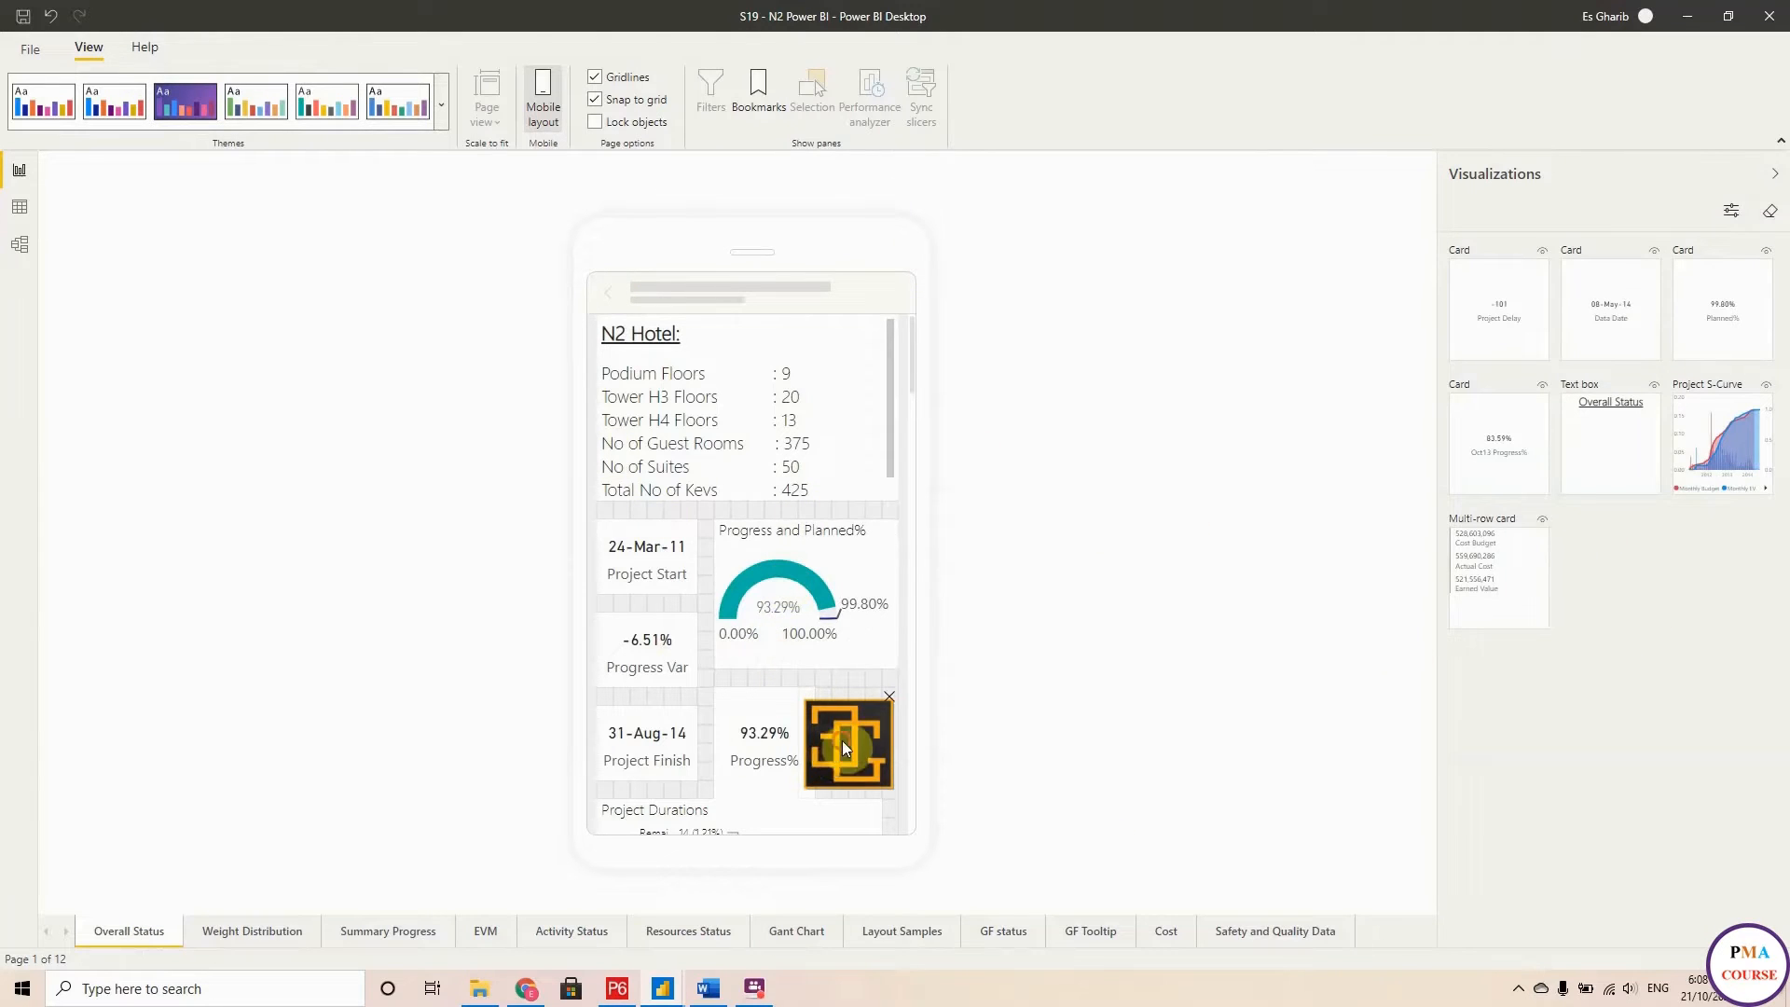
left_click_drag(849, 742, 839, 371)
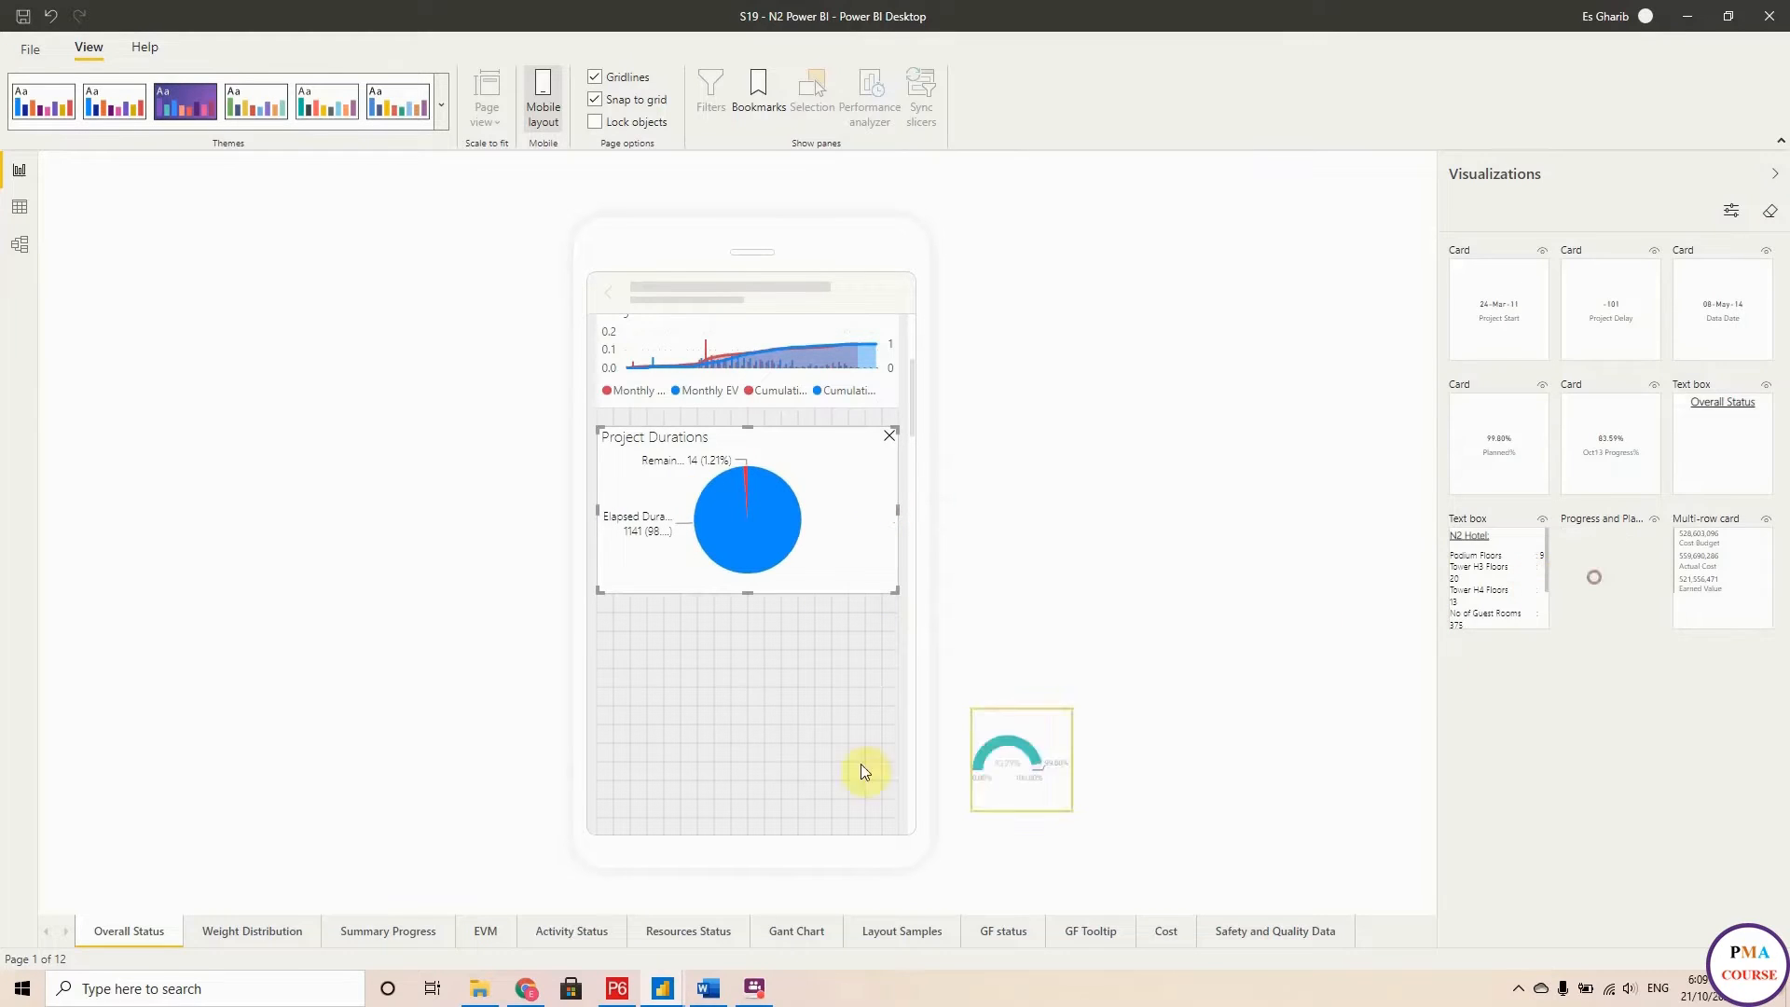
left_click_drag(1020, 759, 648, 674)
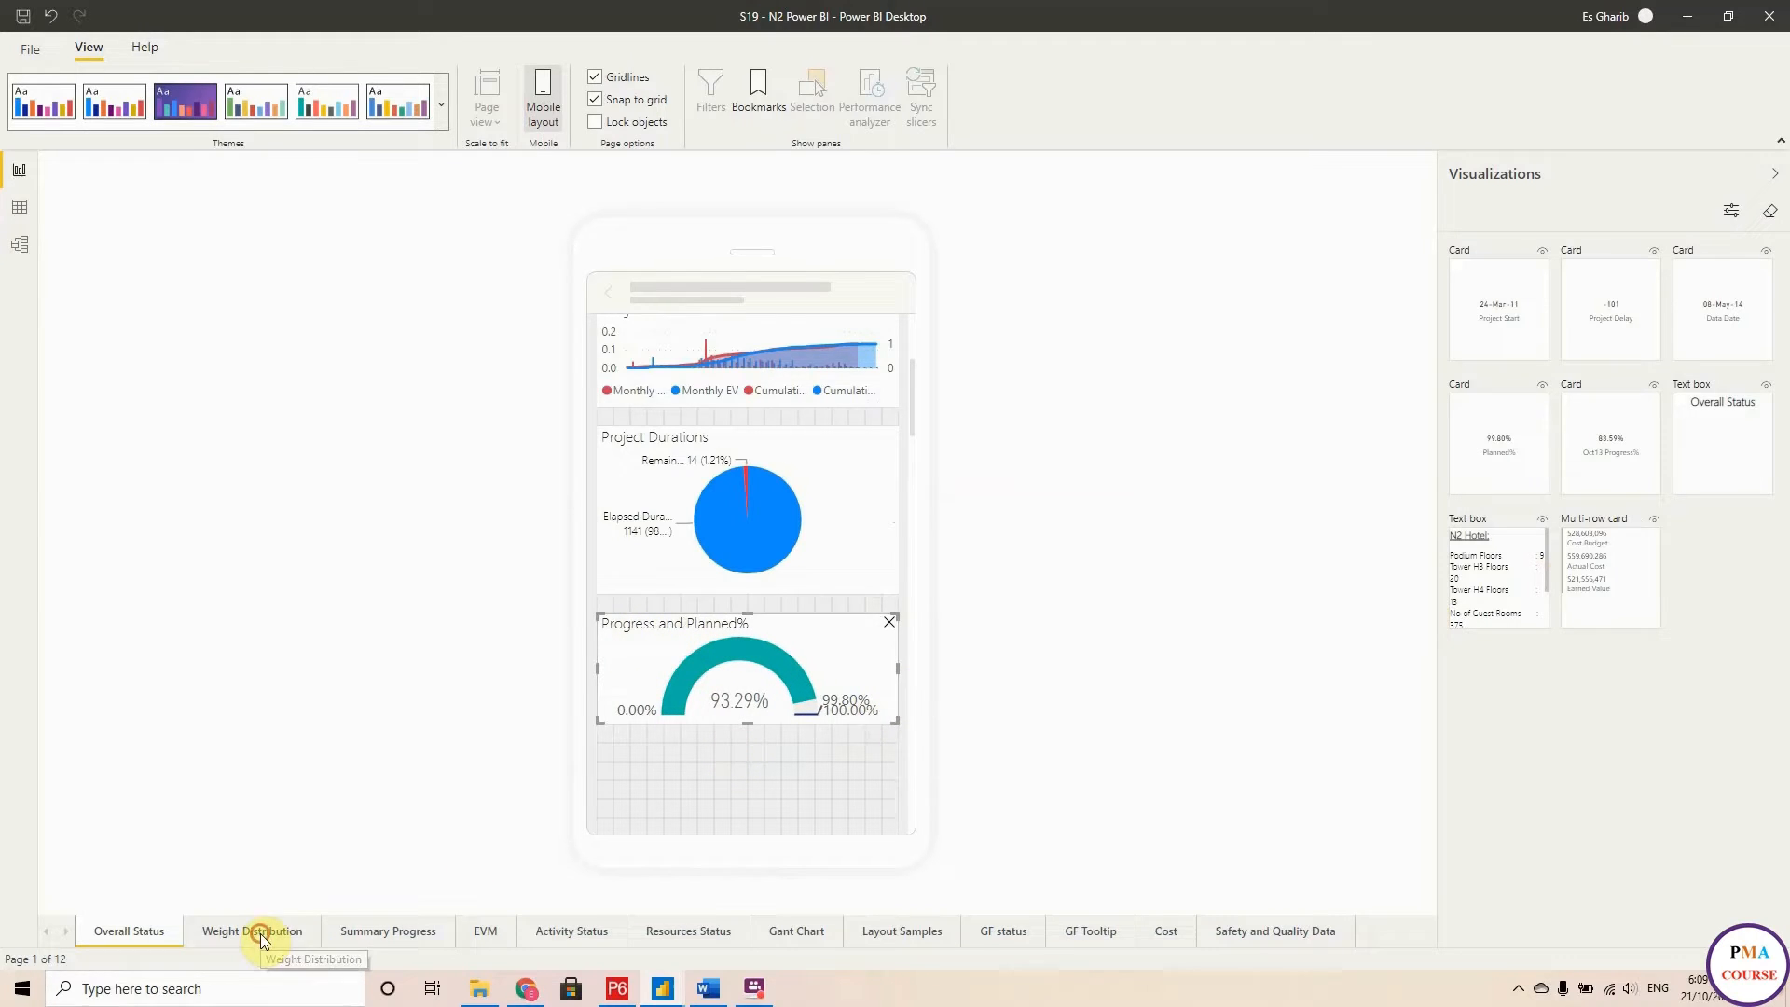
On Weight Distribution, place the Weight By Discipline chart onto the phone canvas.
left_click(251, 930)
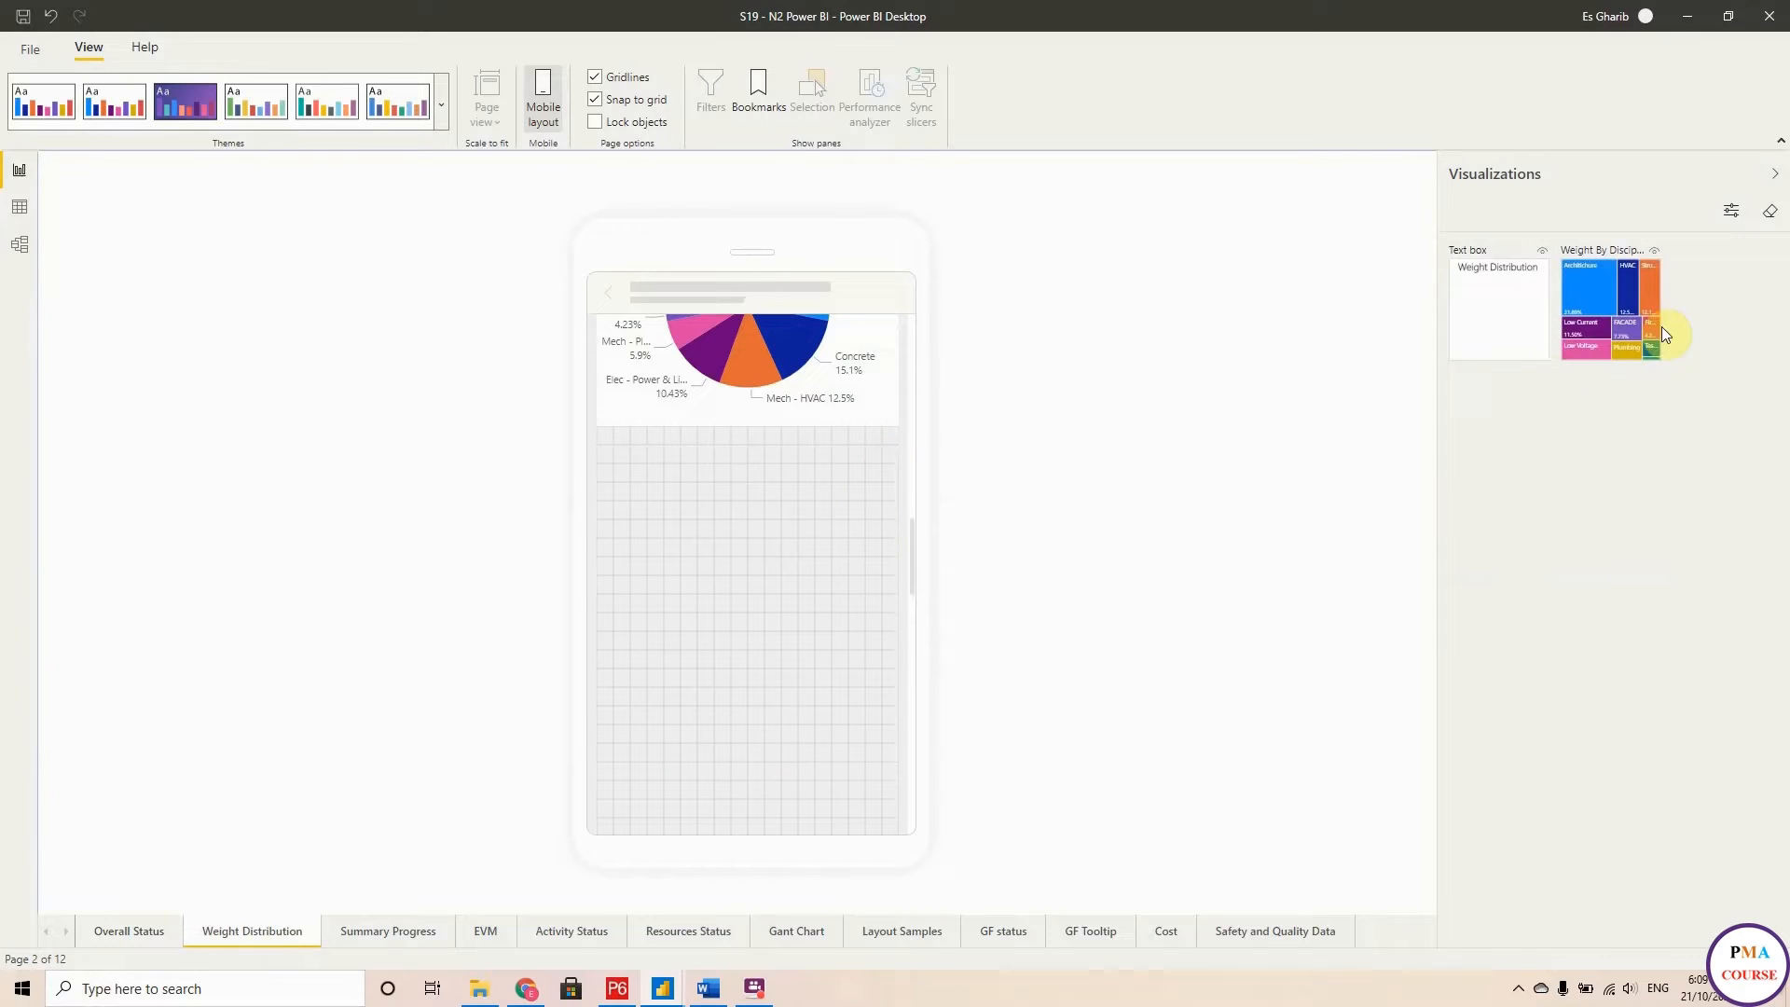
left_click_drag(1598, 308, 729, 539)
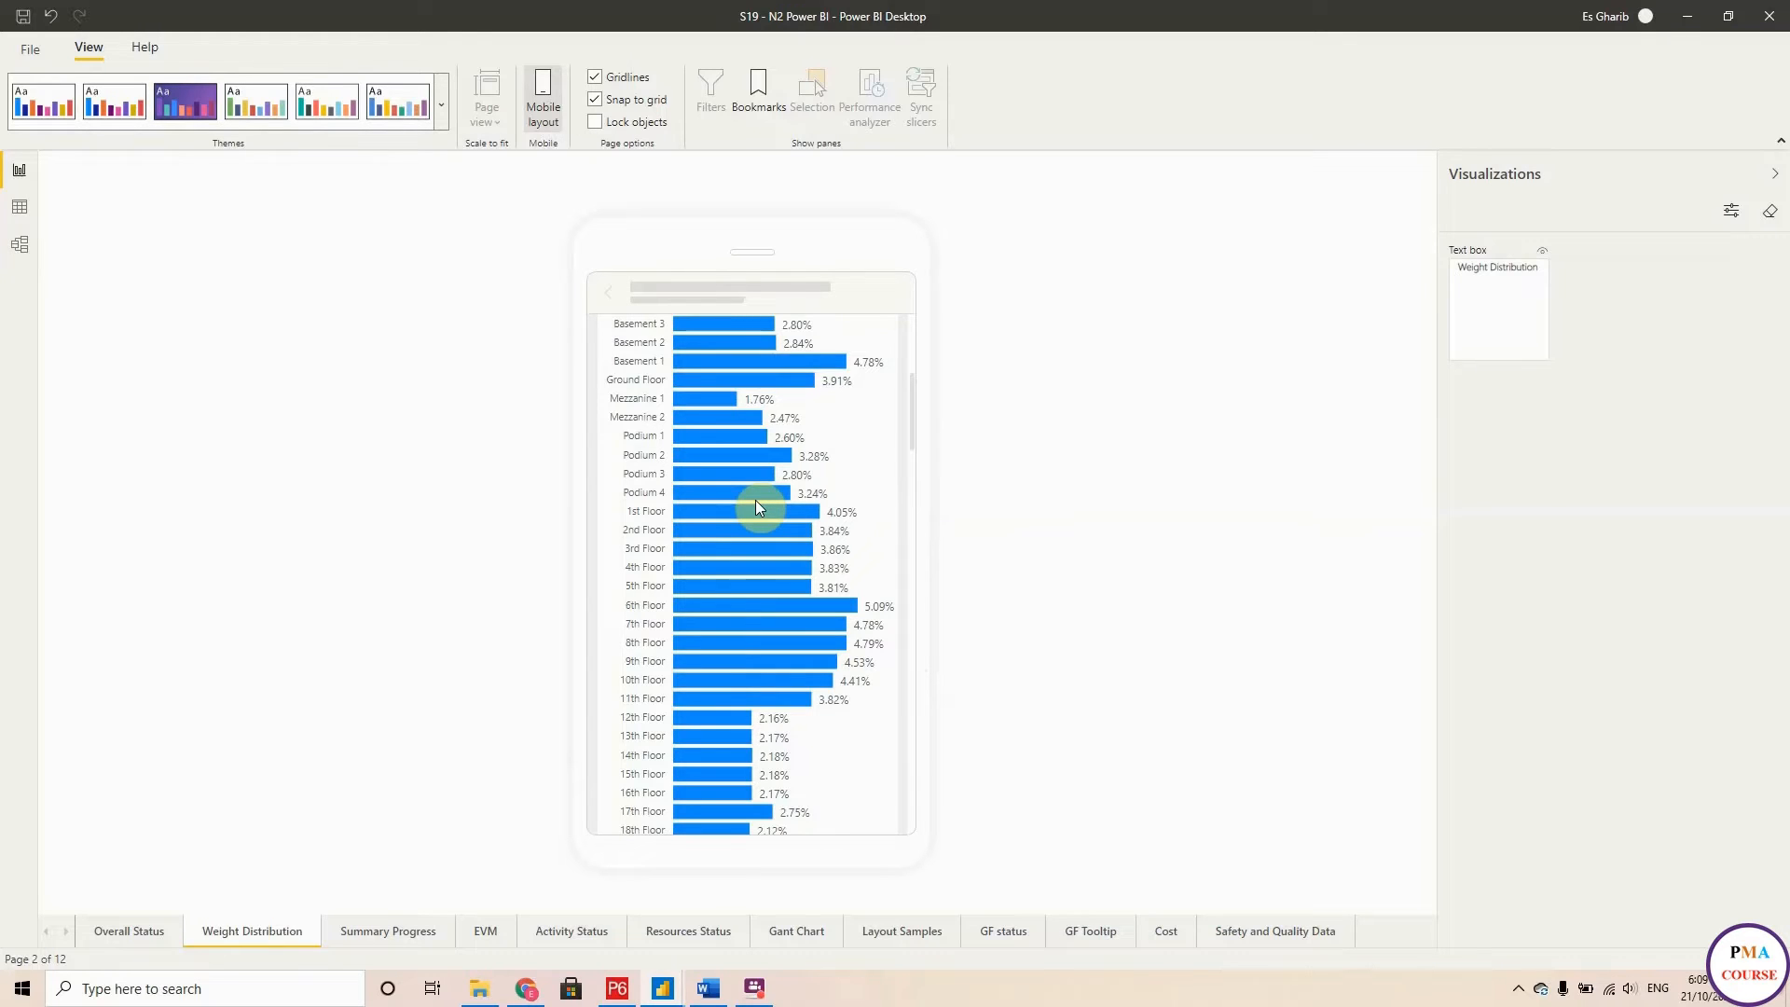
mouse_move(851, 491)
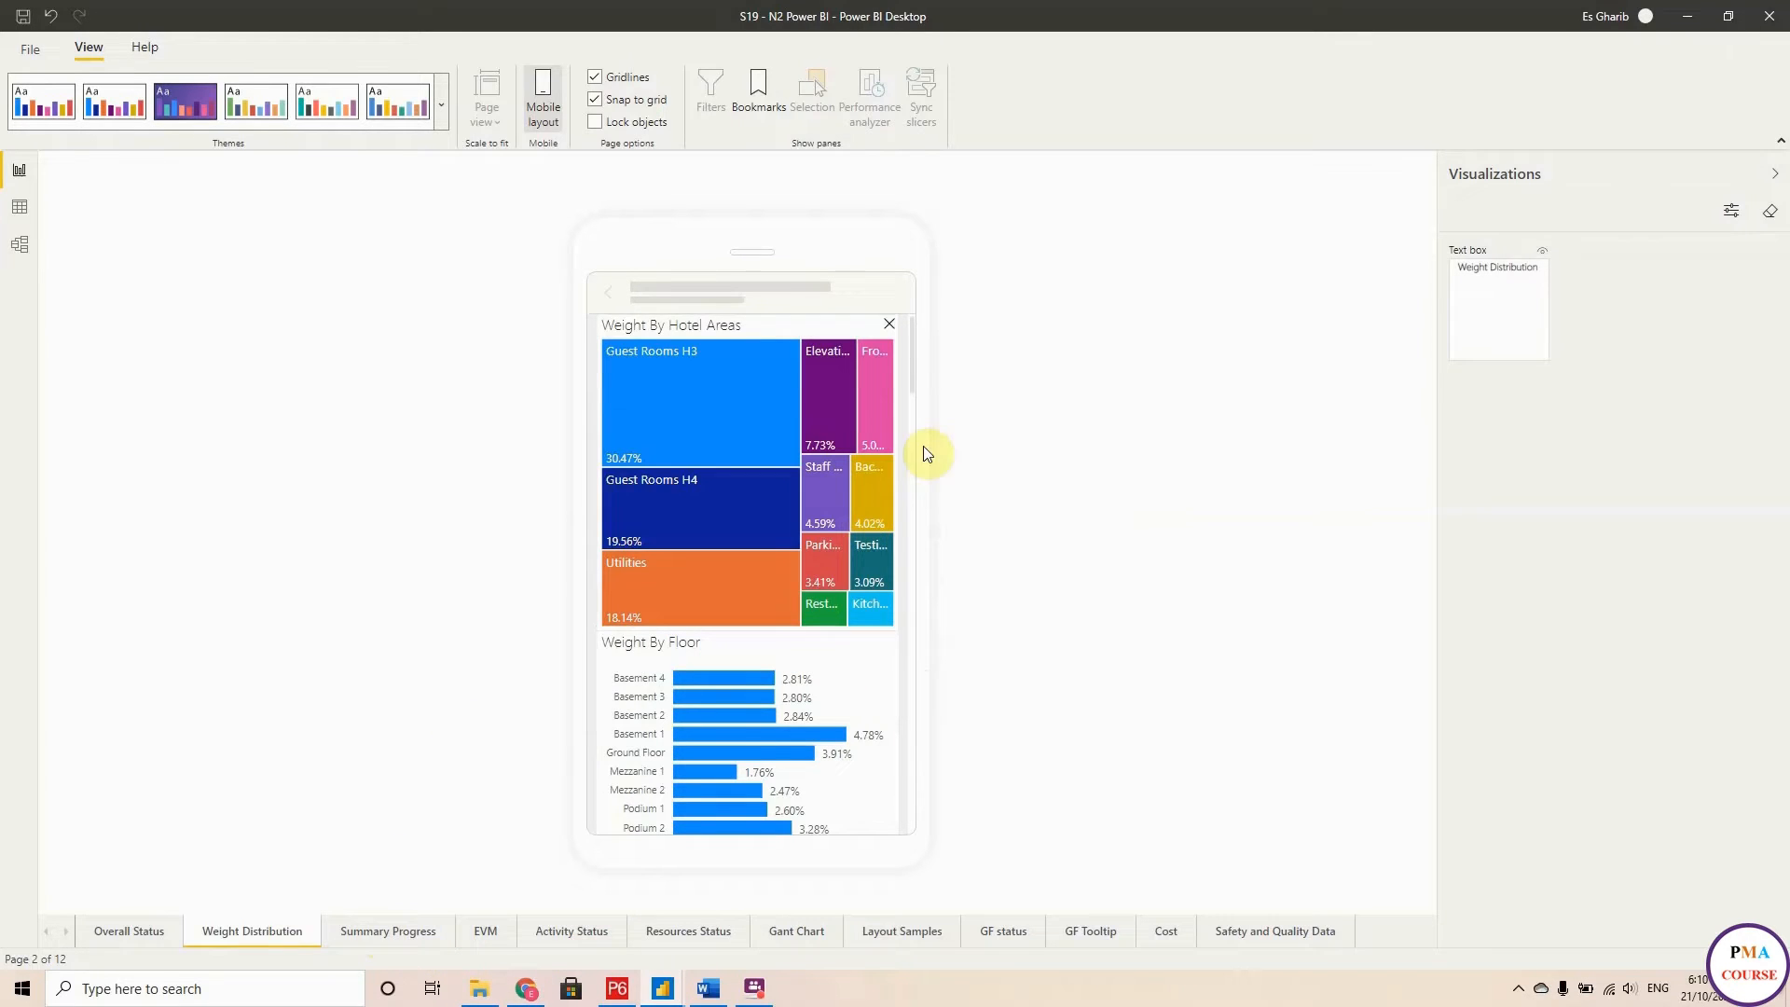
mouse_move(395, 822)
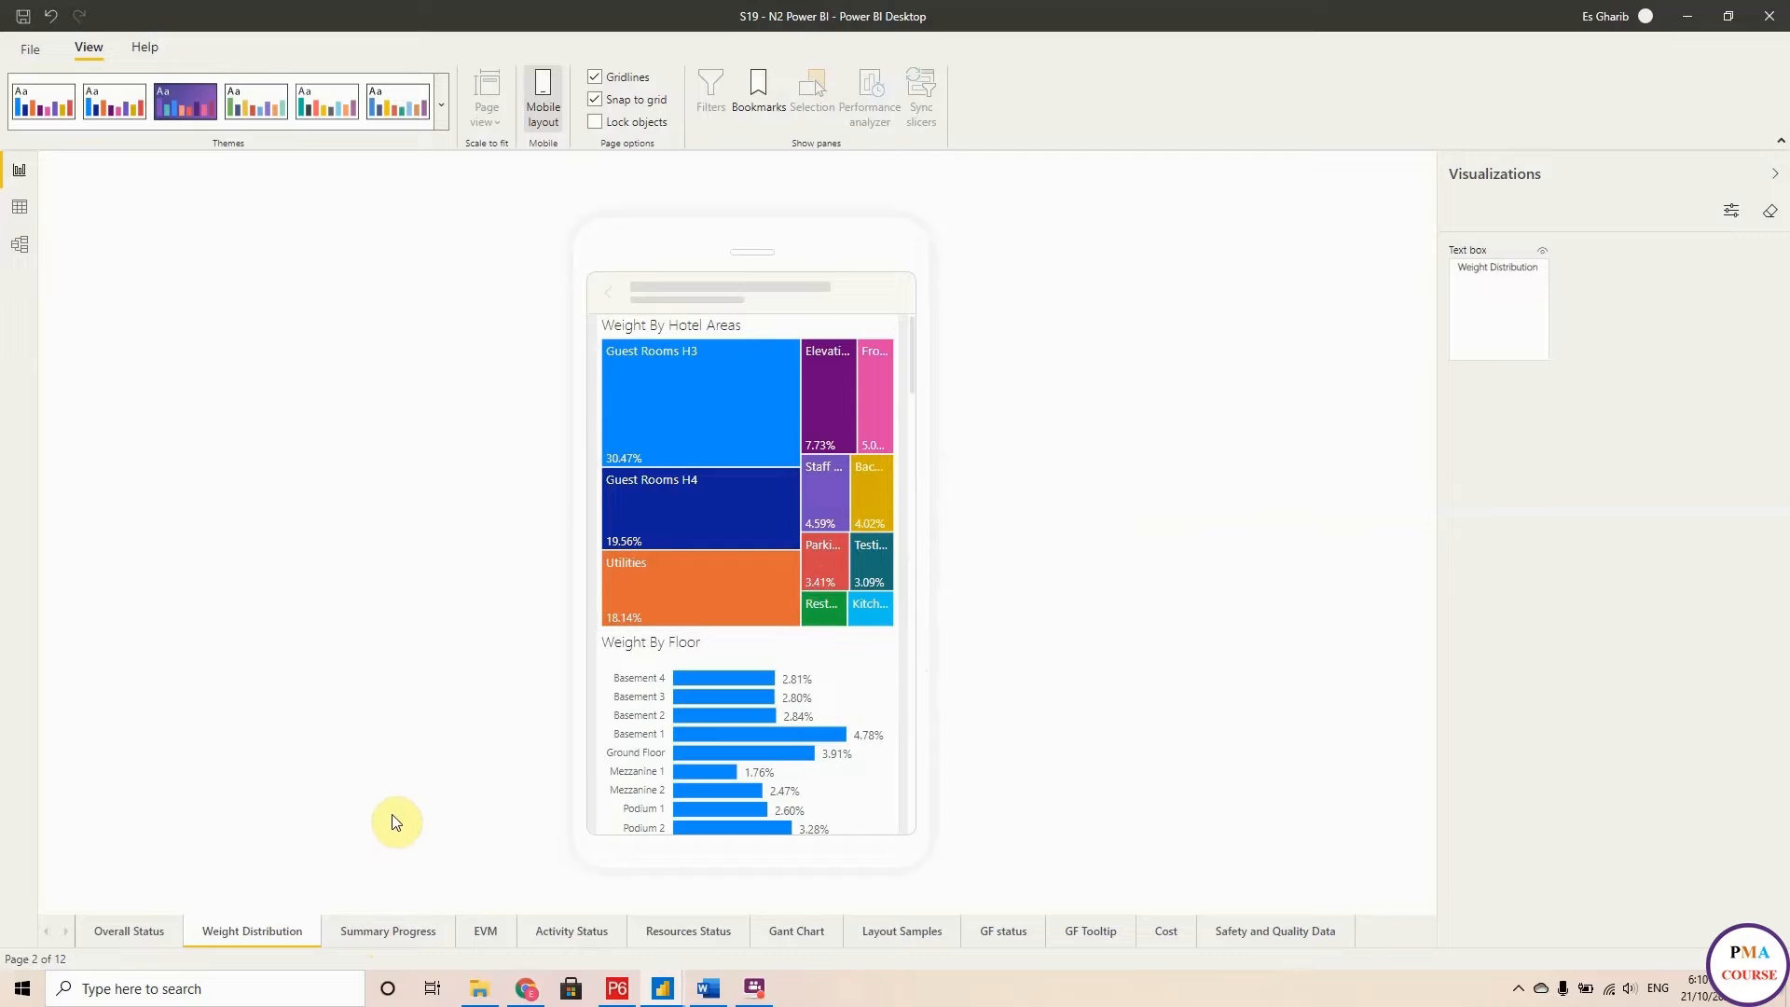
Check the Summary Progress phone layout's Hotel Areas and Building charts, then move to the EVM page.
left_click(388, 931)
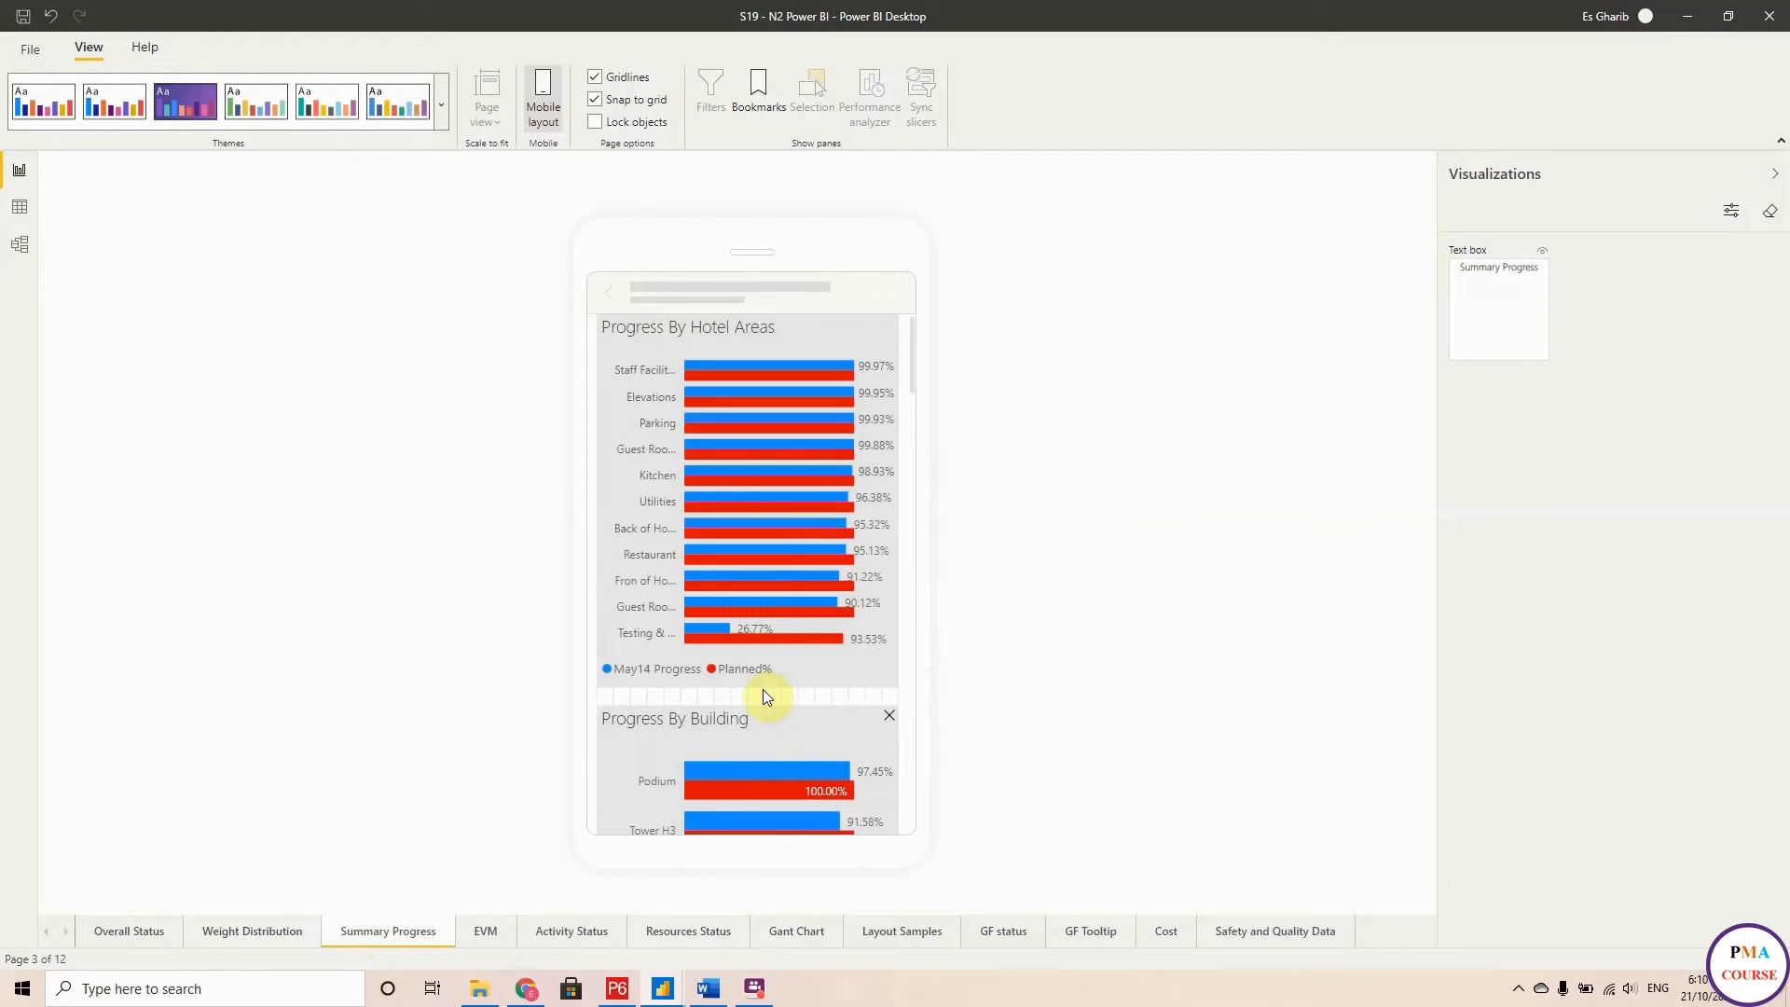
scroll("down", 3)
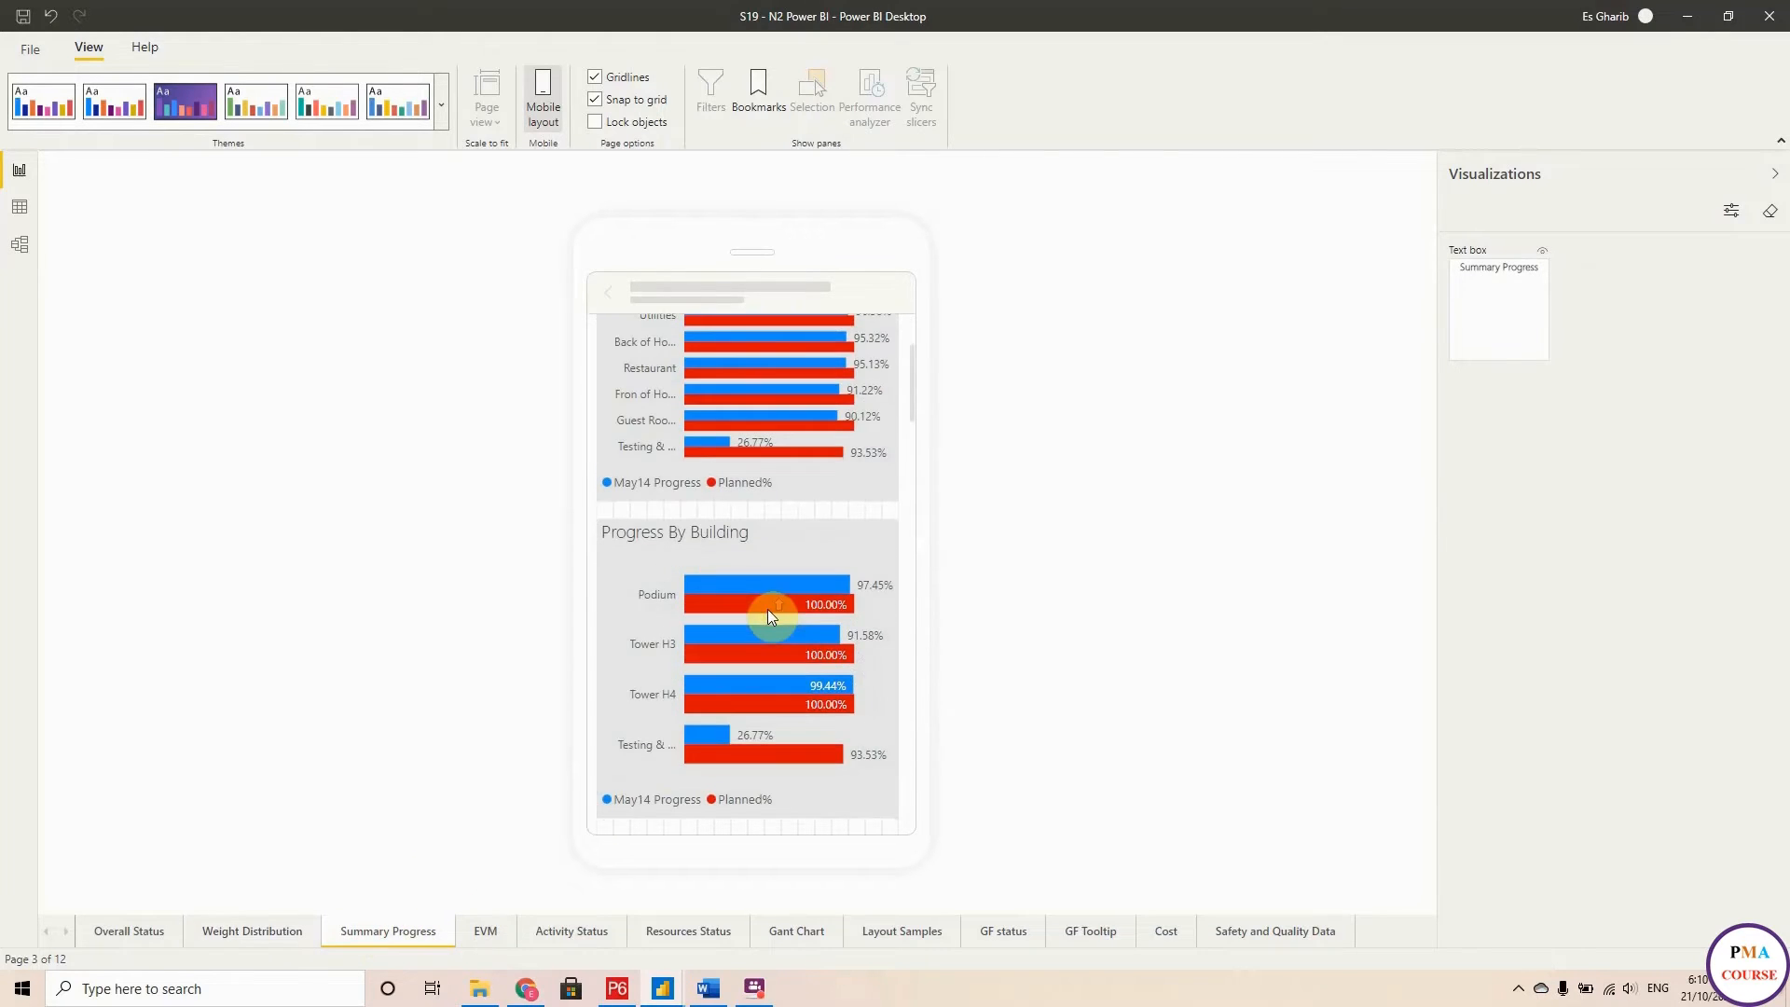
left_click(485, 930)
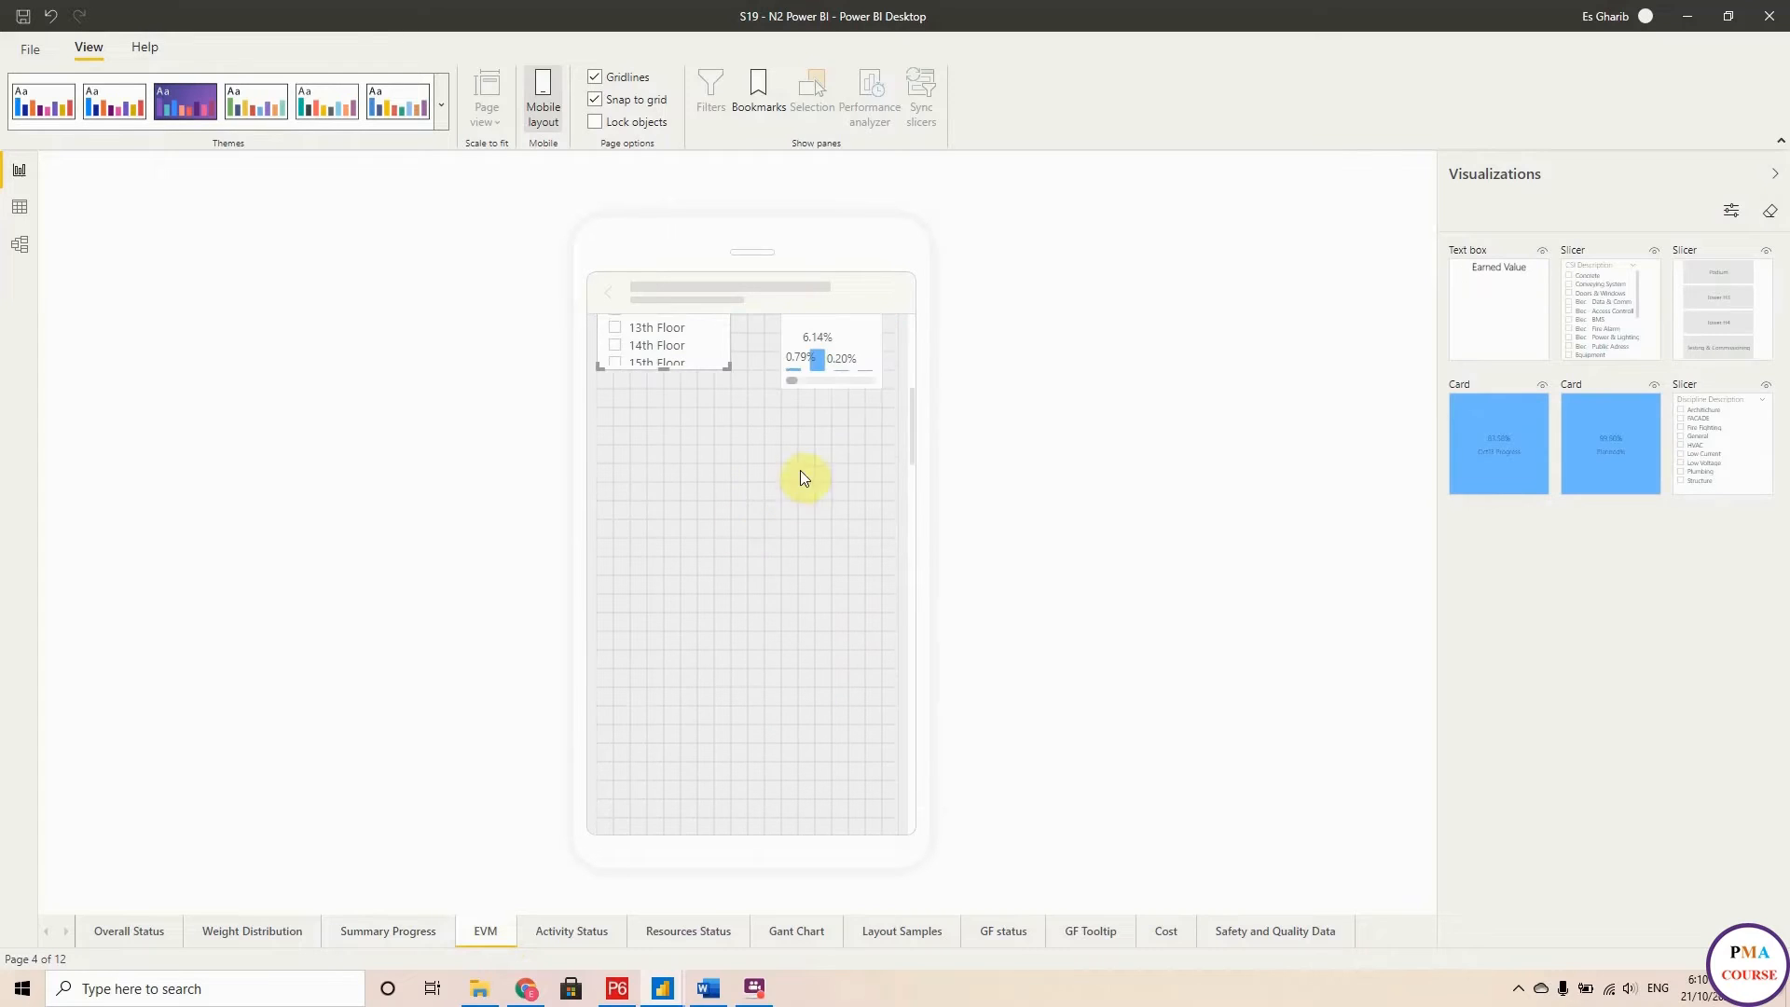
left_click_drag(817, 354, 645, 463)
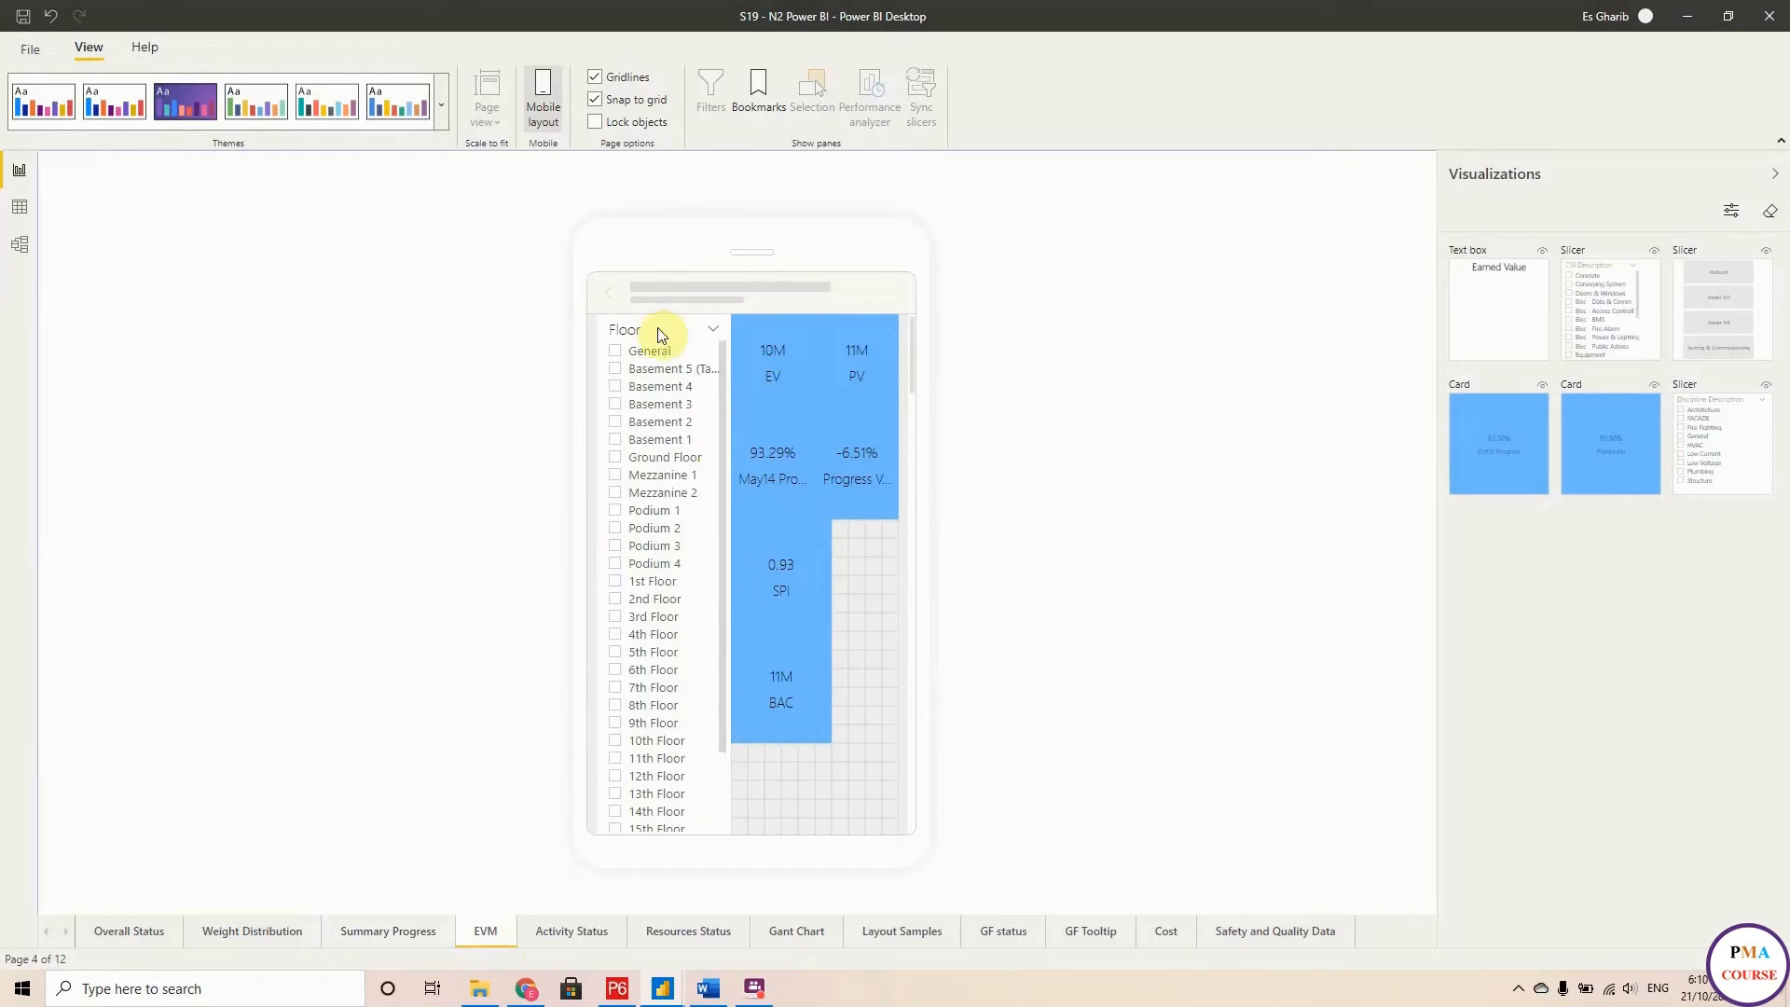
mouse_move(515, 265)
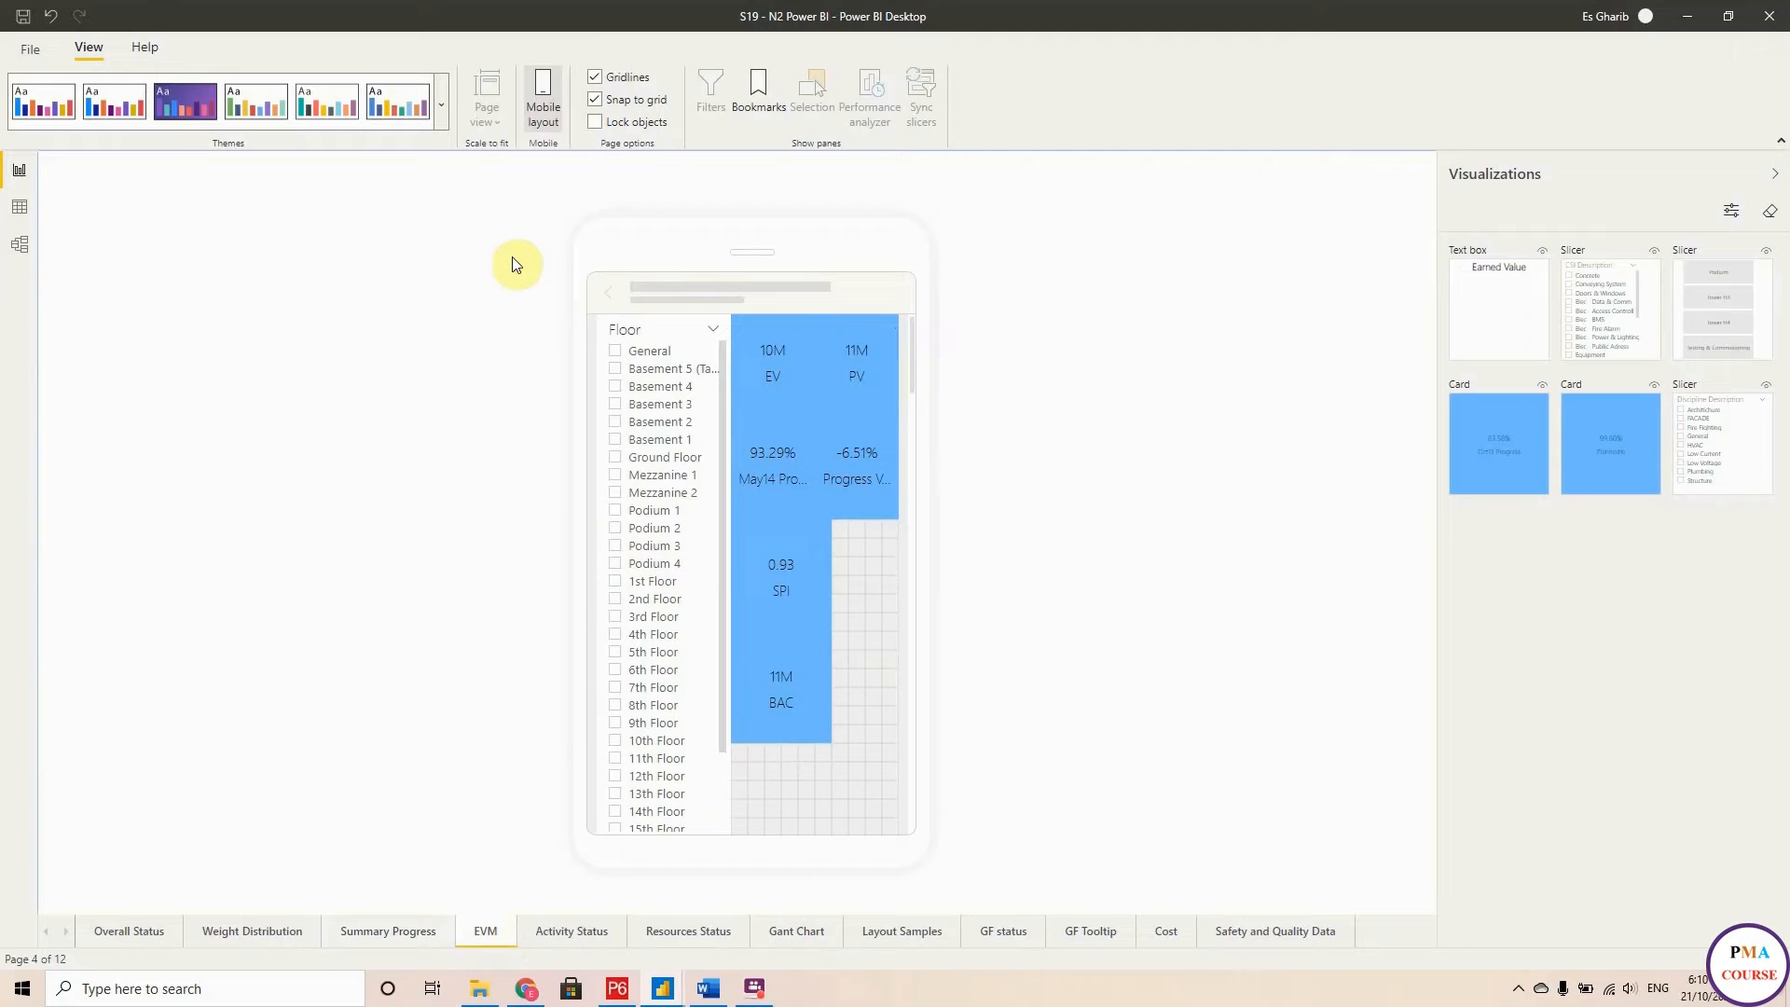
mouse_move(541, 97)
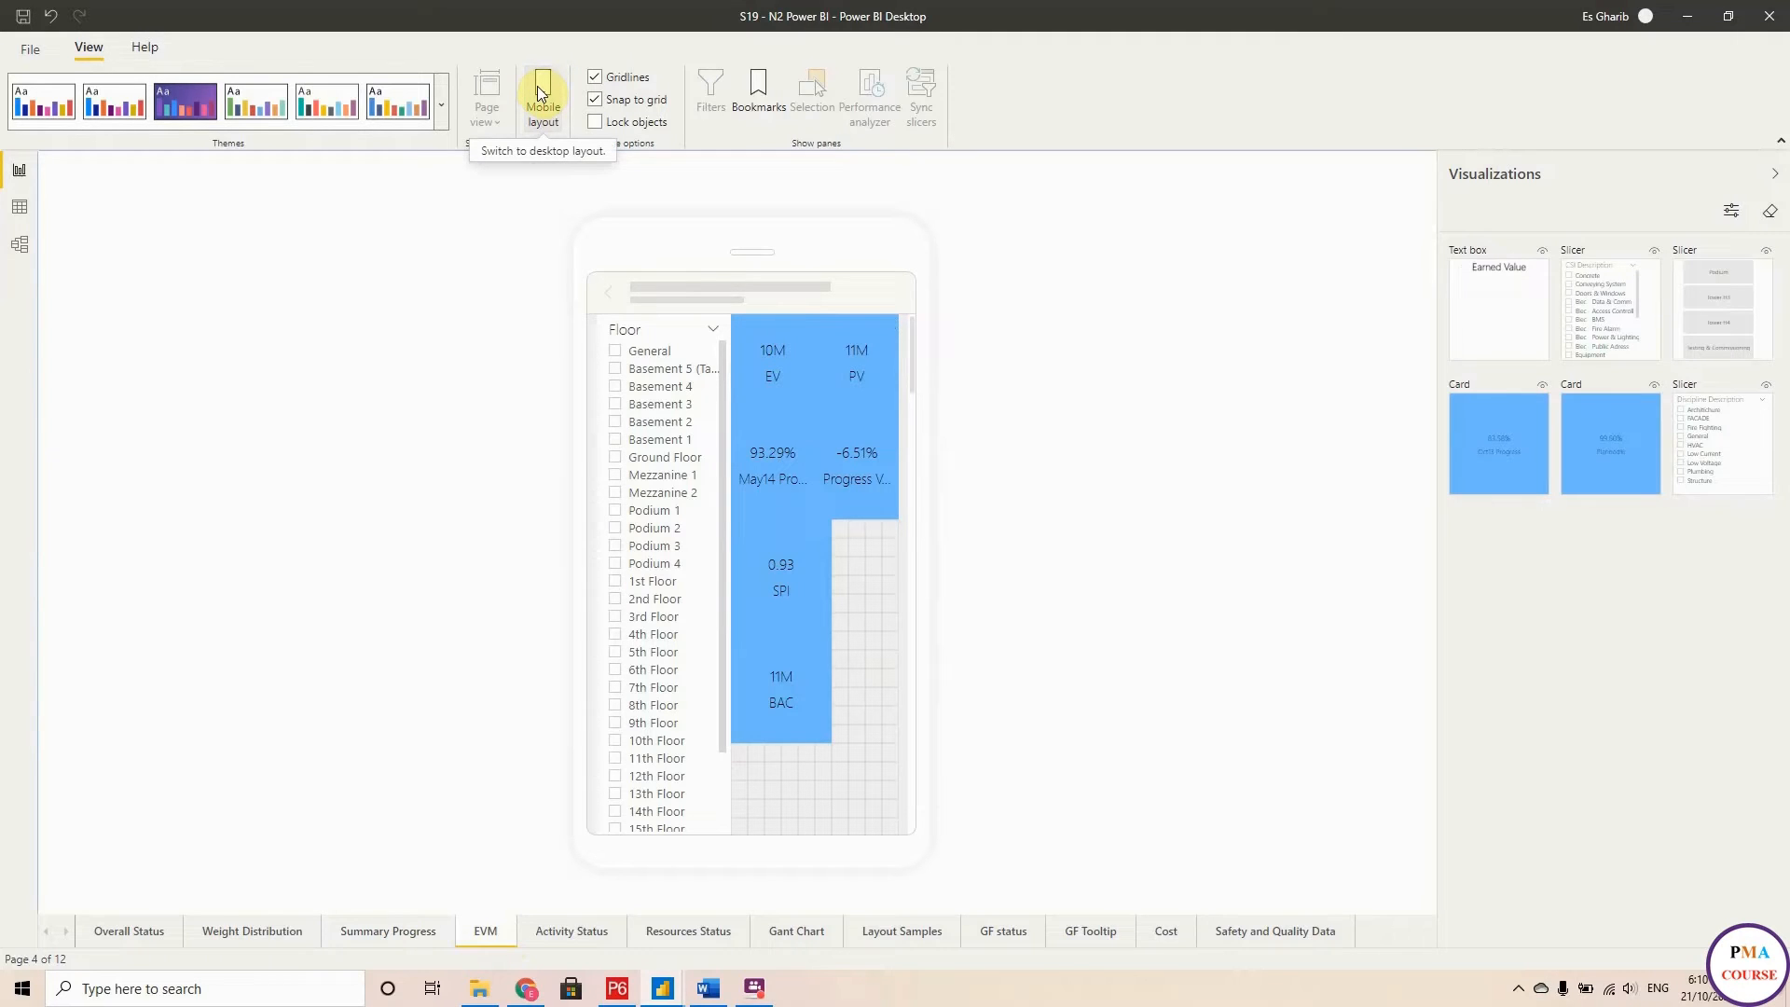
Return the EVM page to desktop layout and go to Home for the Publish command.
left_click(542, 97)
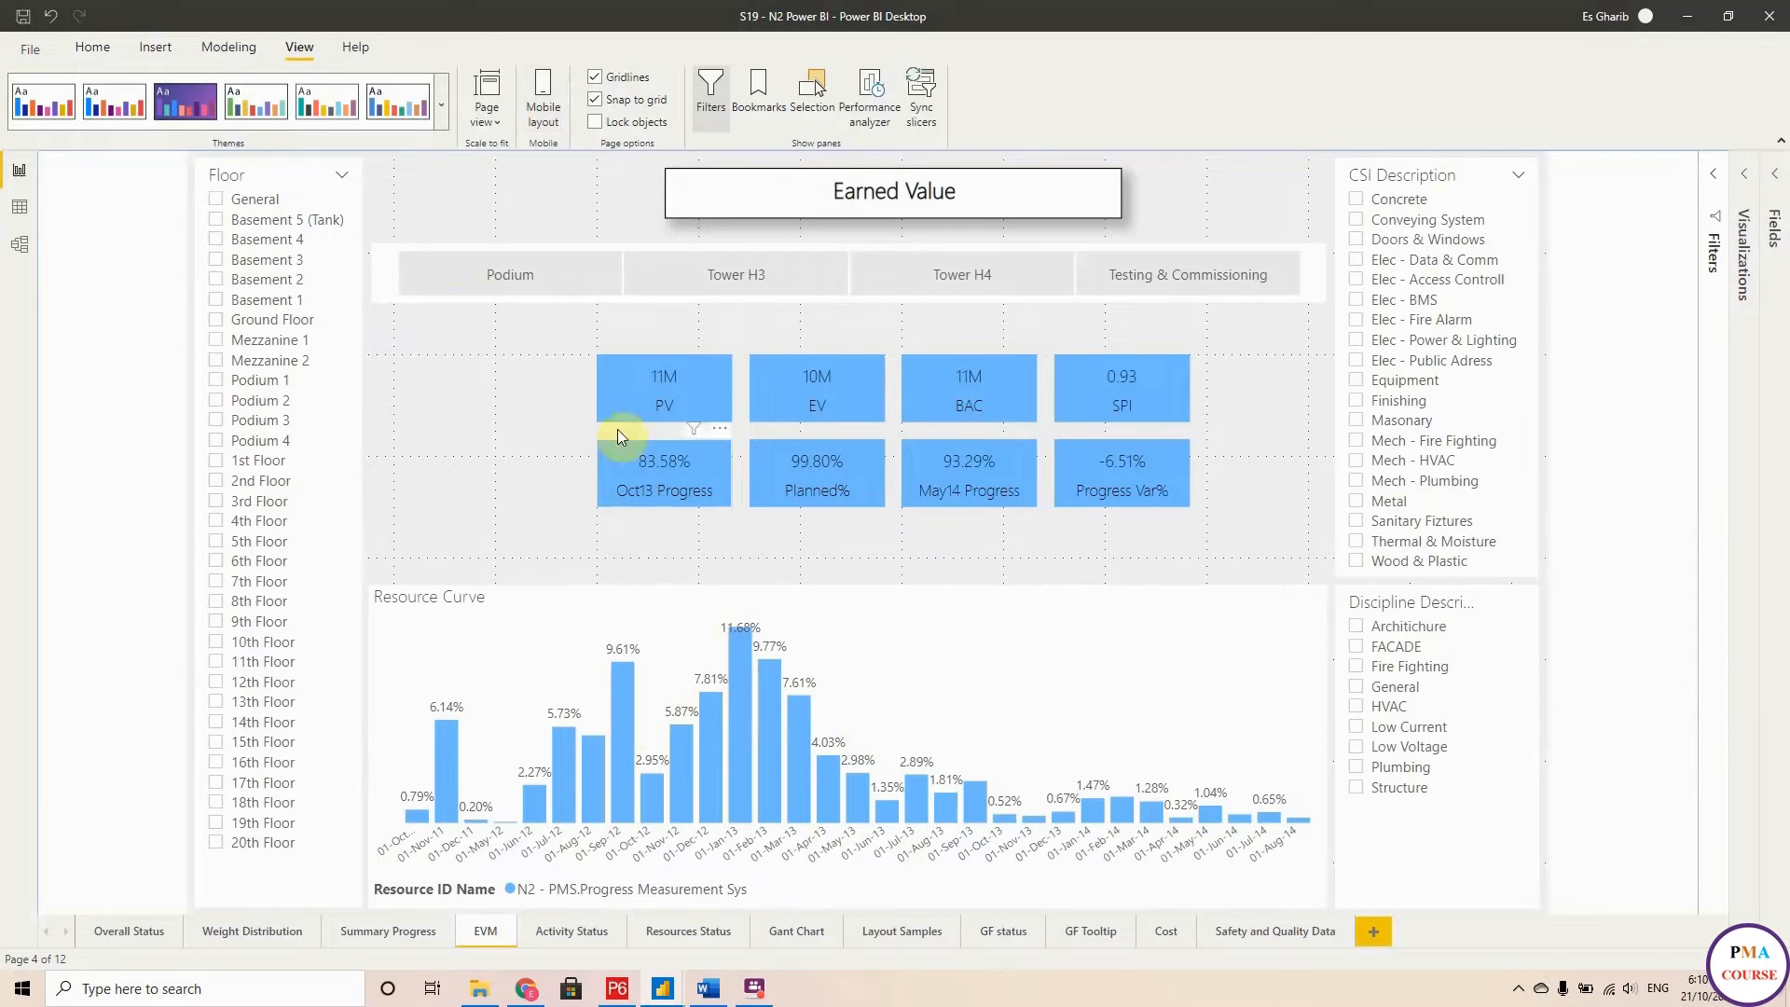
left_click(91, 46)
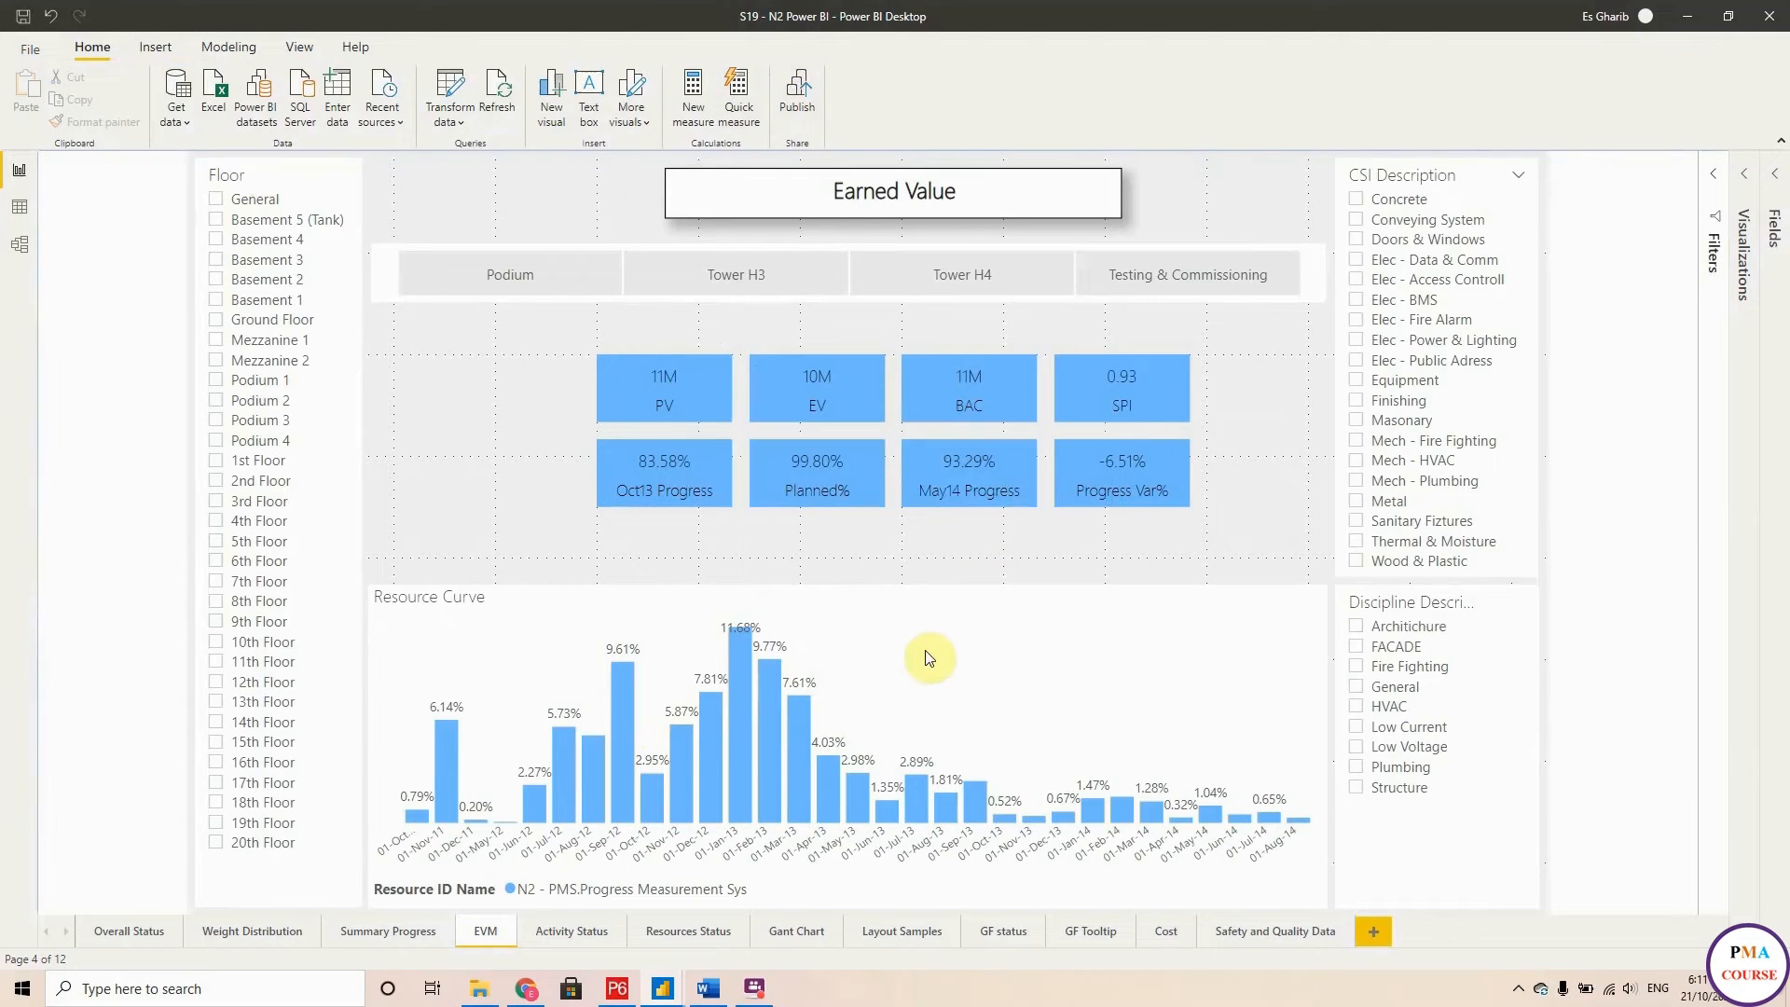
mouse_move(999, 440)
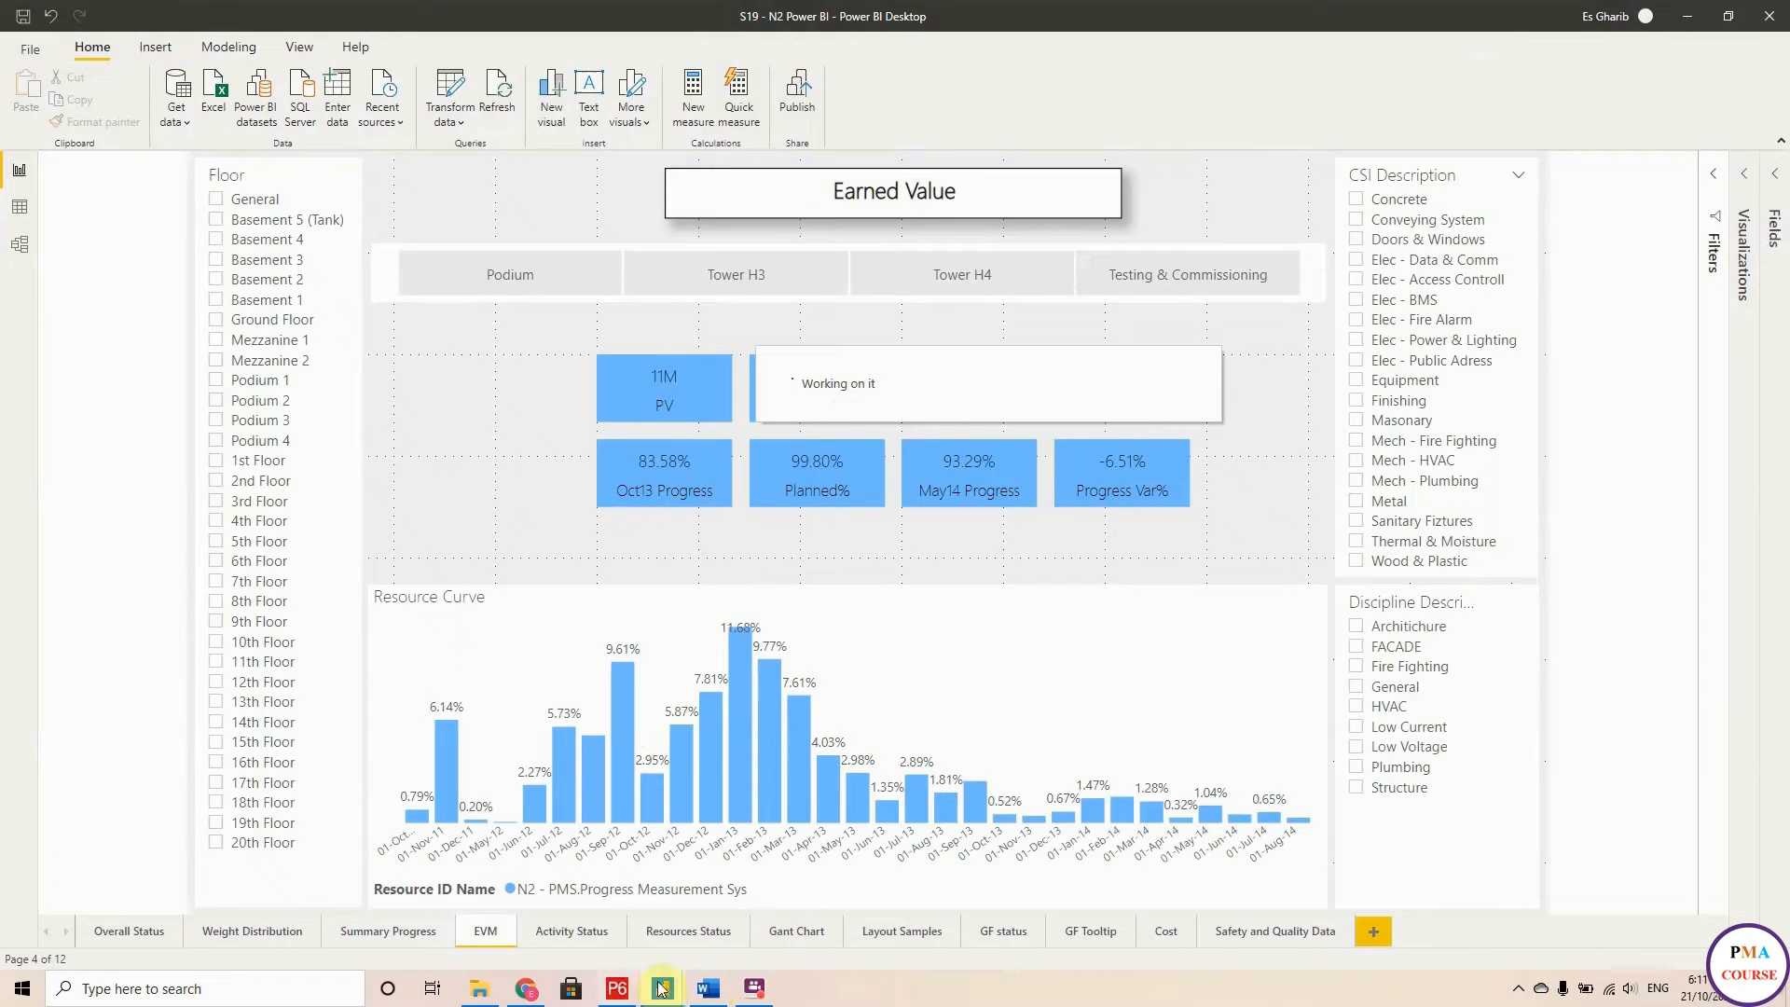
mouse_move(658, 989)
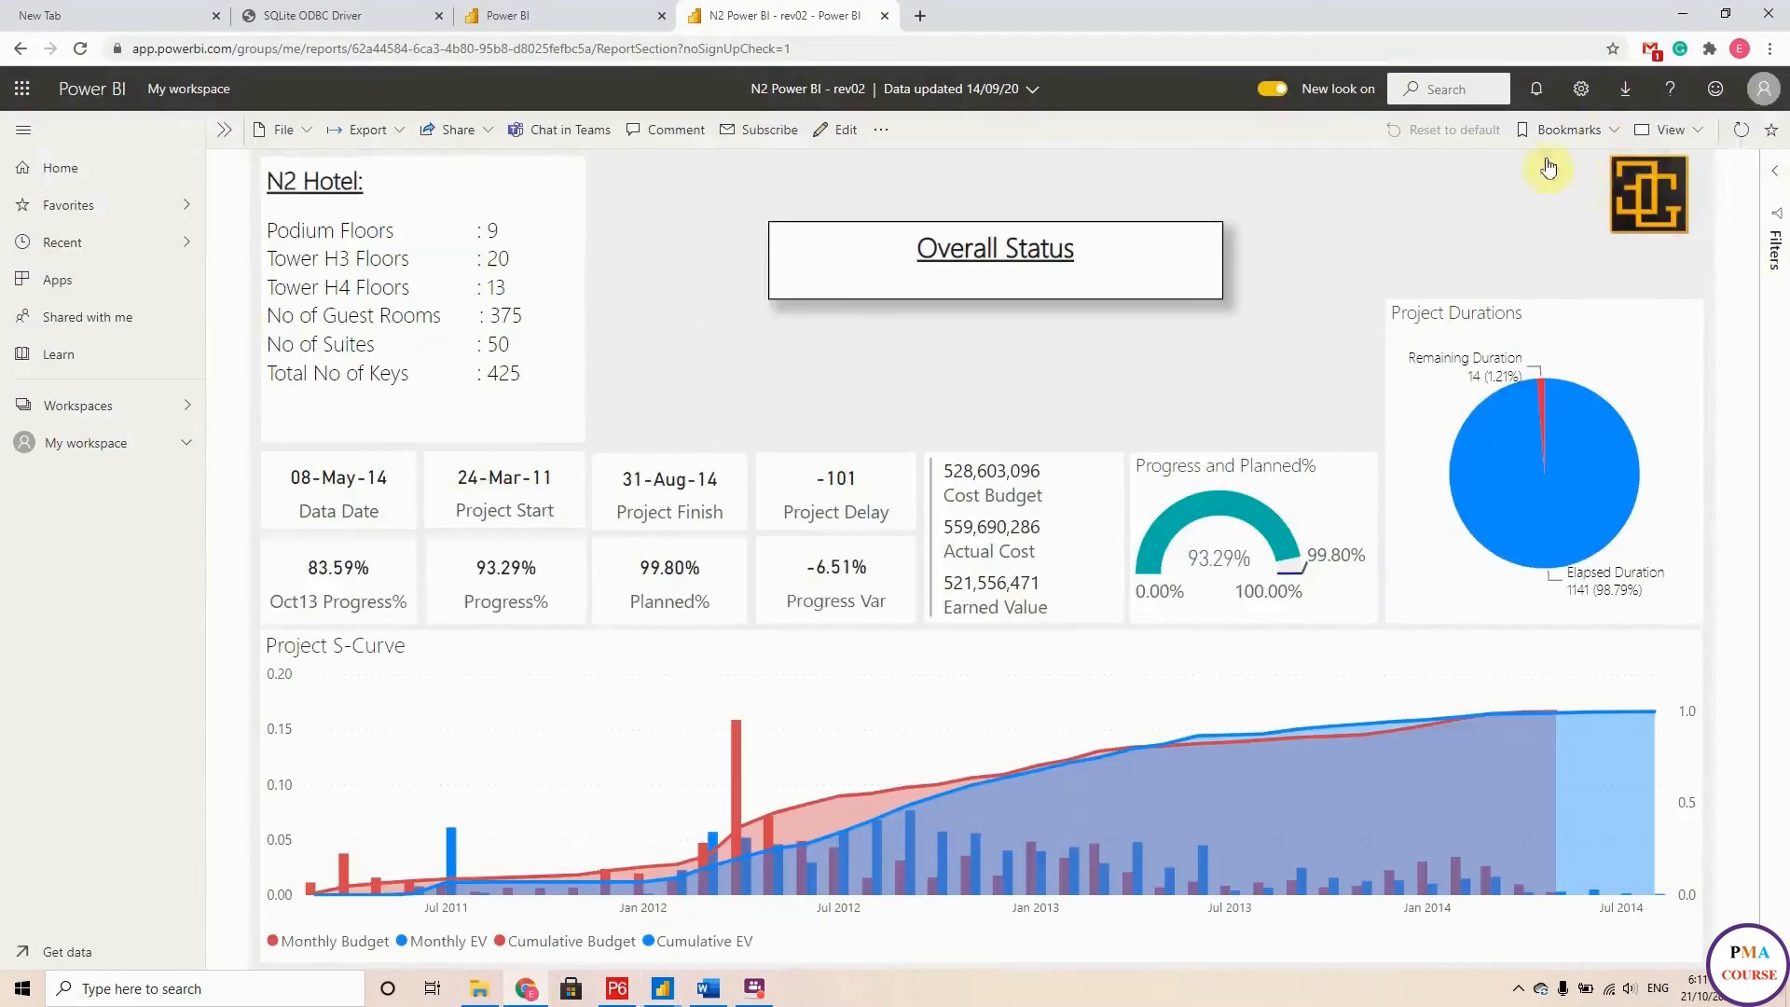
mouse_move(1762, 88)
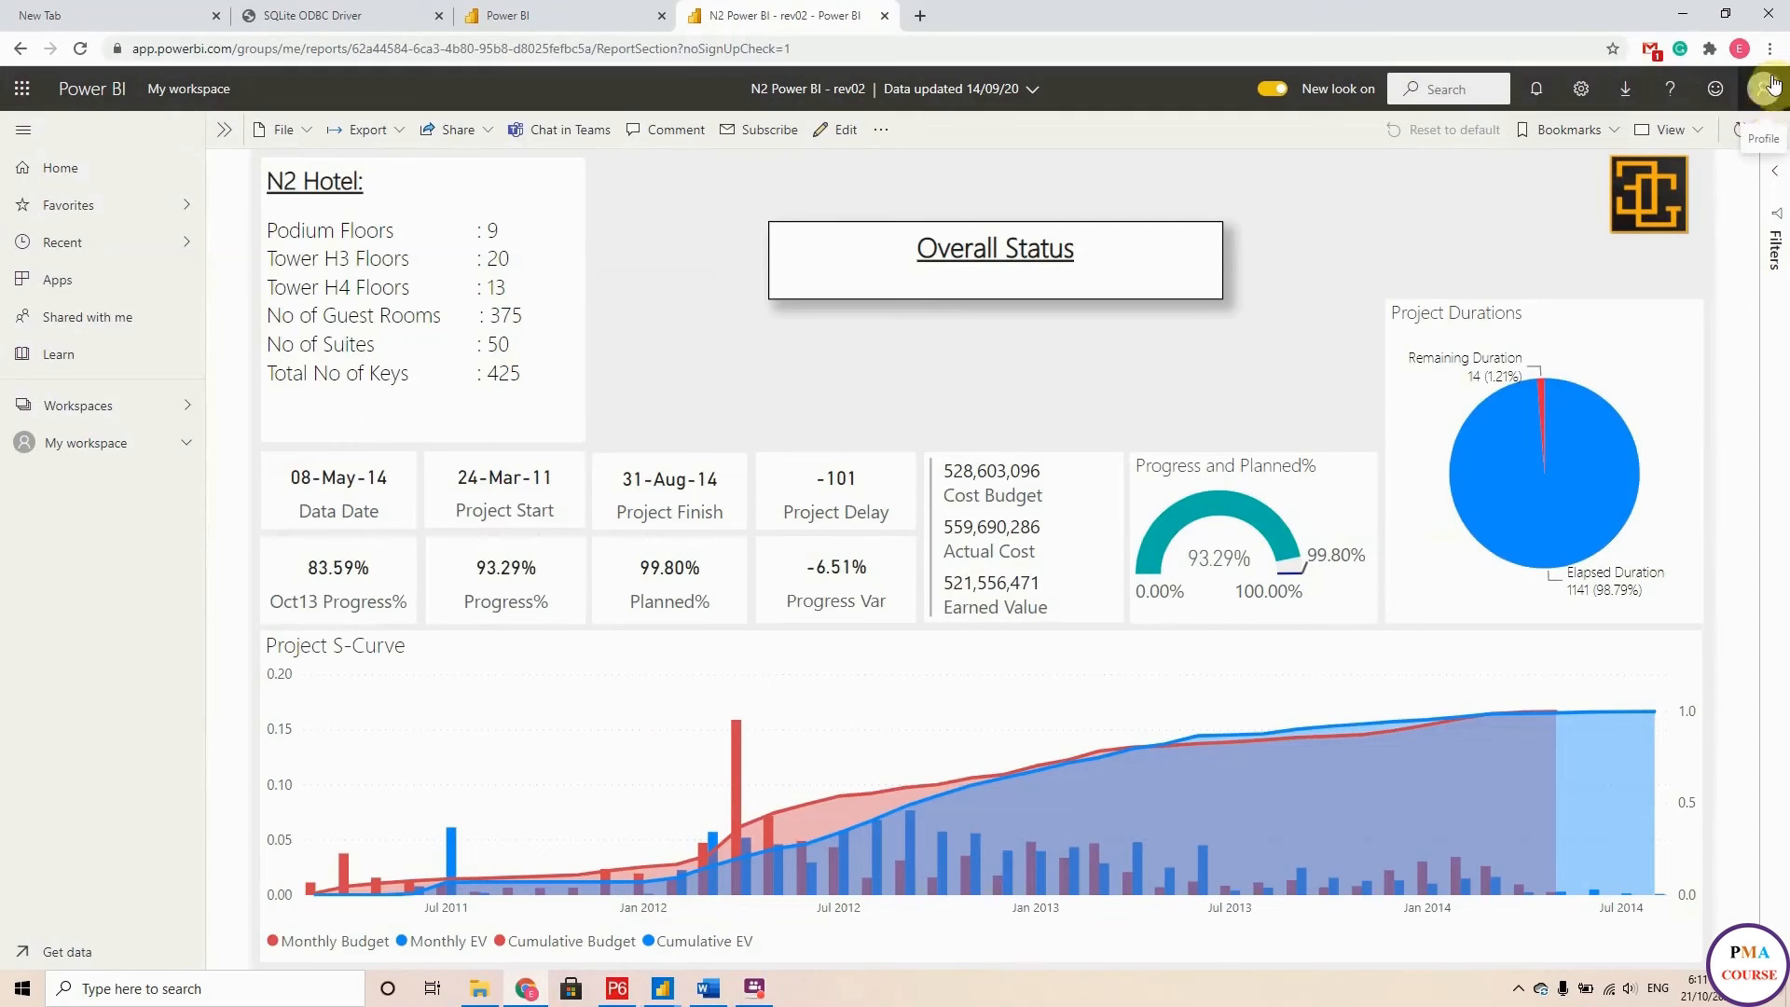
mouse_move(90, 340)
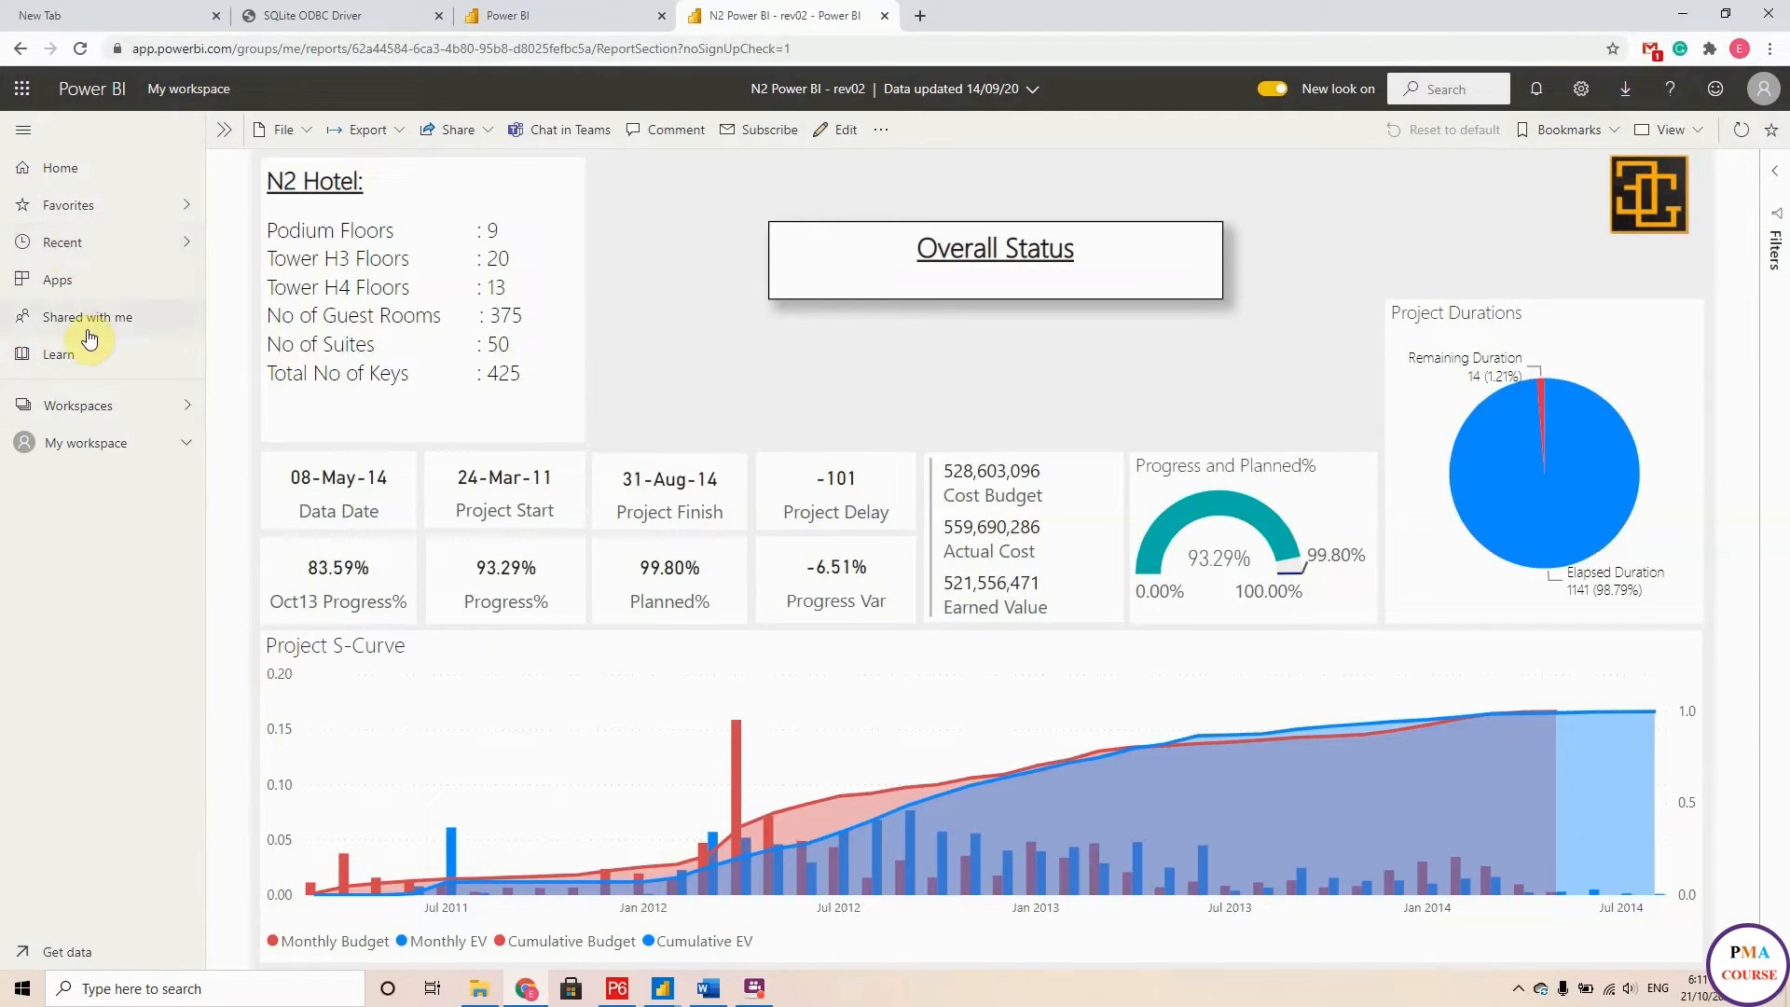
From Recent and My workspace, open the N2 Power BI - rev02 report.
left_click(64, 240)
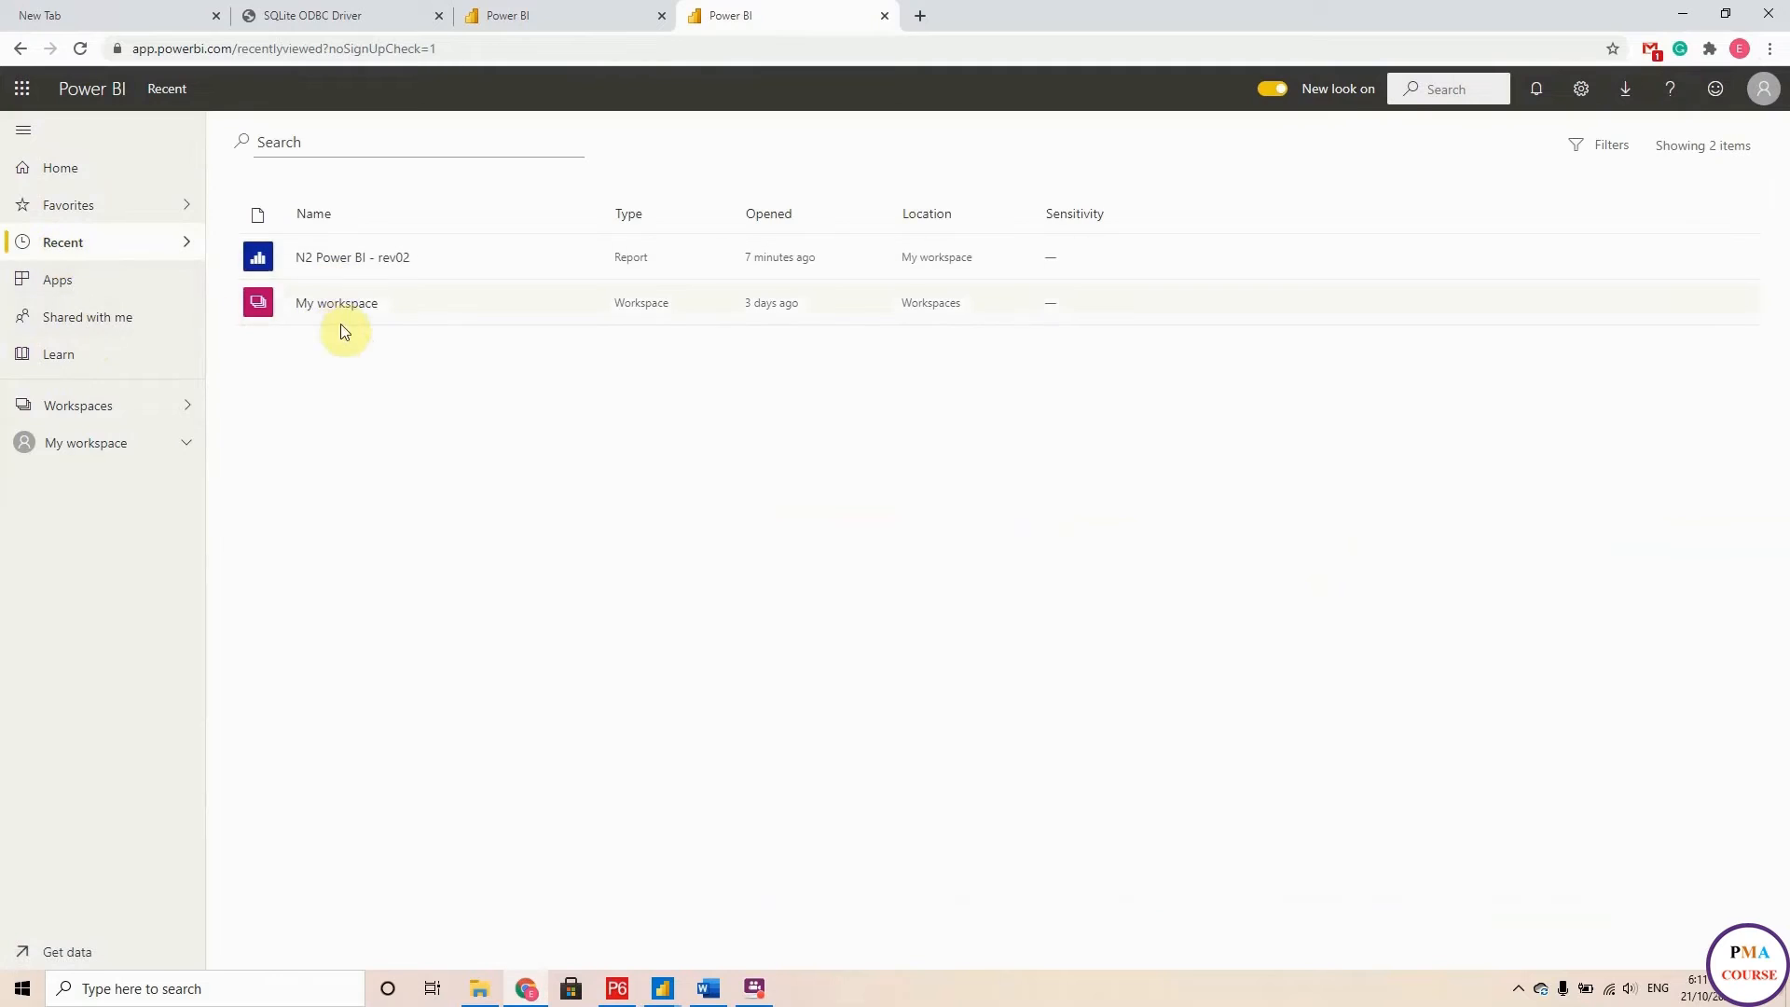
left_click(335, 302)
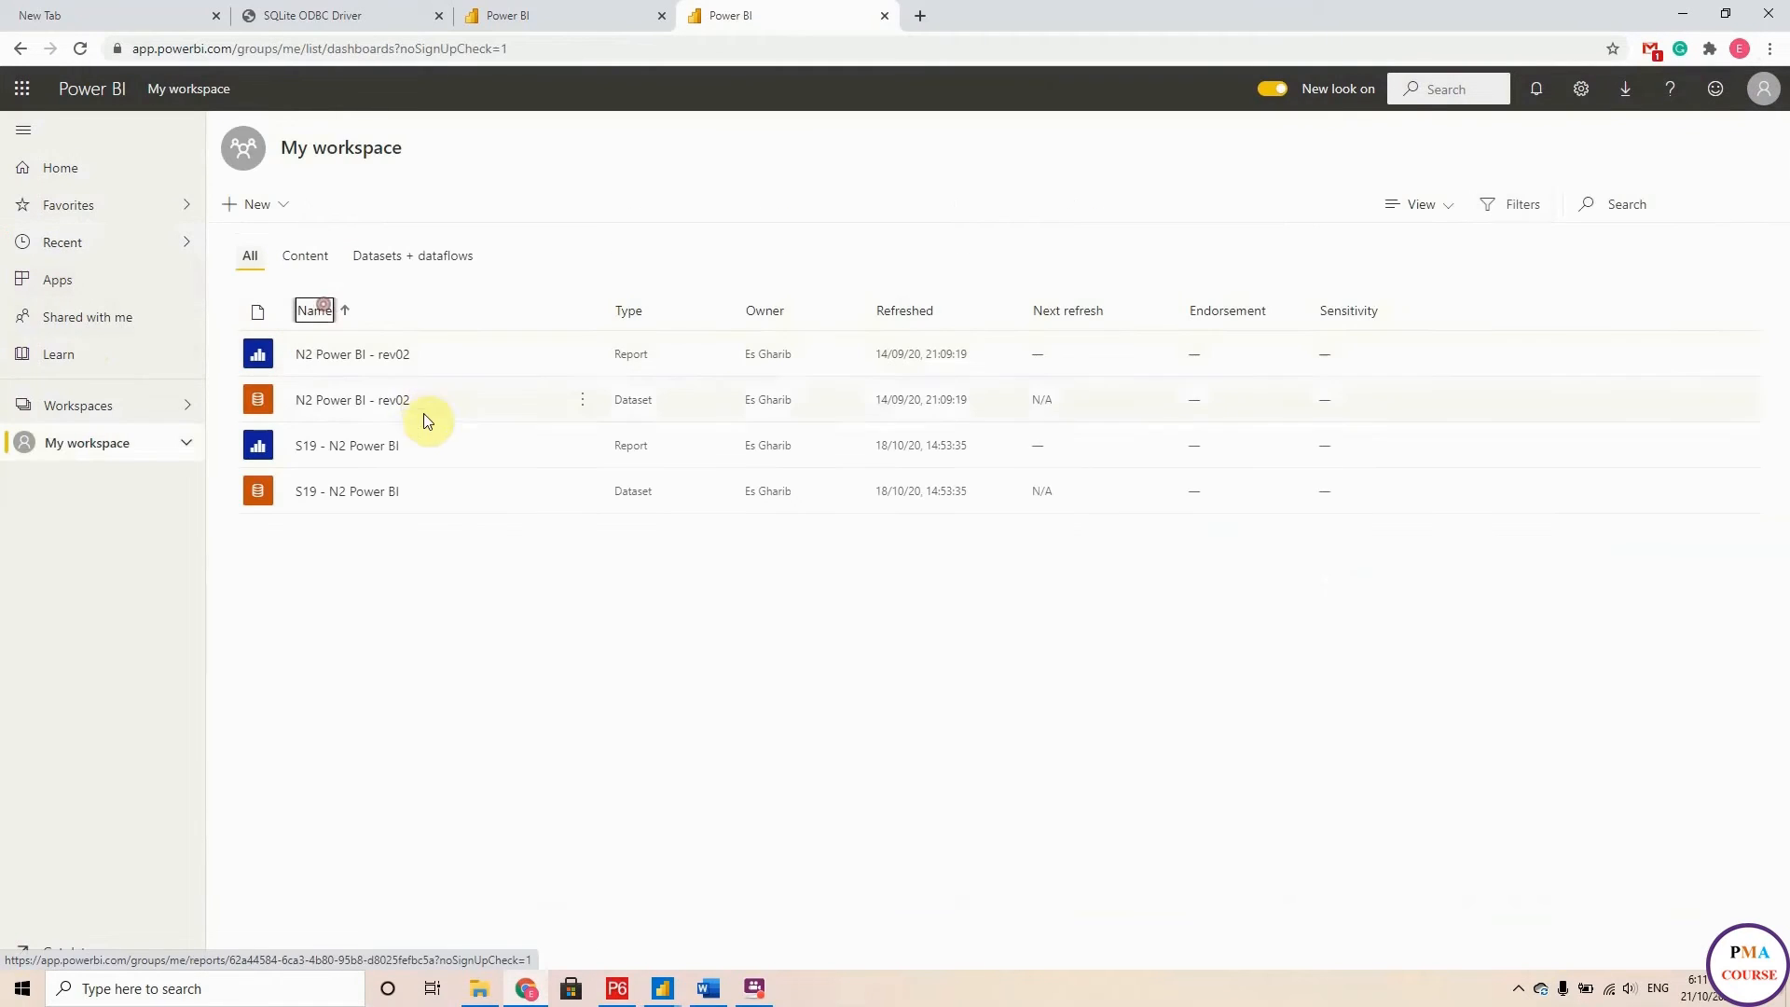
mouse_move(628, 377)
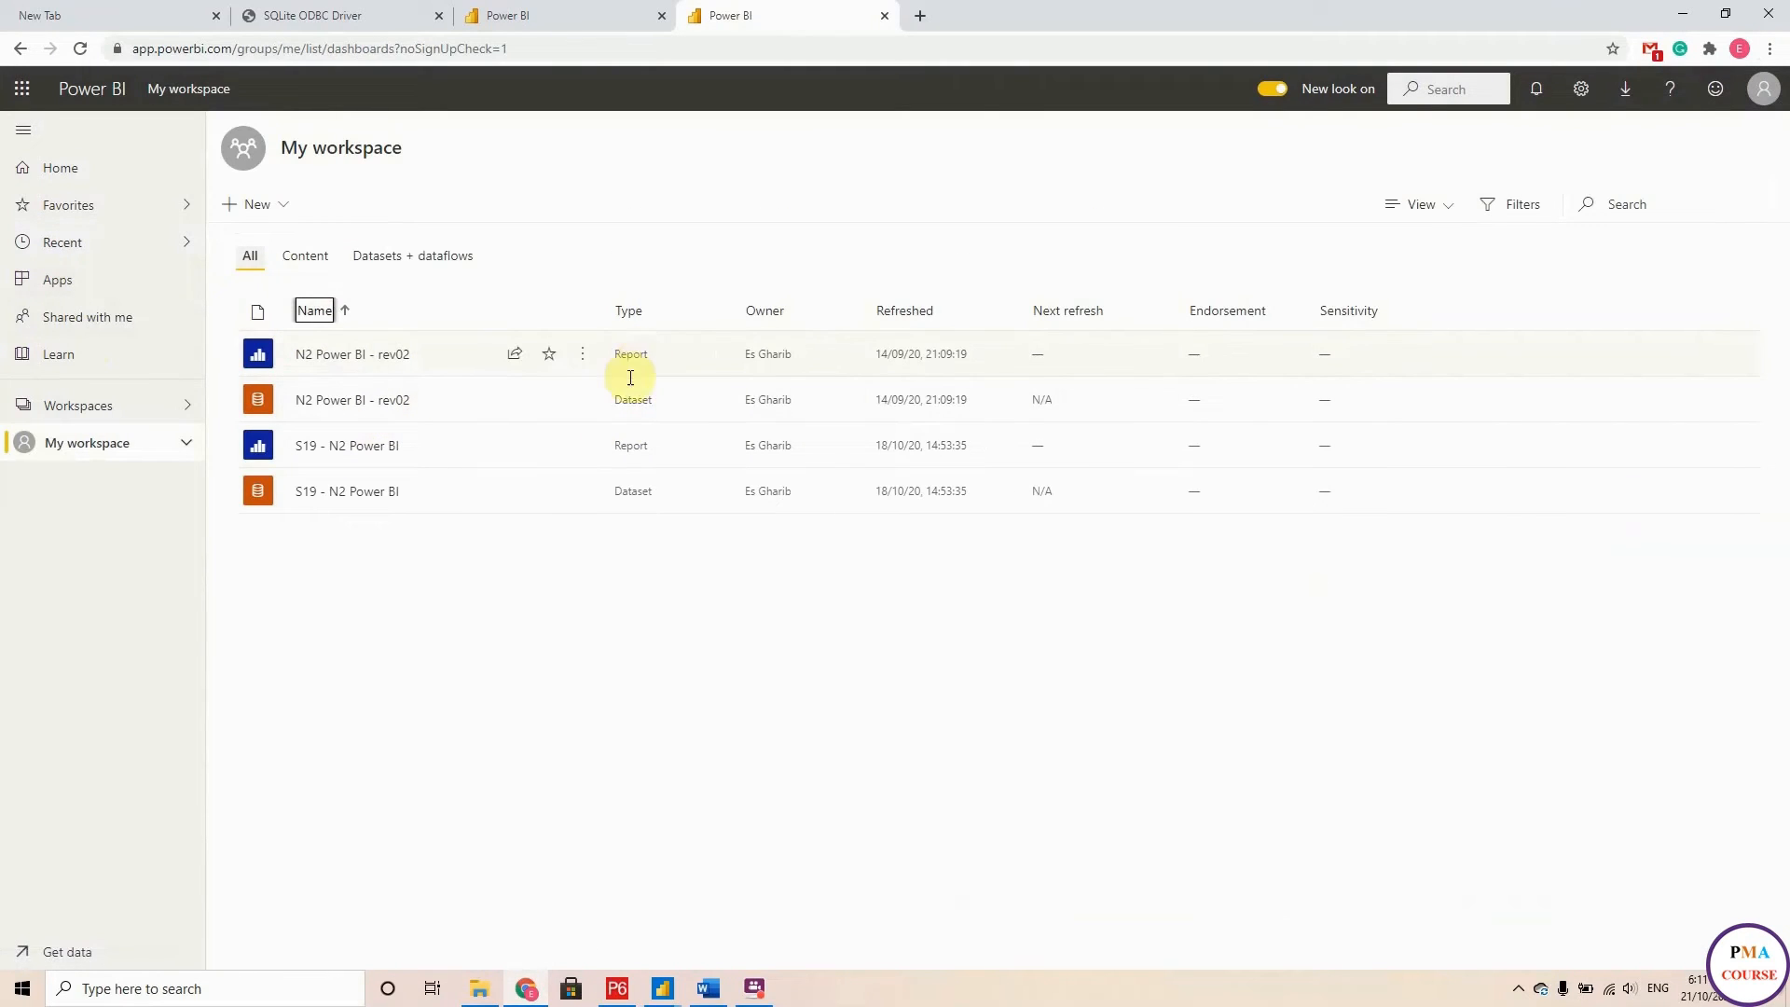
left_click(353, 354)
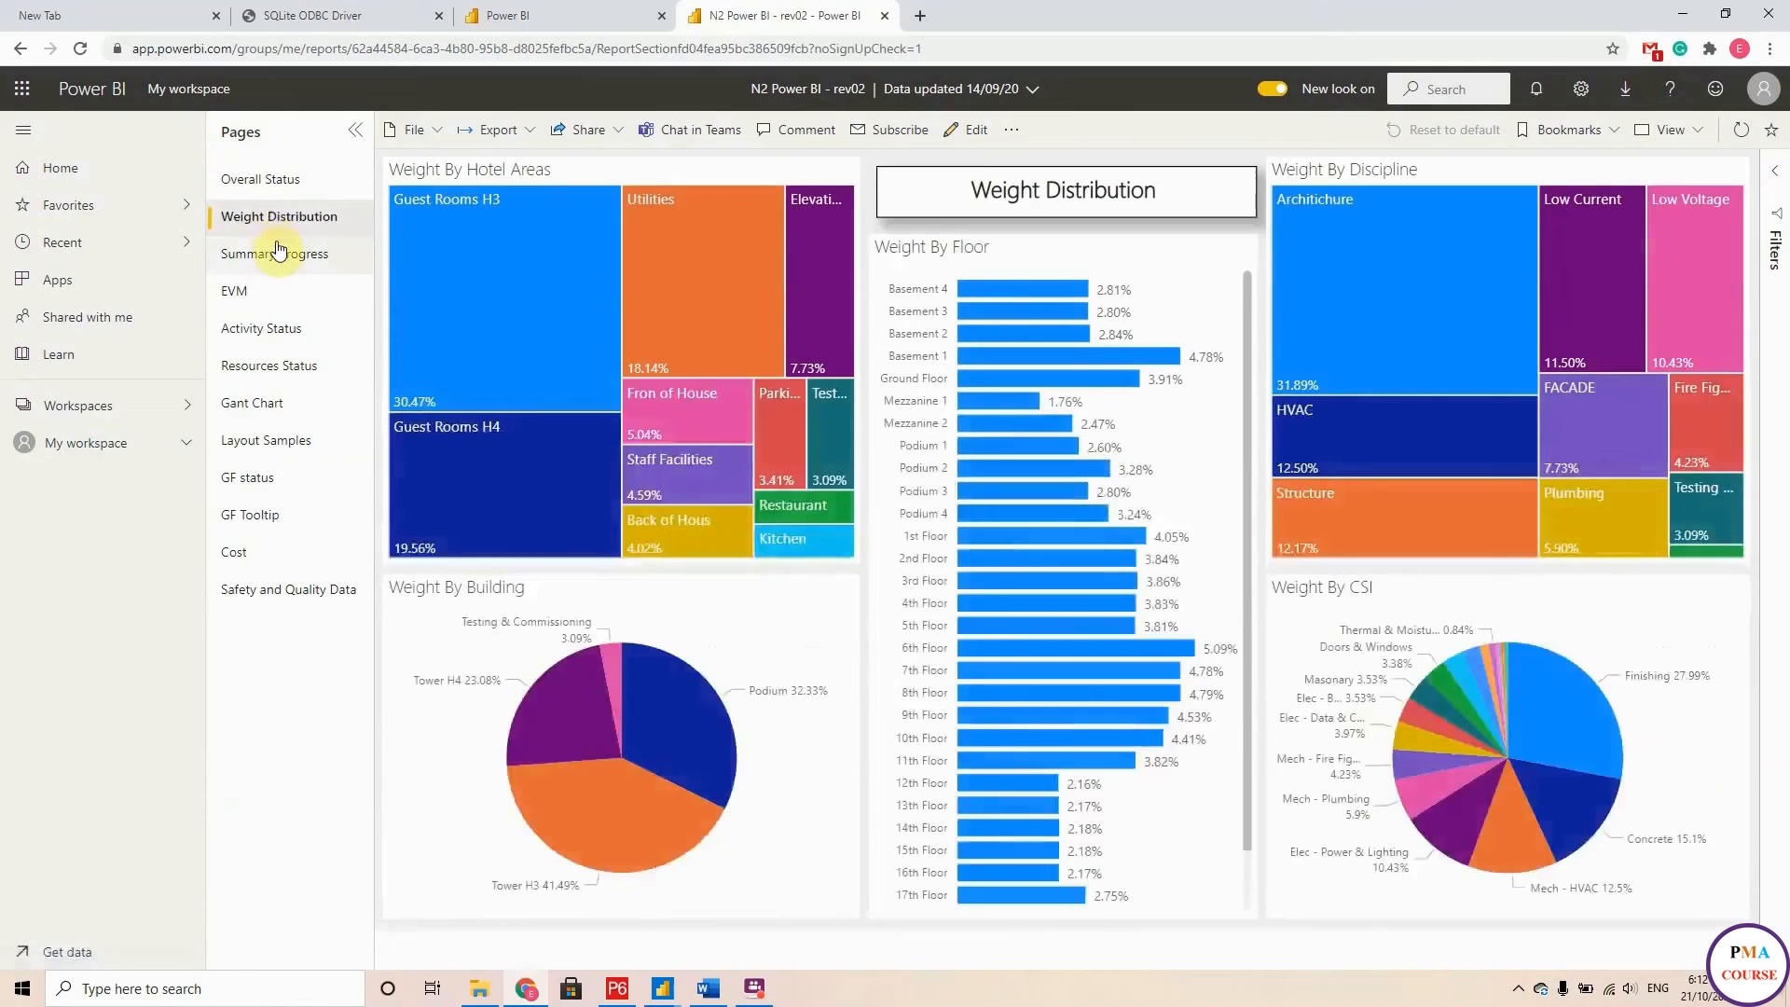
Page through EVM, Activity Status and GF Tooltip to reach the Cost page.
left_click(235, 291)
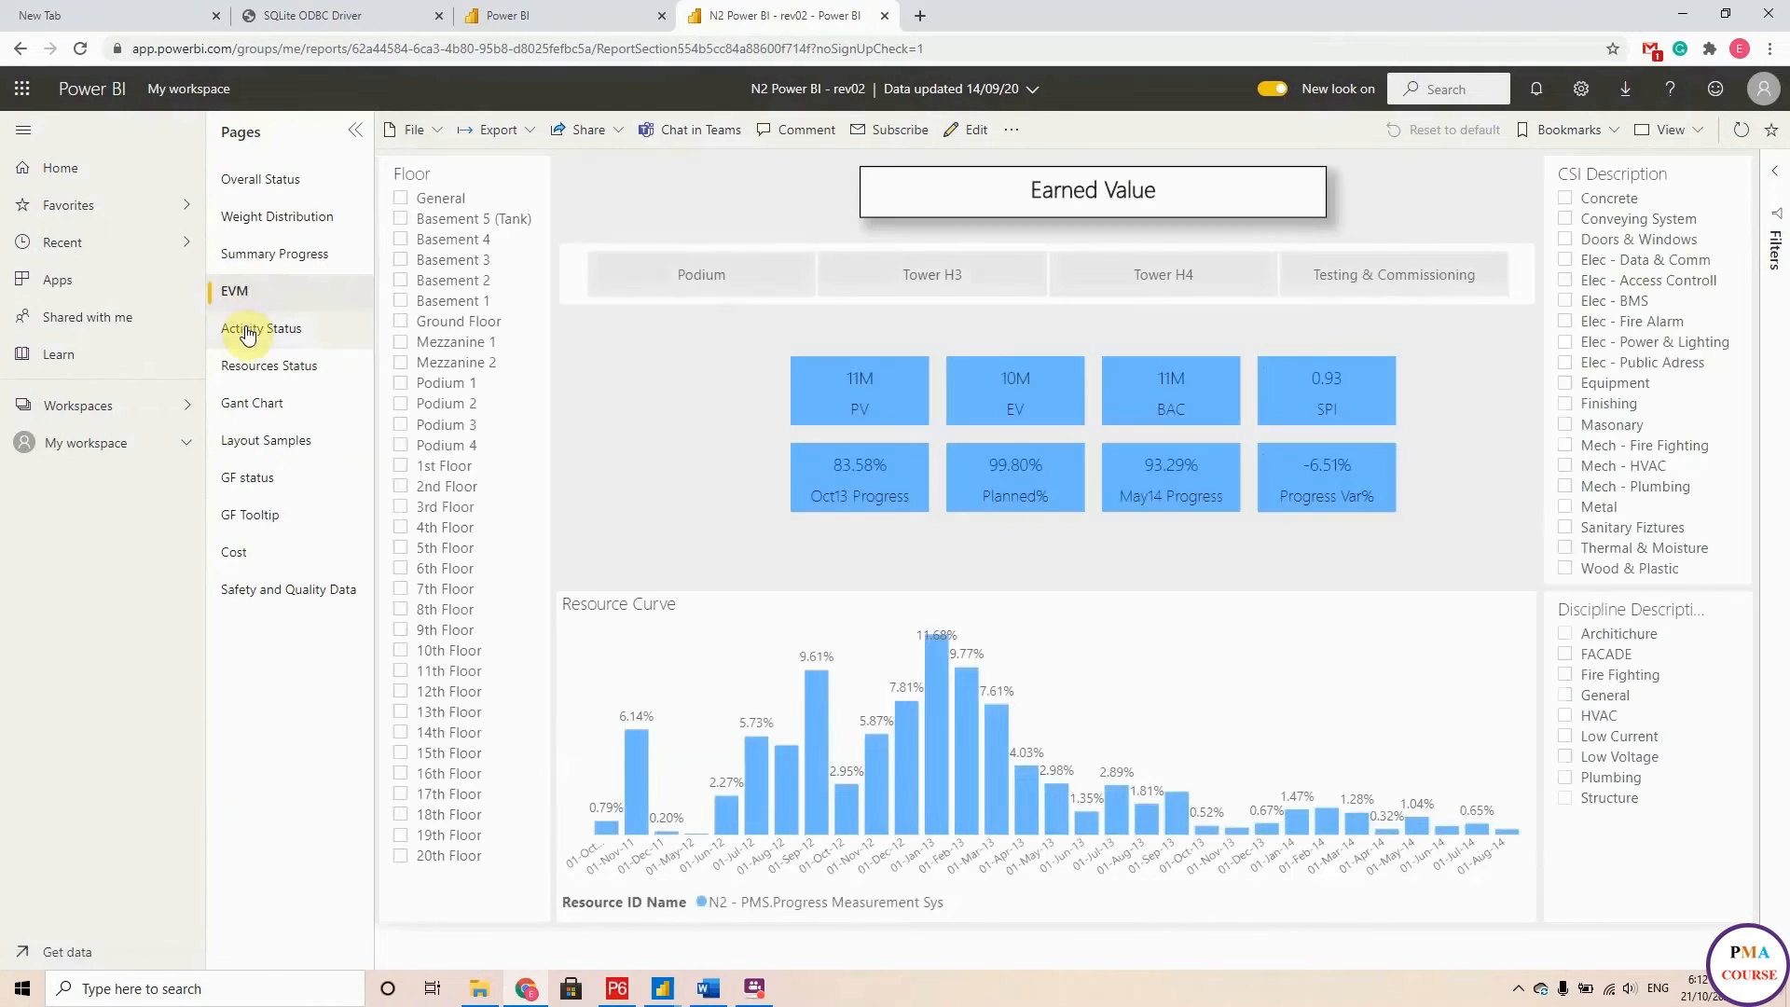
left_click(261, 328)
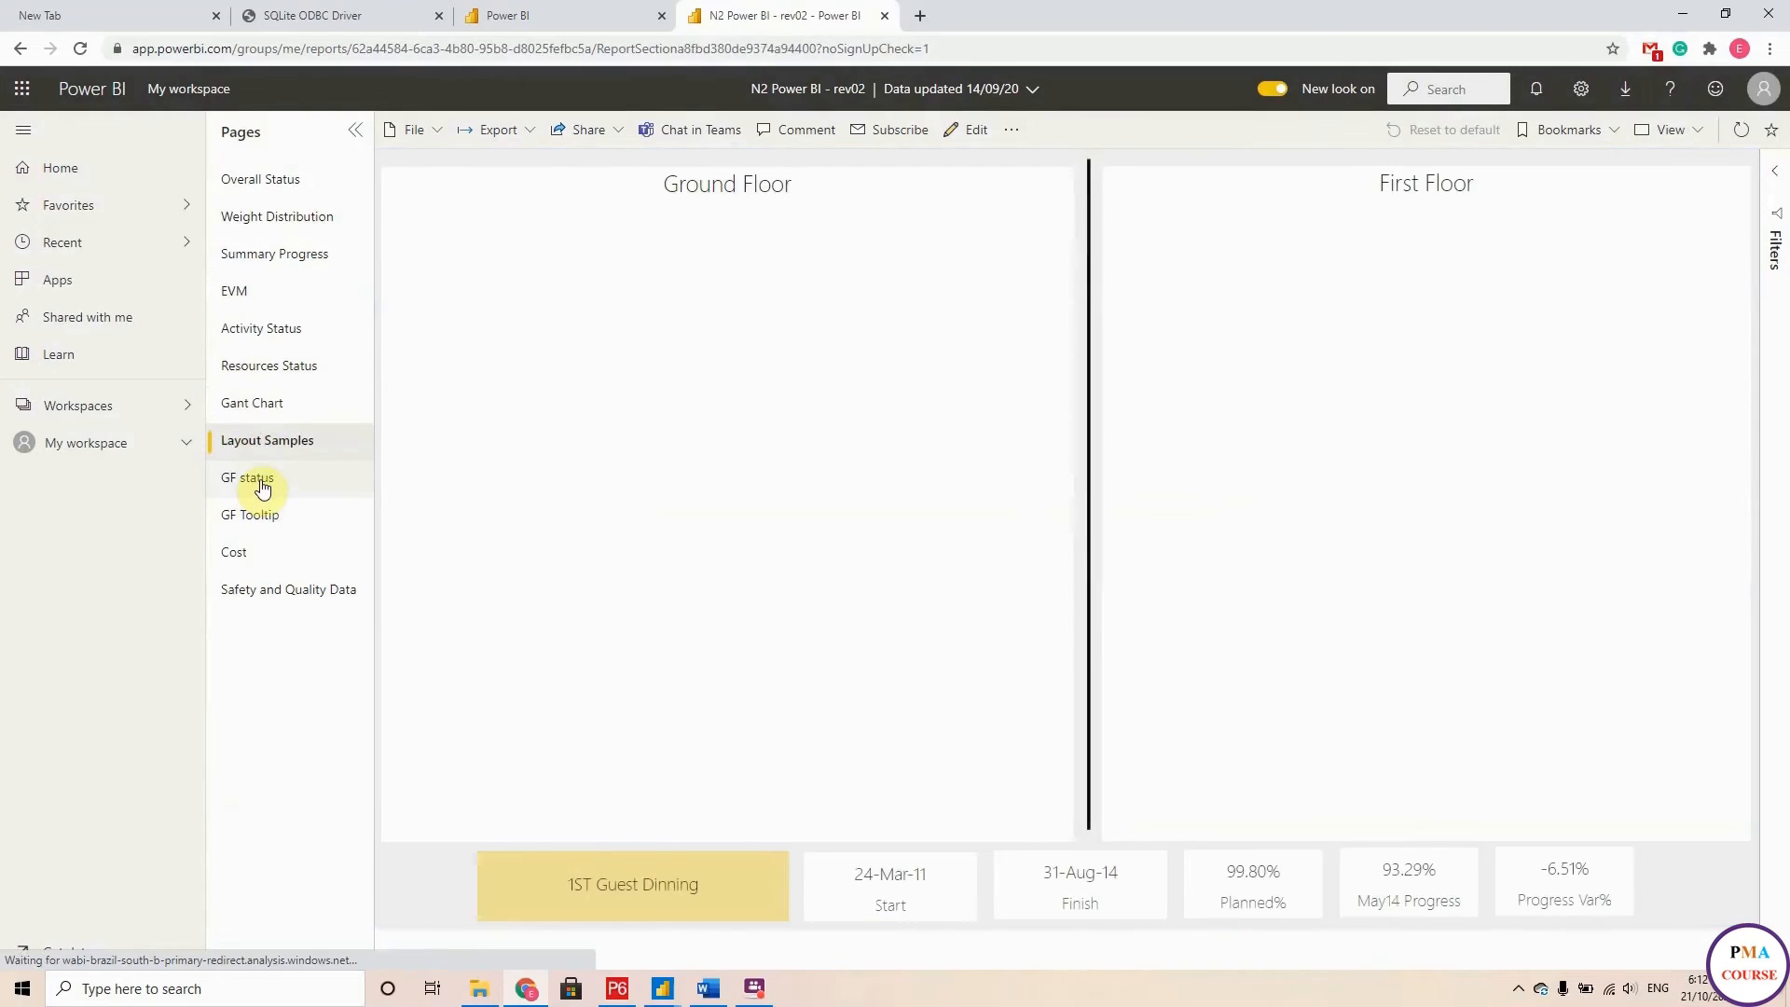
left_click(250, 515)
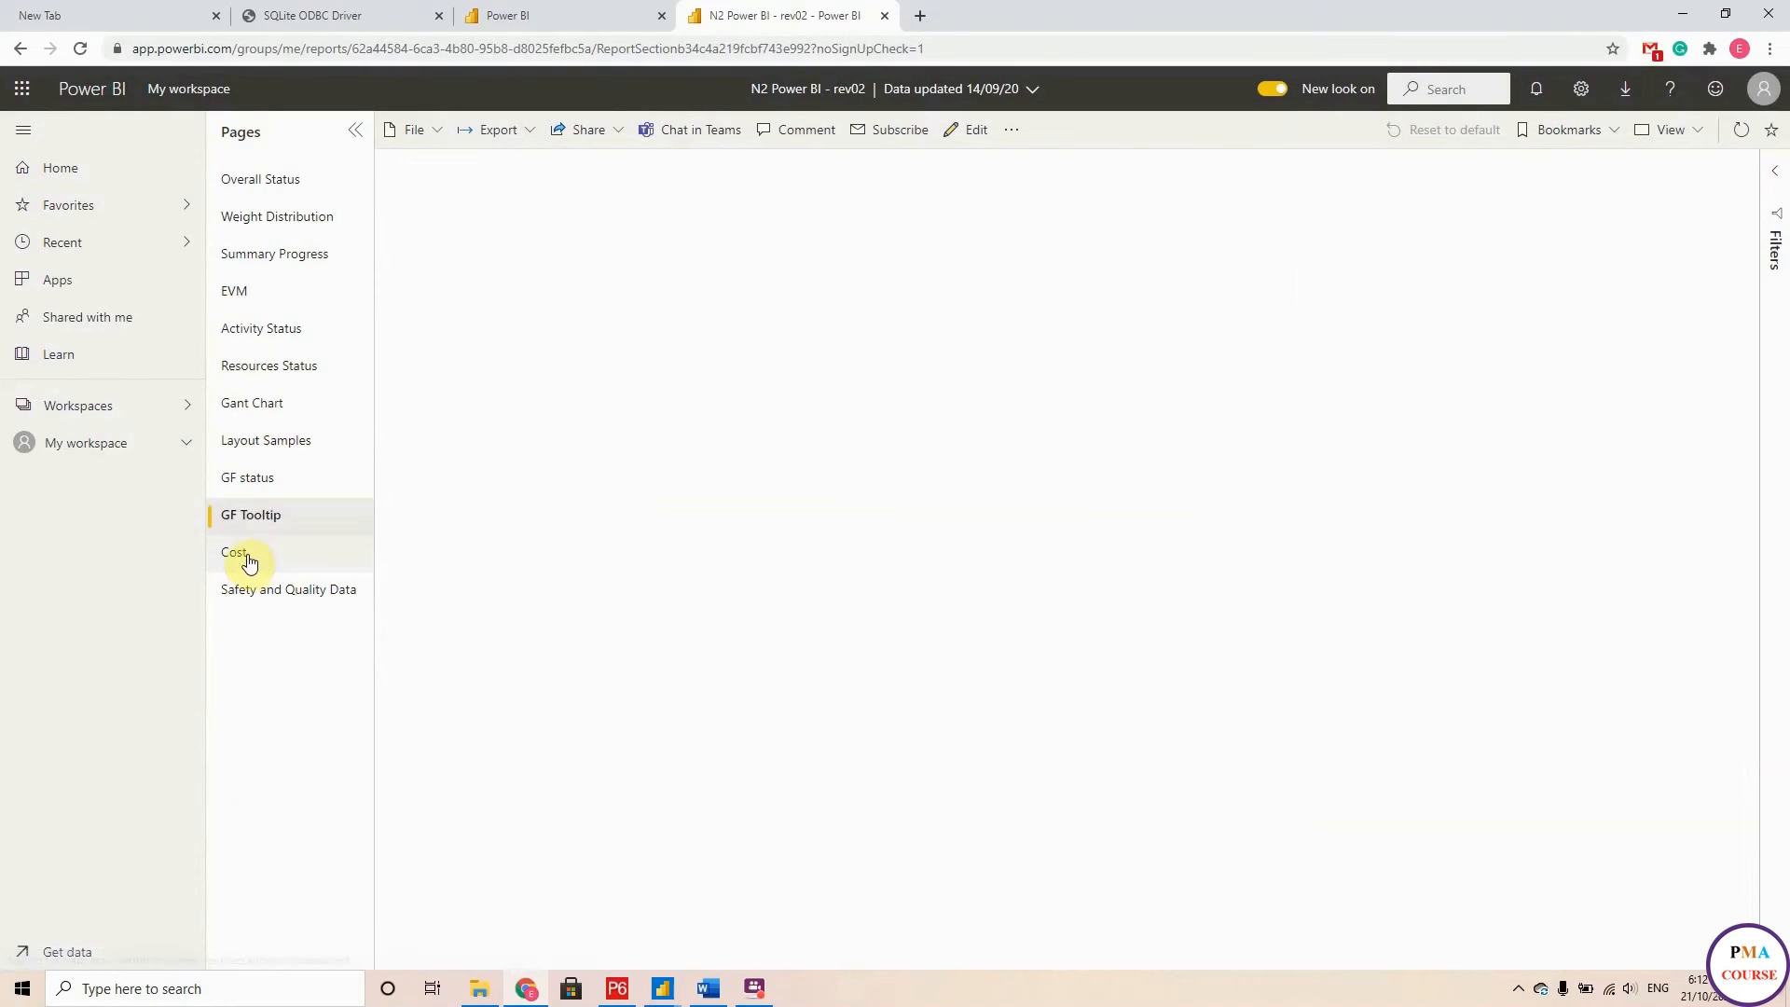
left_click(235, 552)
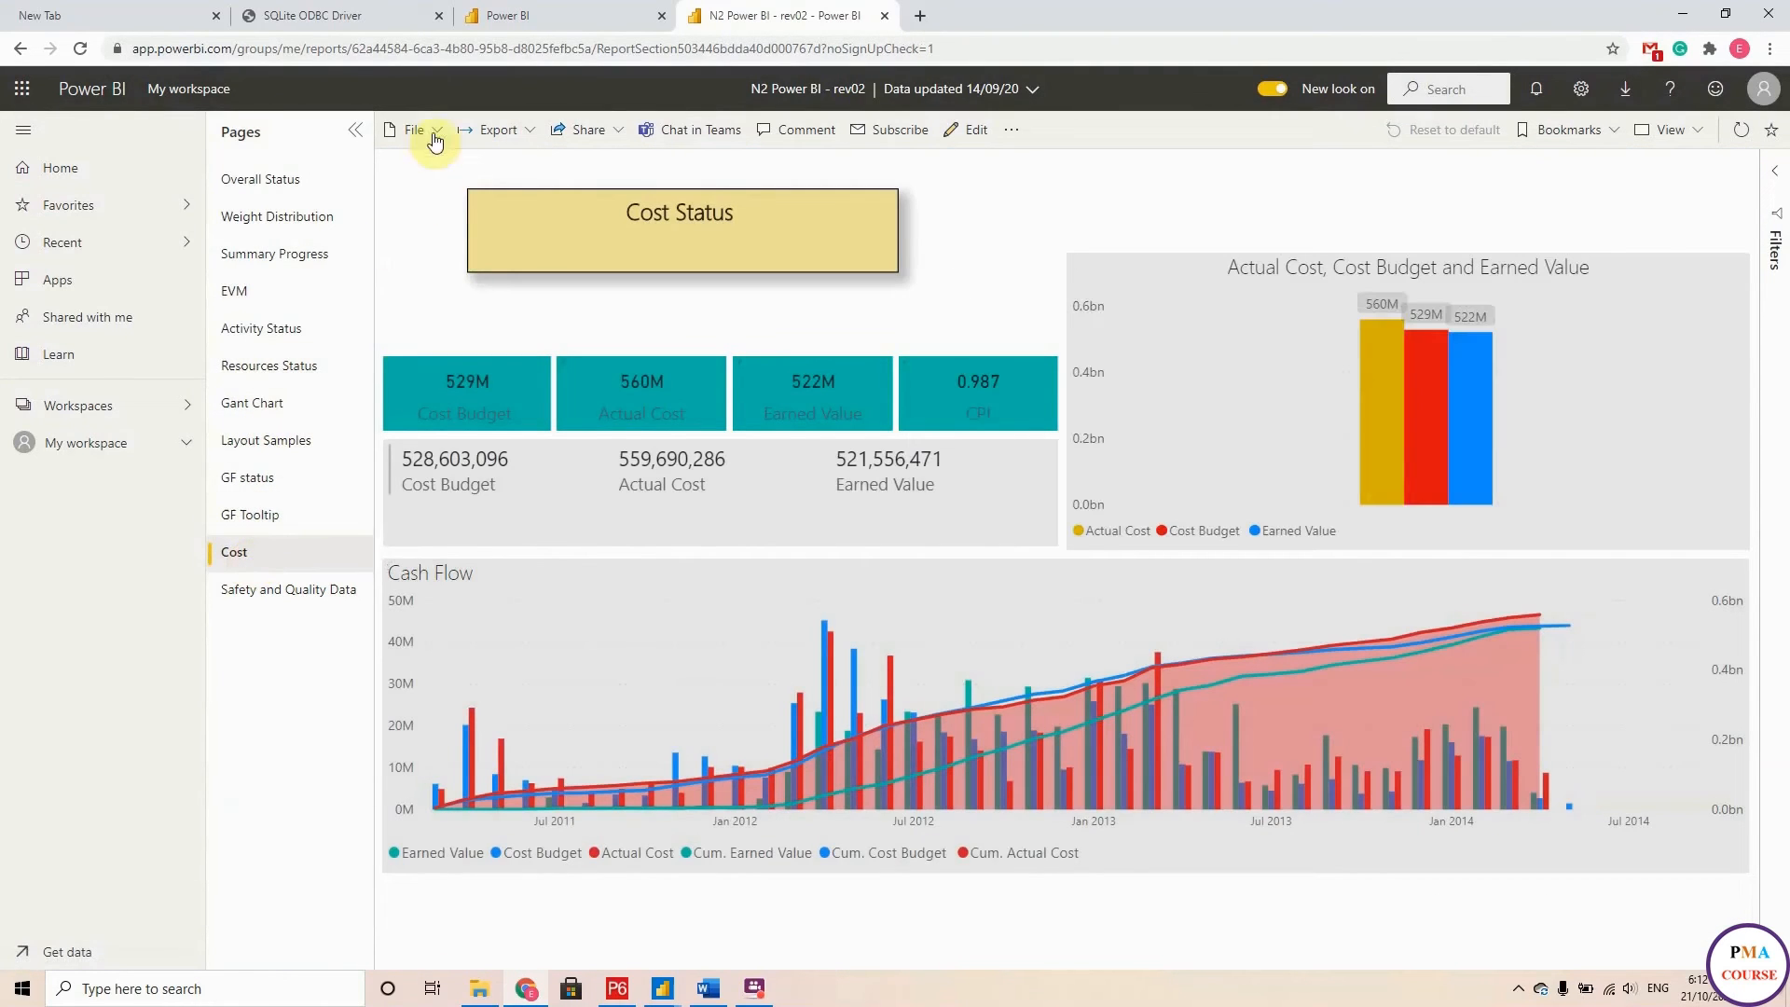
left_click(414, 129)
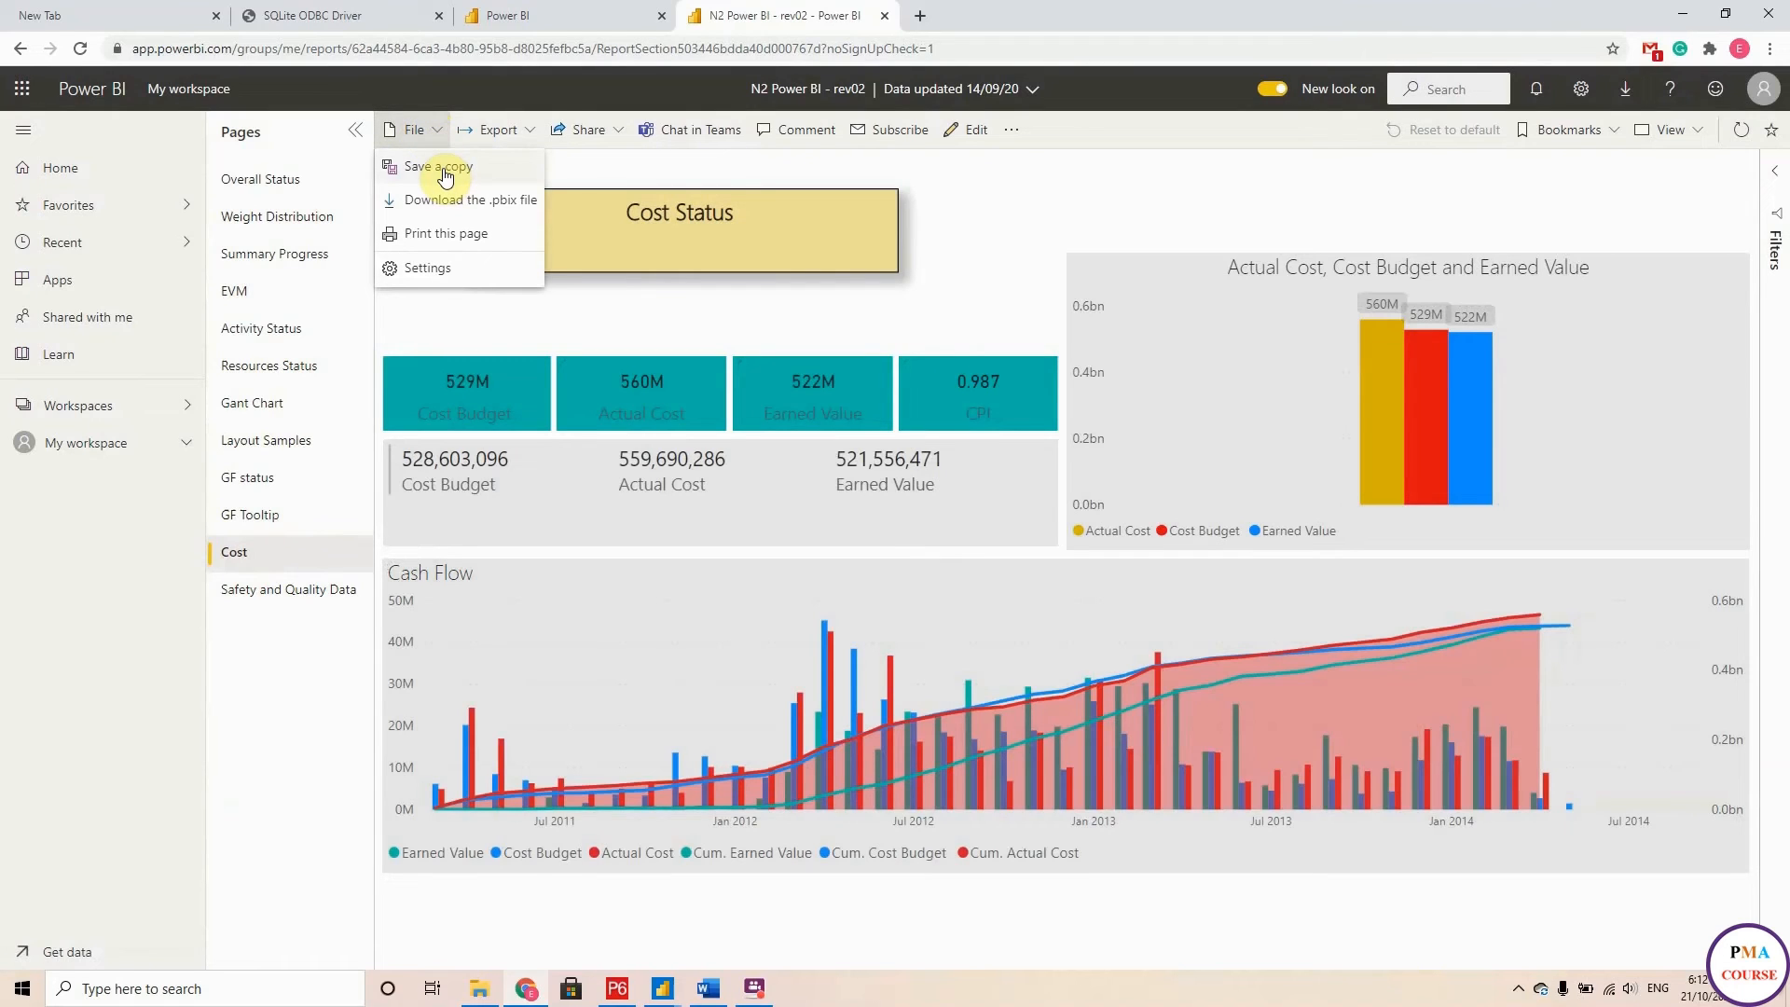
mouse_move(450, 213)
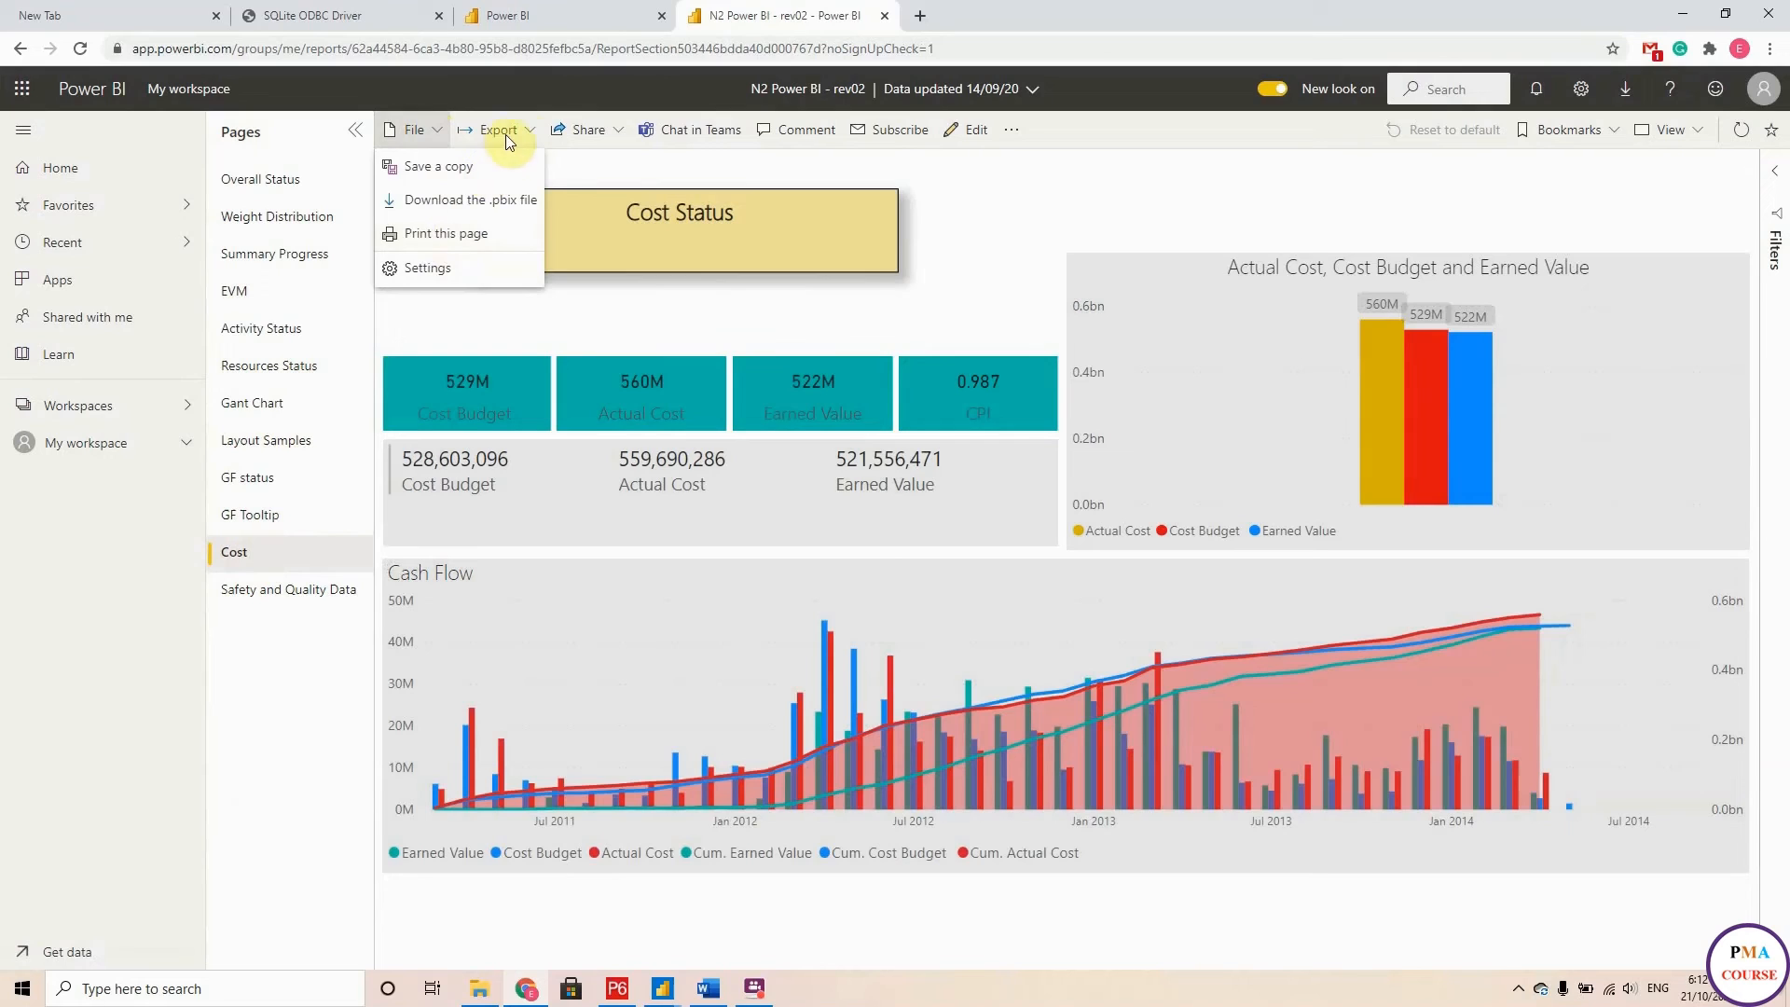
left_click(498, 128)
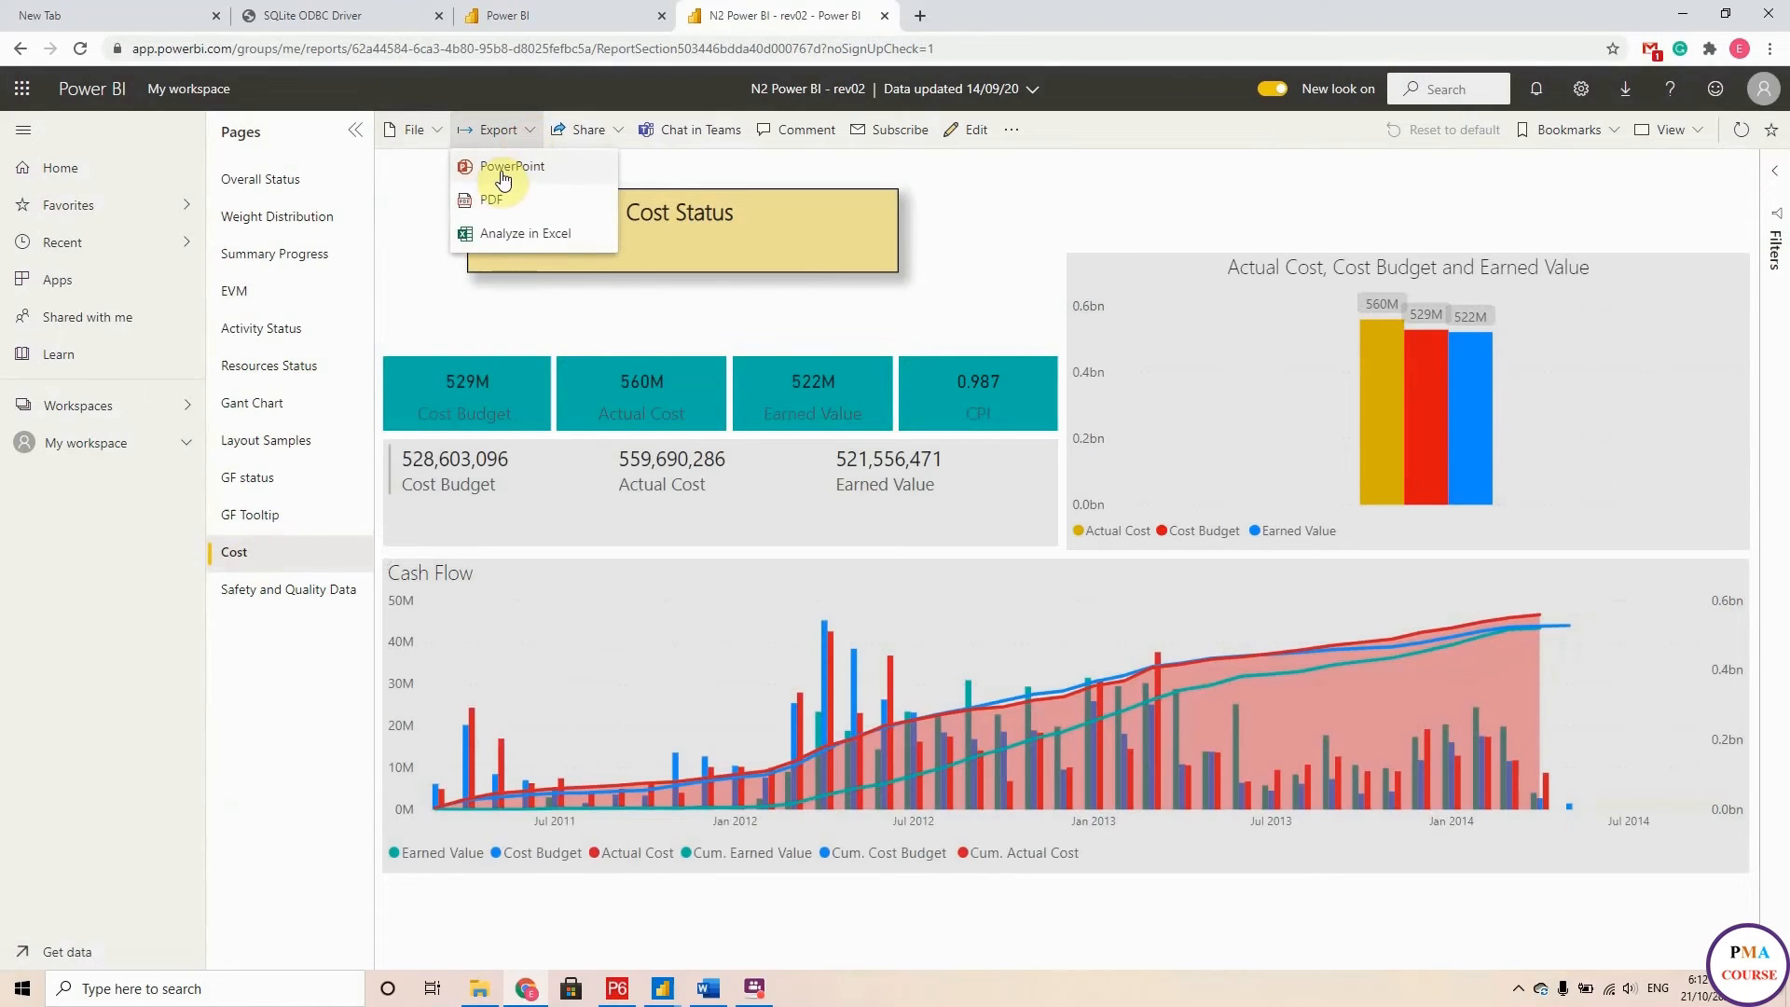
mouse_move(624, 139)
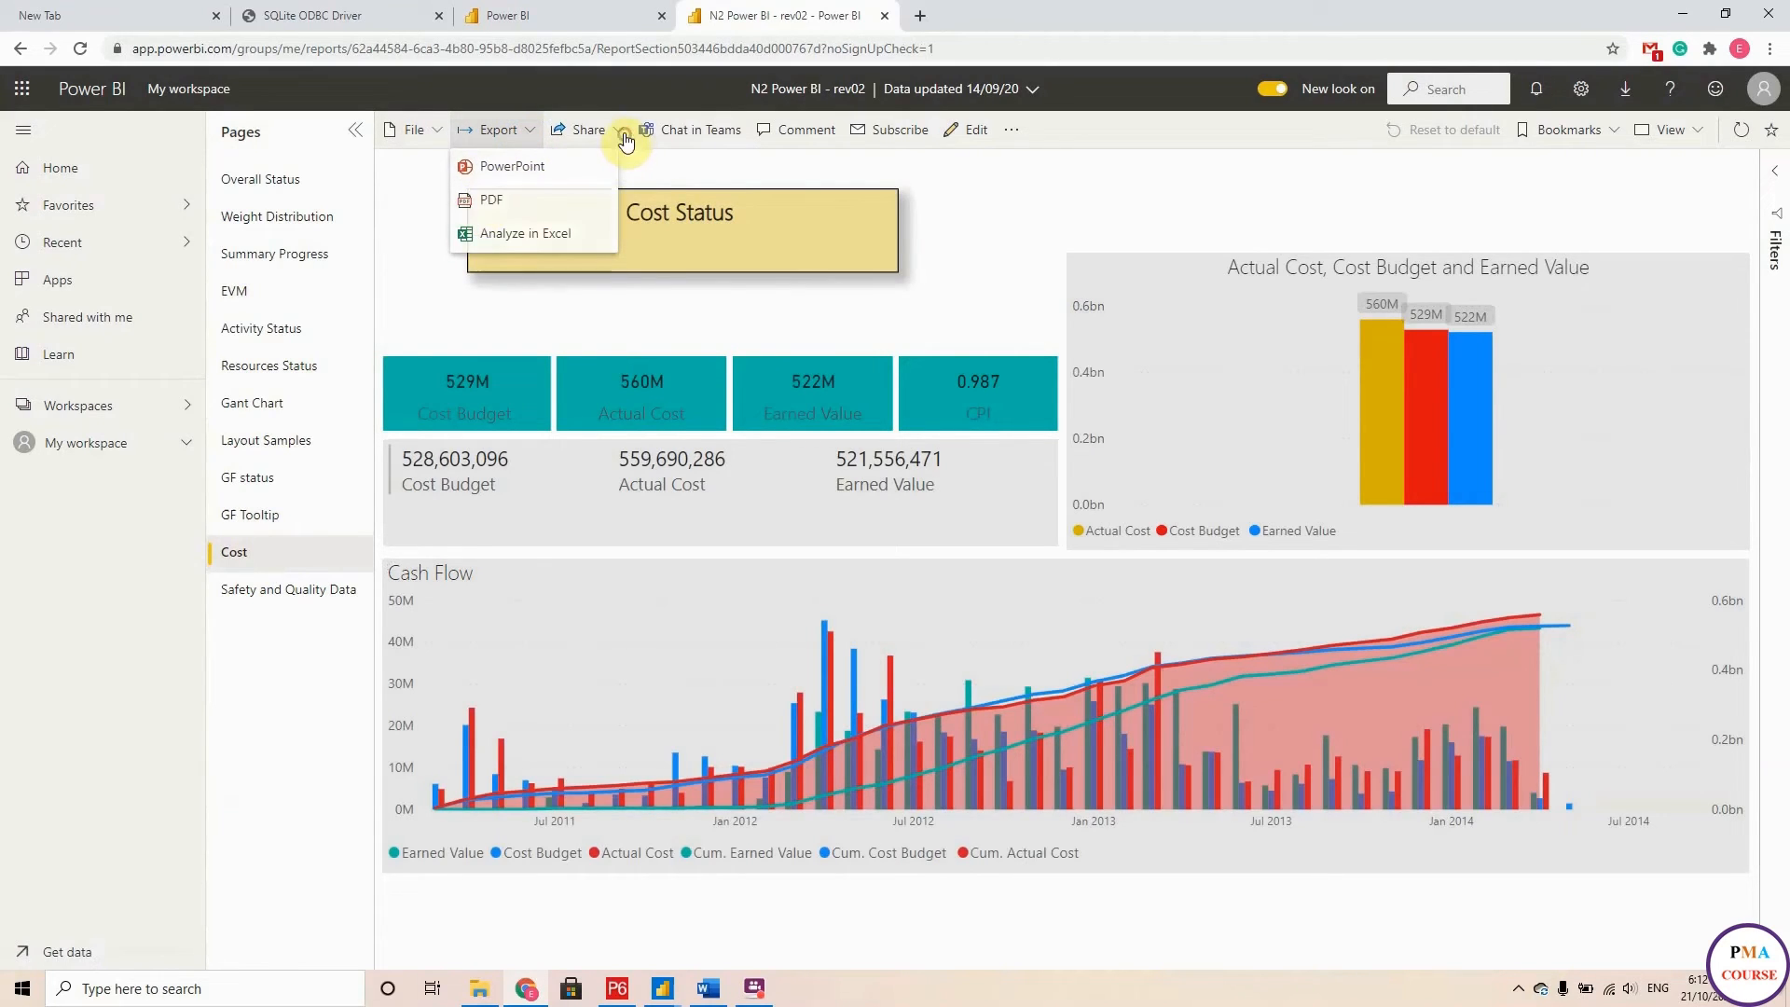
left_click(589, 129)
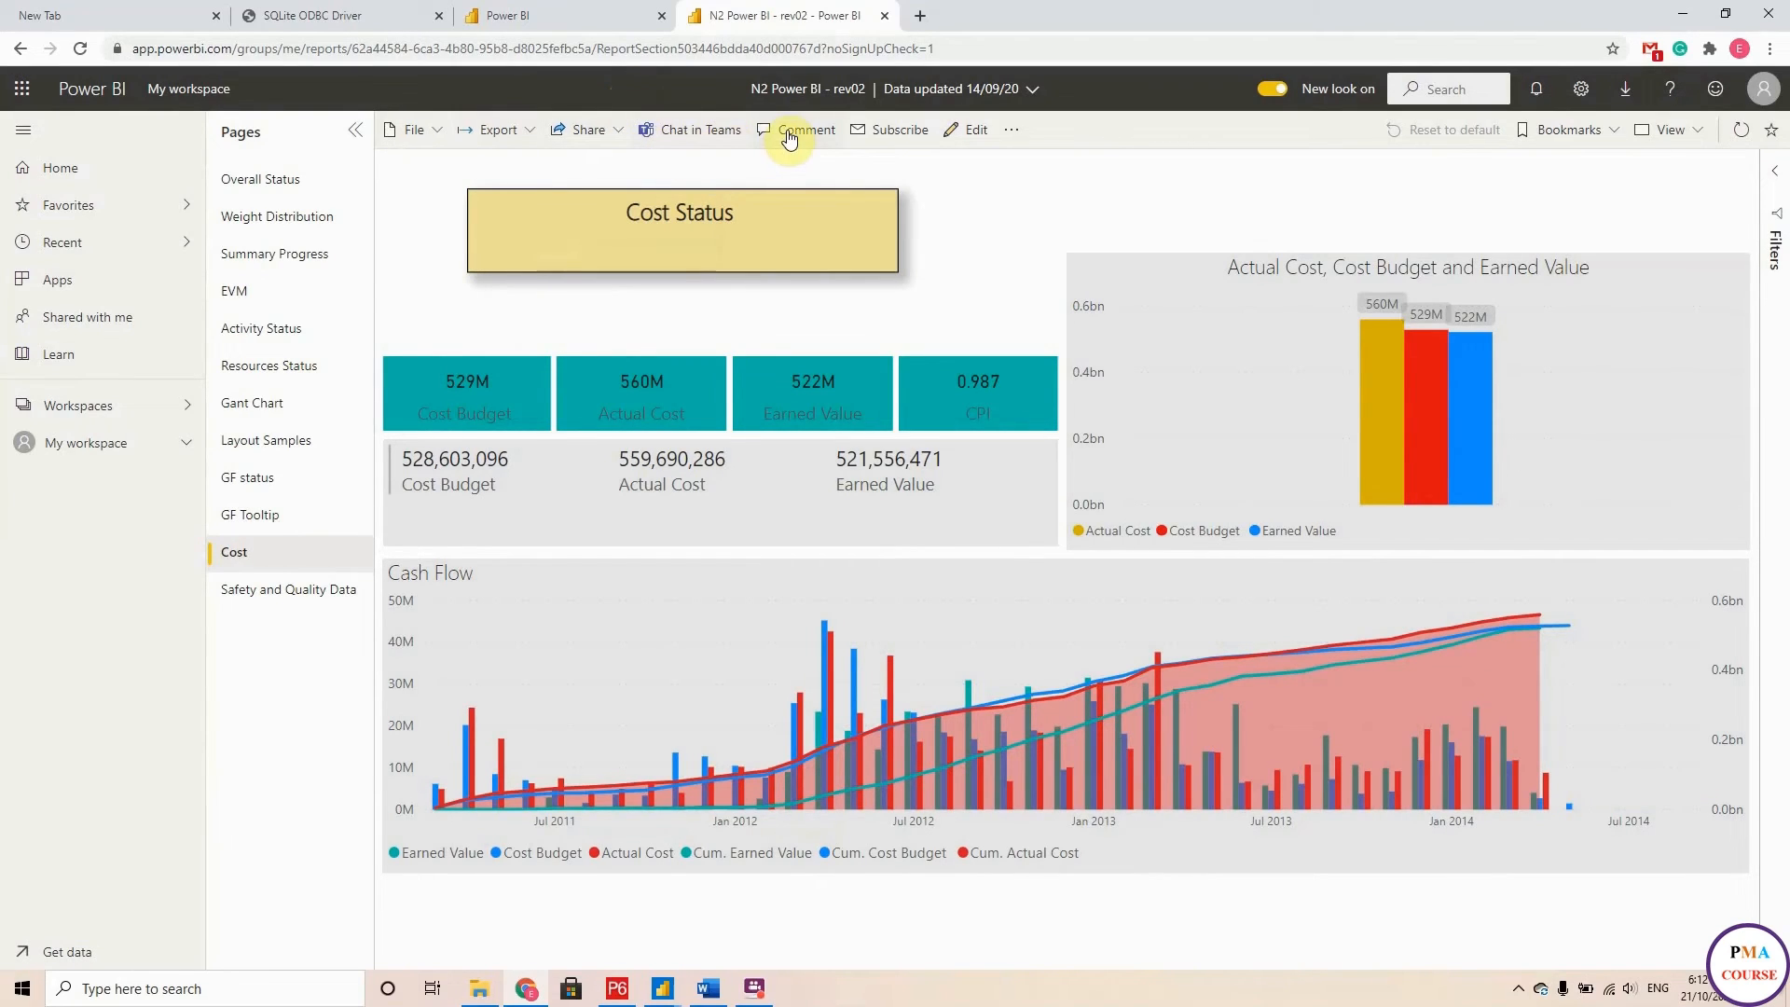
mouse_move(976, 129)
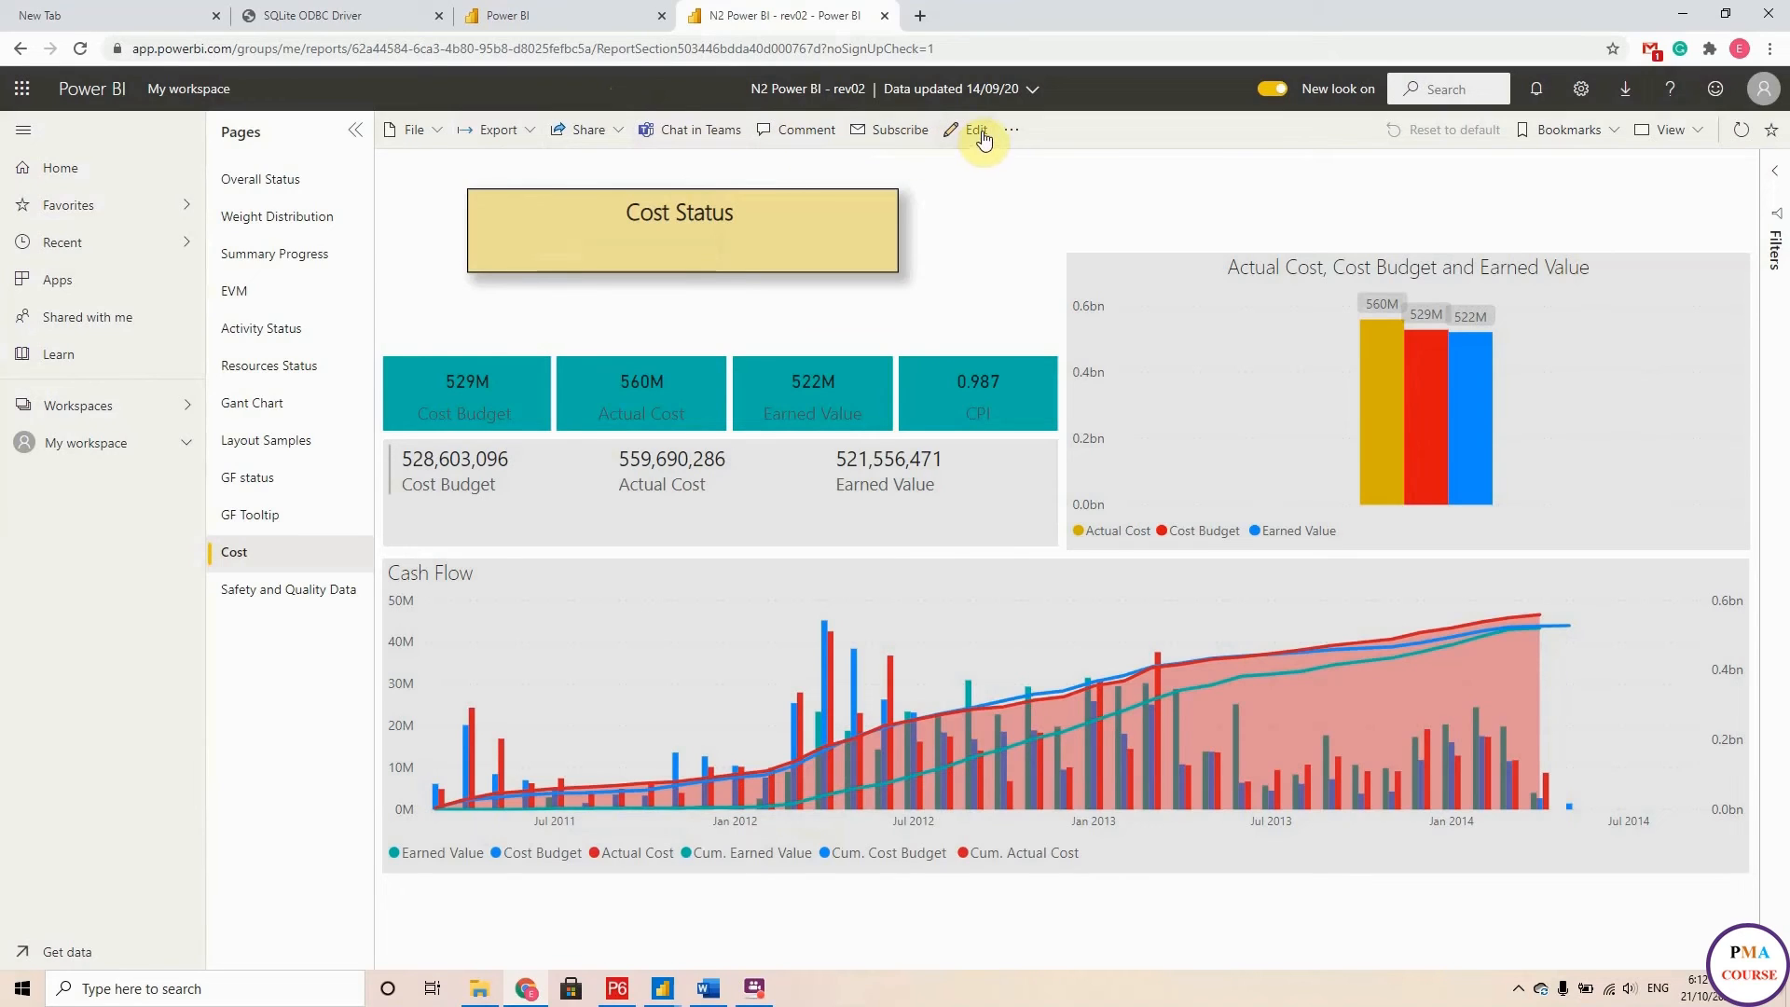
mouse_move(996, 135)
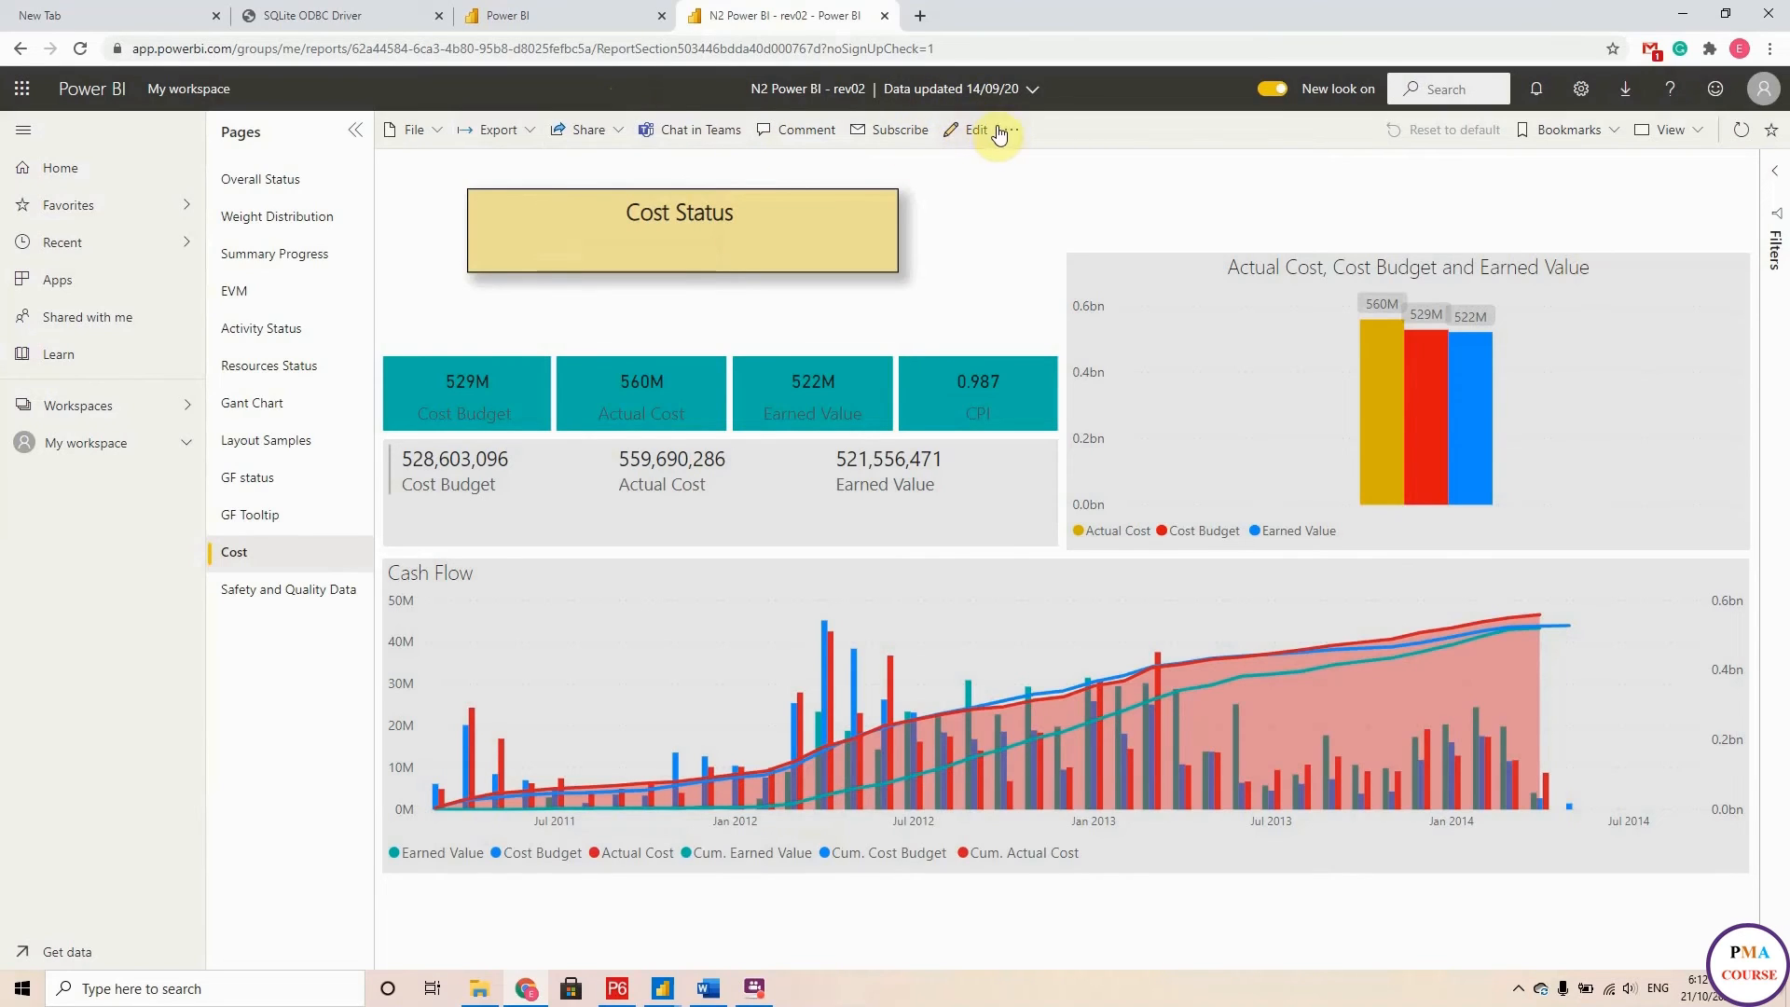
mouse_move(1009, 129)
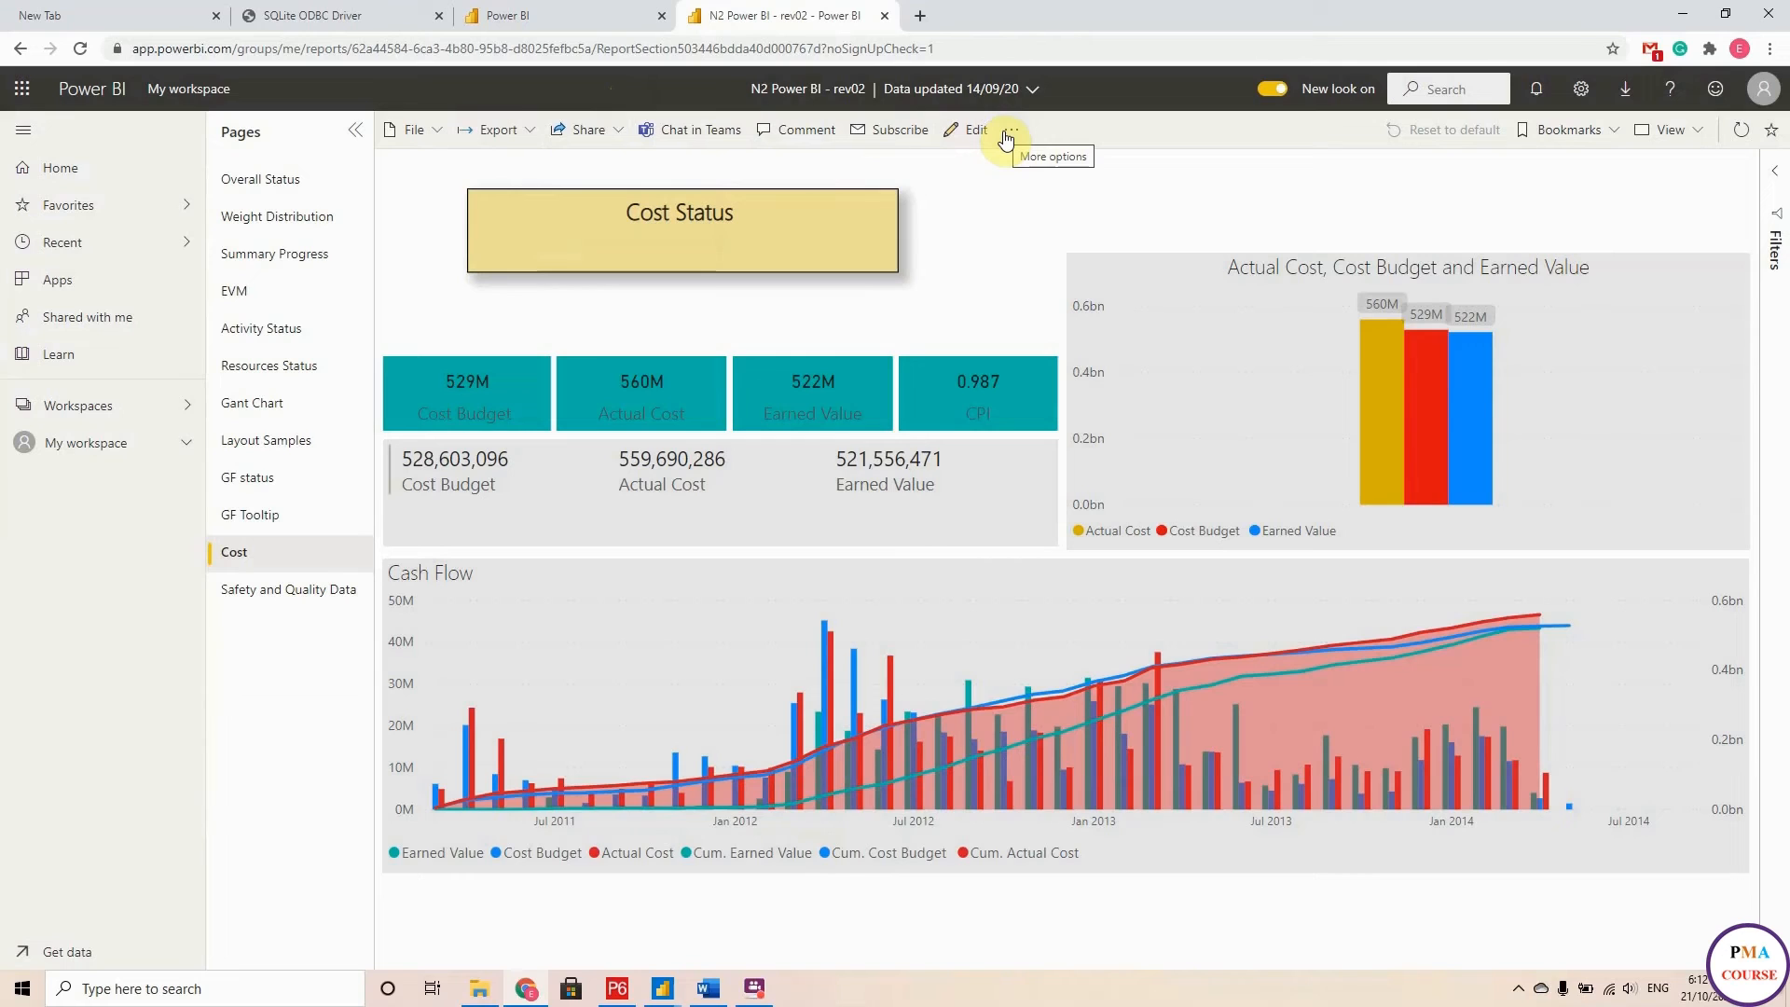
mouse_move(962, 276)
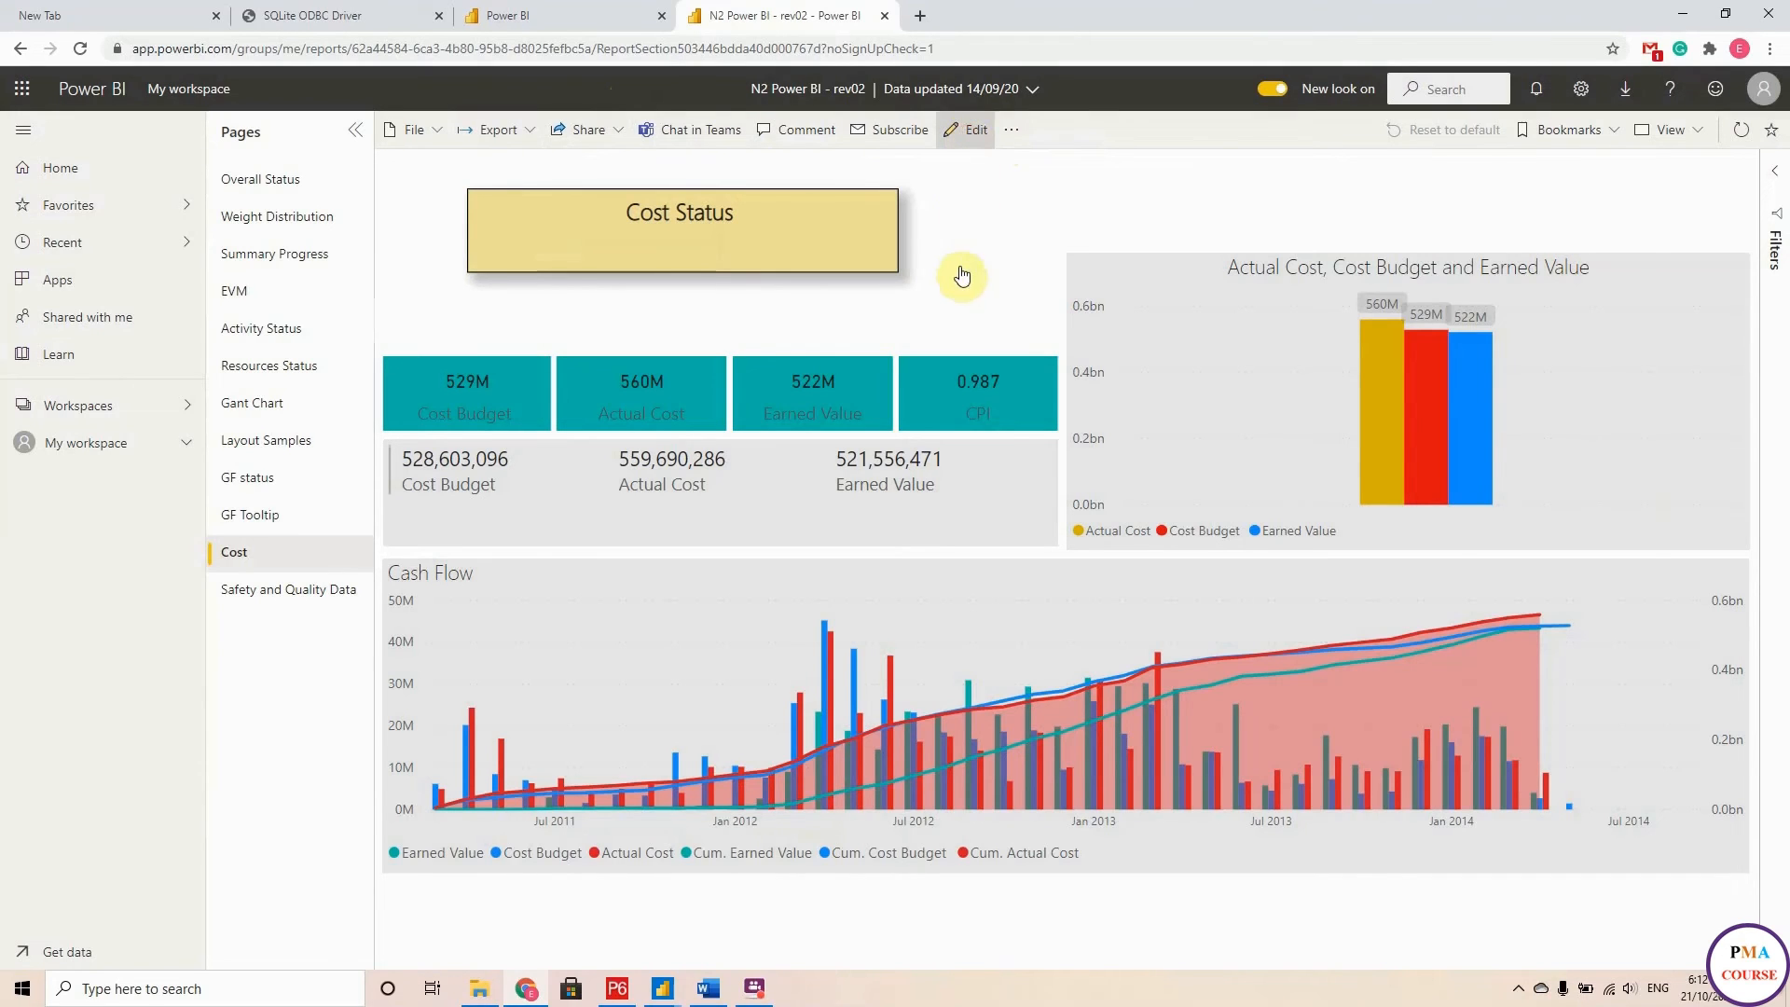
Put the Cost page into online editing view via Edit in the action bar.
left_click(974, 129)
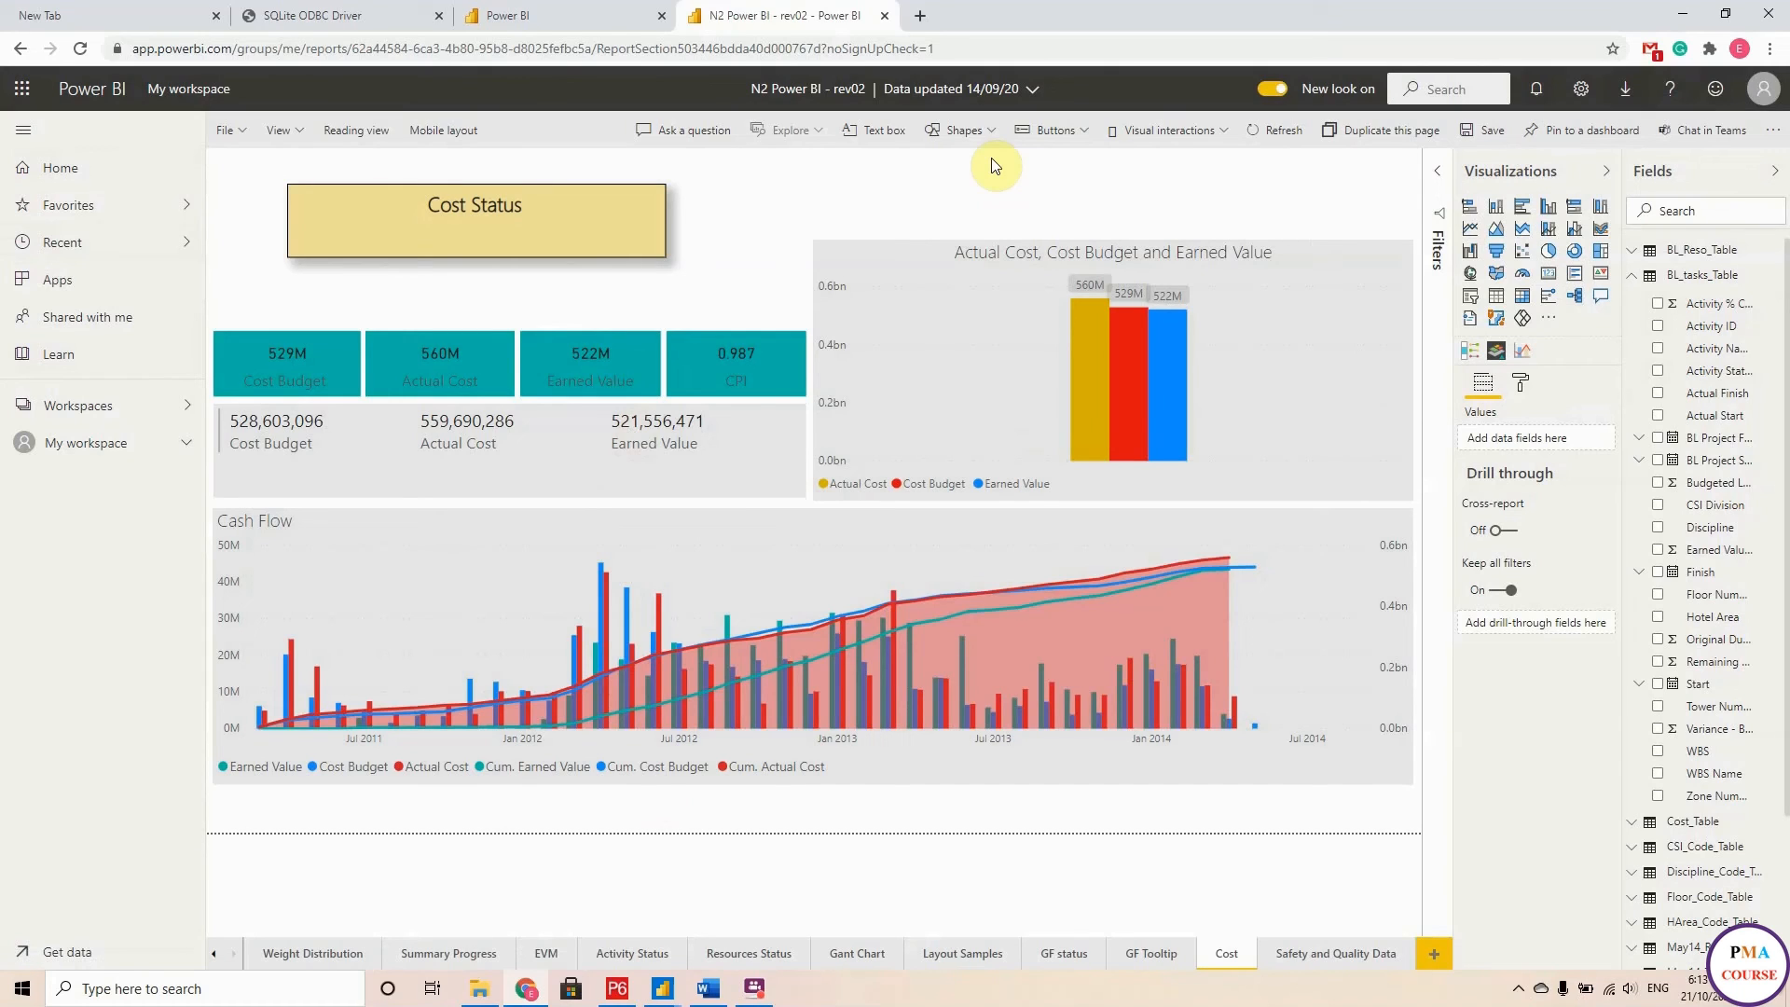
mouse_move(444, 128)
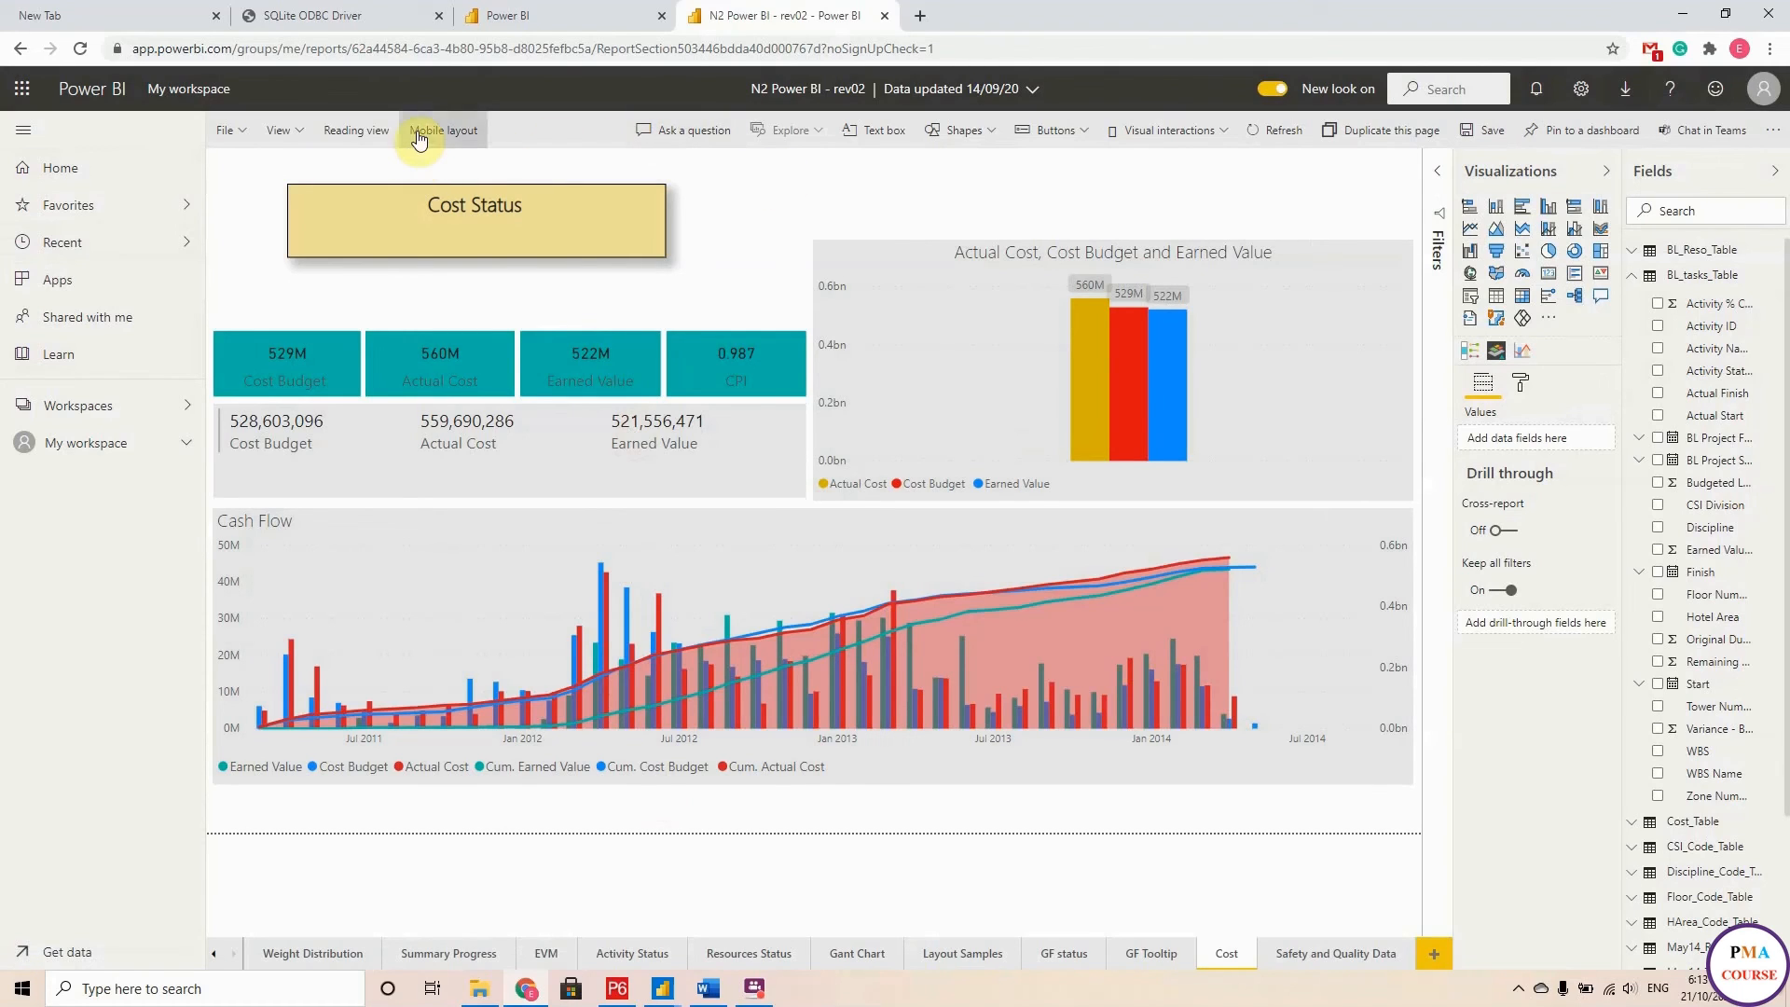